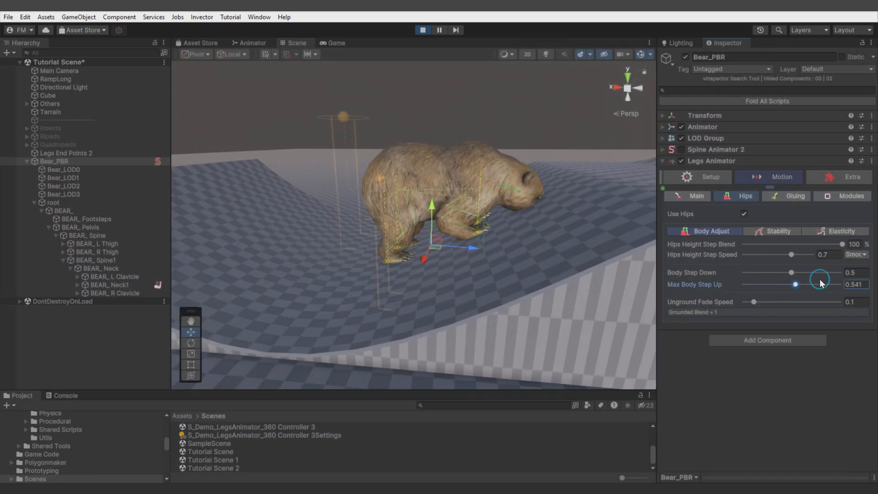
- Inspect the bear's leg setup settings and toggle play mode
left_click(711, 177)
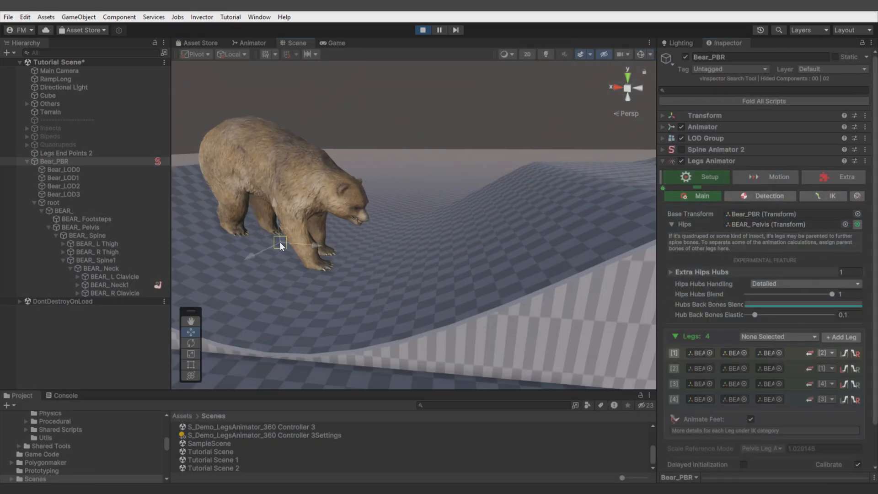
left_click_drag(279, 247, 501, 209)
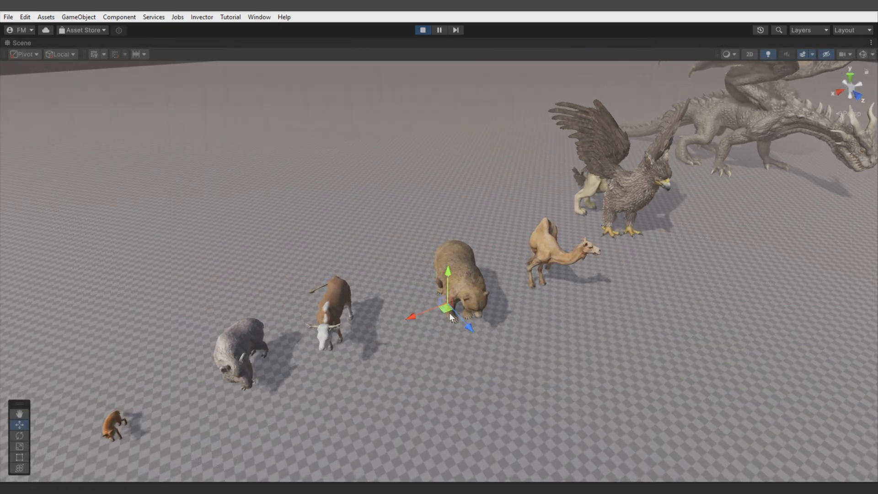
left_click(422, 30)
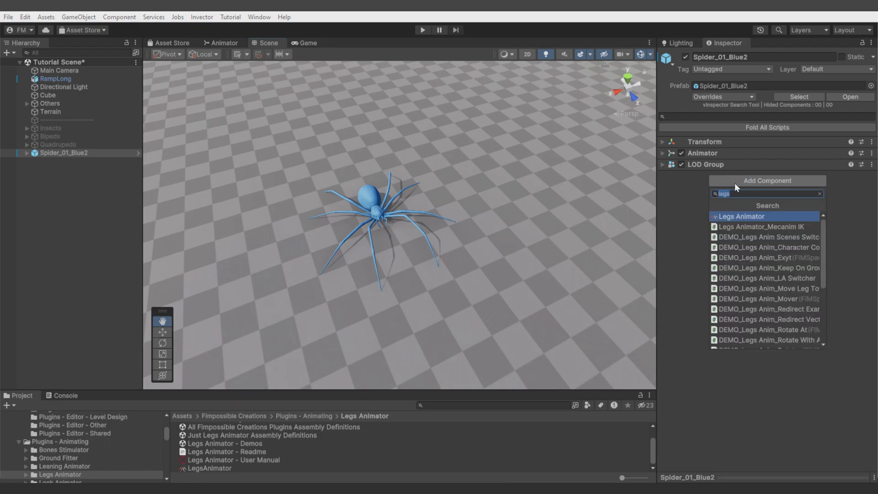
- Add a Legs Animator to Spider_01_Blue2 with SpiderHub hips and eight legs, then Play
left_click(739, 217)
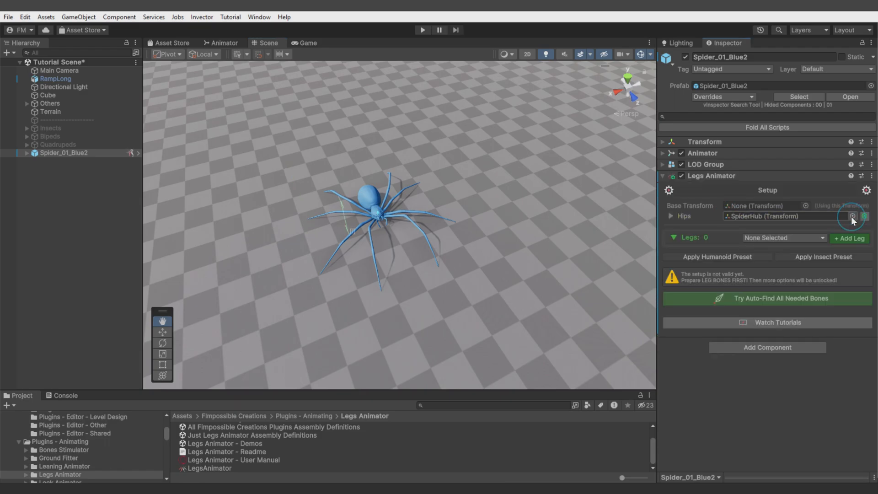
left_click(849, 237)
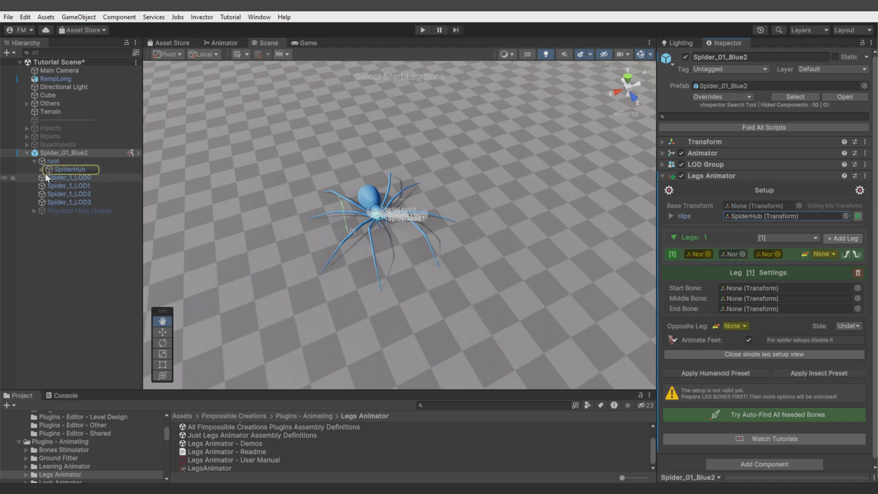
left_click(42, 169)
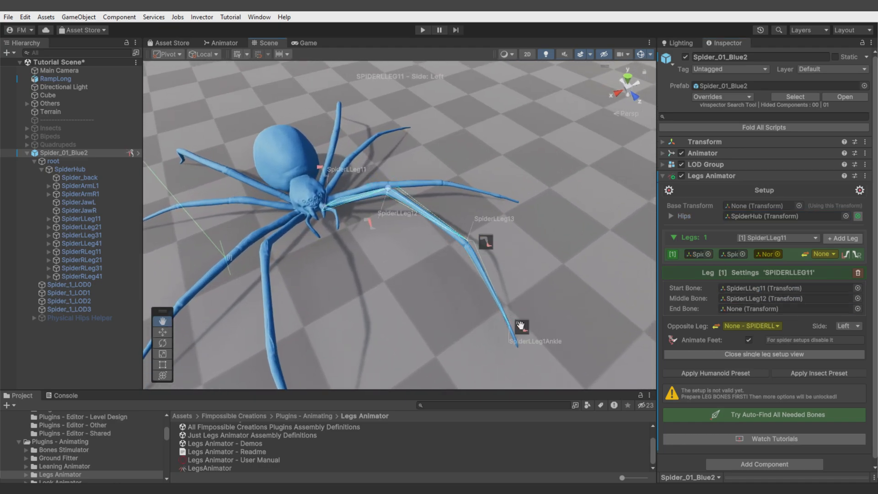
left_click(763, 414)
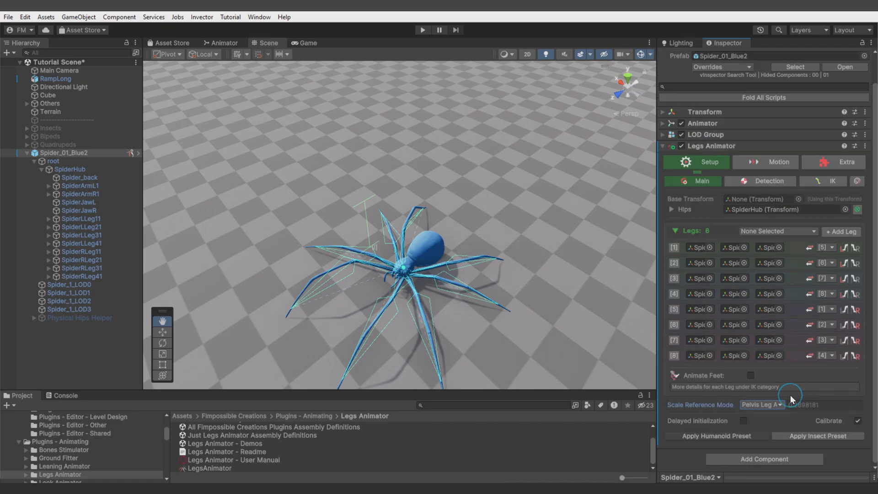
left_click(422, 30)
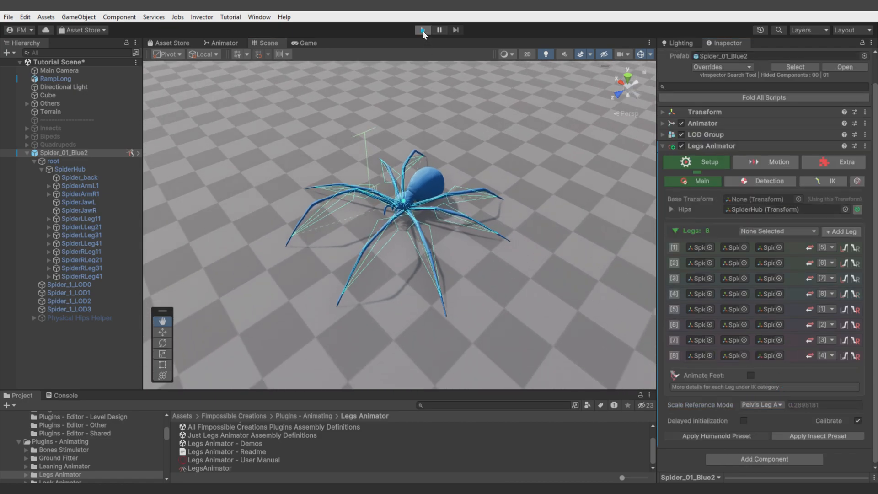
left_click(422, 30)
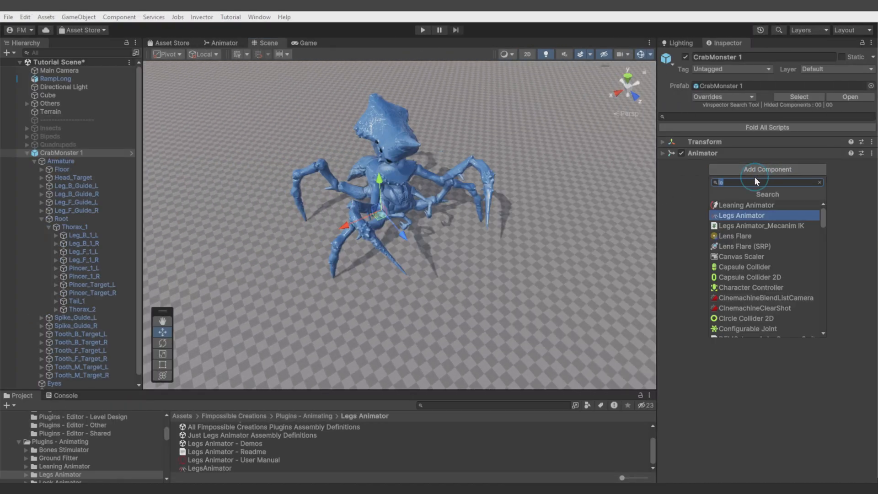
- Add a Legs Animator to CrabMonster 1 and set Thorax_1 as its hips
left_click(740, 215)
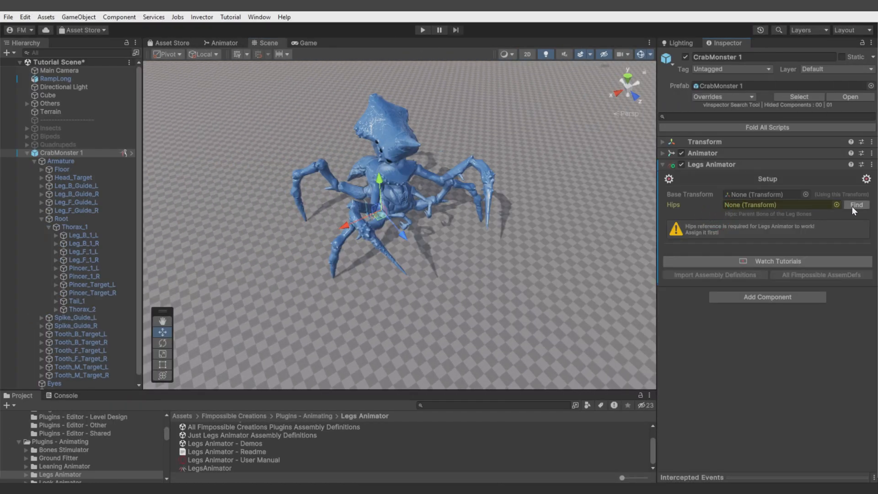
left_click(856, 204)
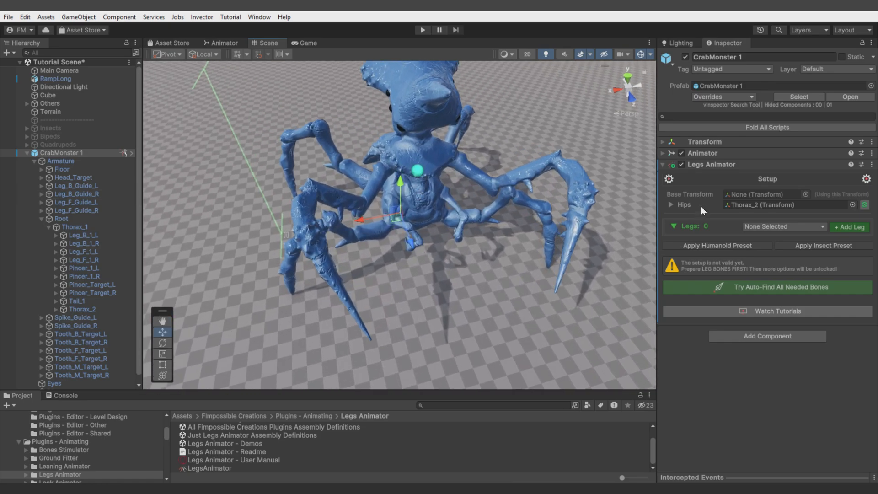
left_click(83, 309)
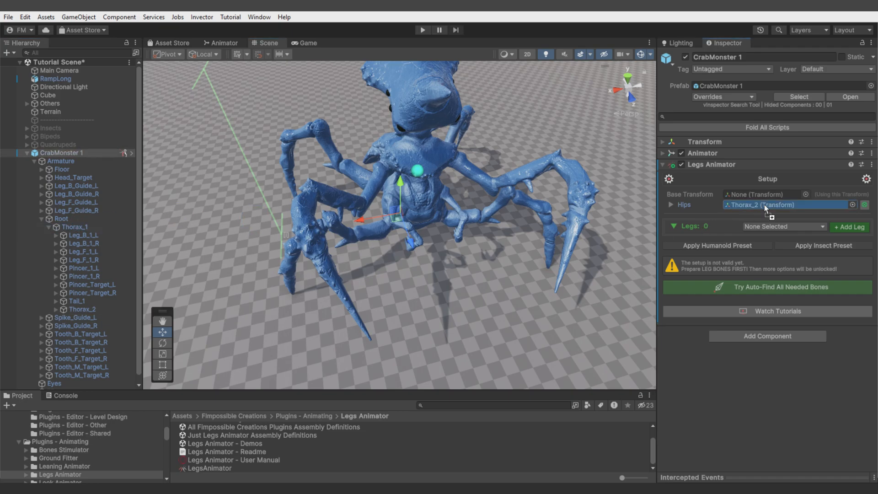
left_click(848, 227)
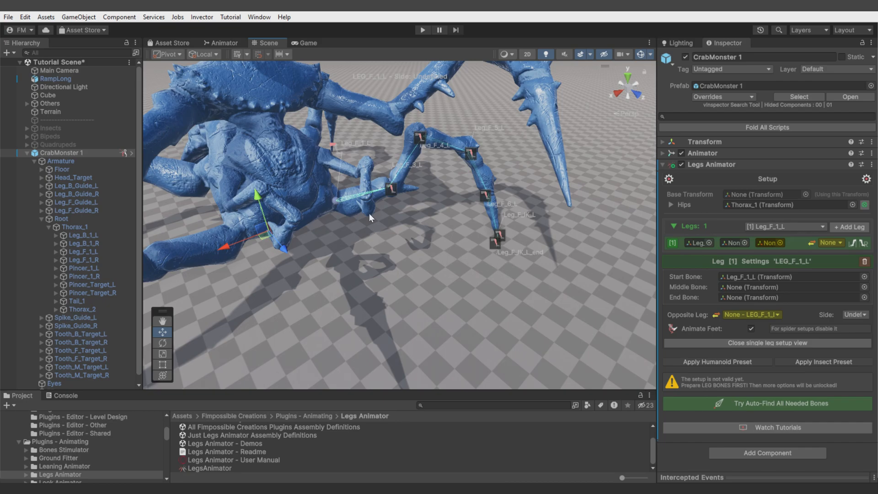
mouse_move(424, 143)
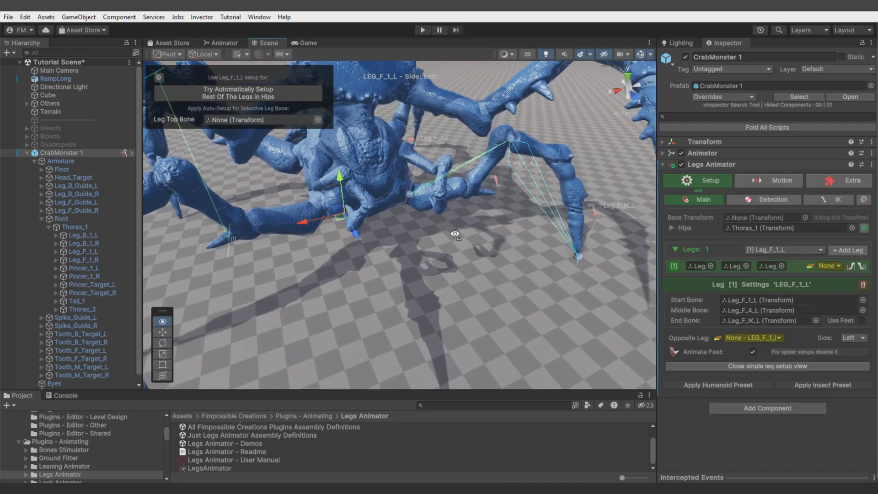
- Set up the crab's four paired legs and test them in play mode
left_click_drag(456, 235, 426, 261)
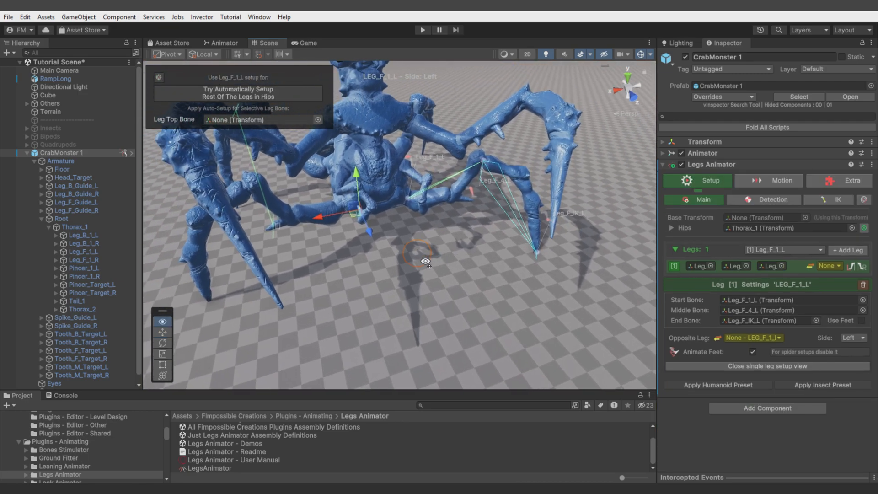
left_click_drag(425, 261, 245, 97)
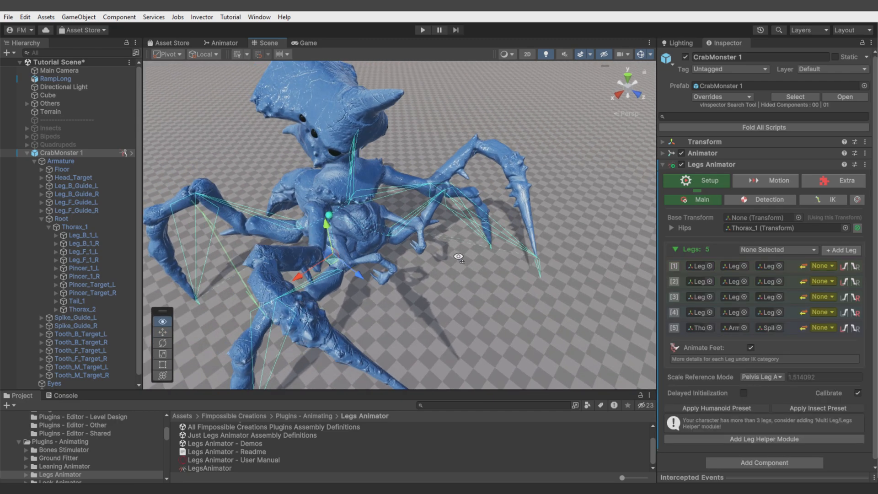
left_click_drag(458, 256, 378, 202)
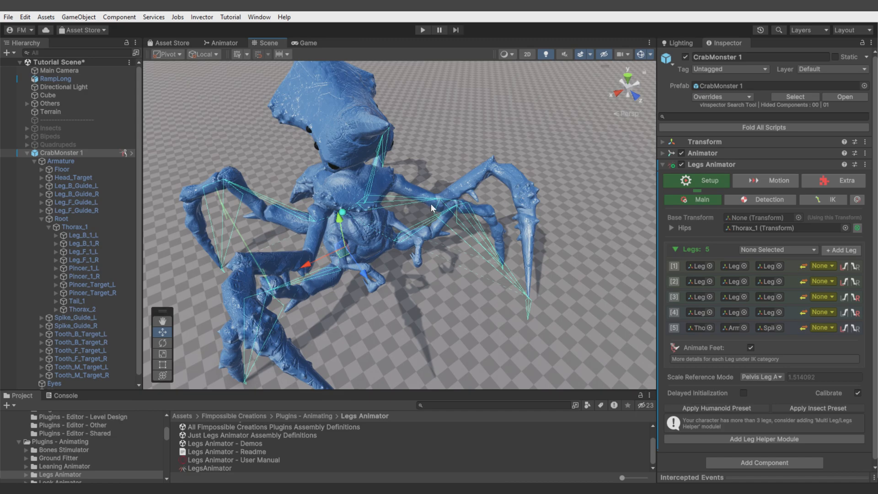
left_click(674, 327)
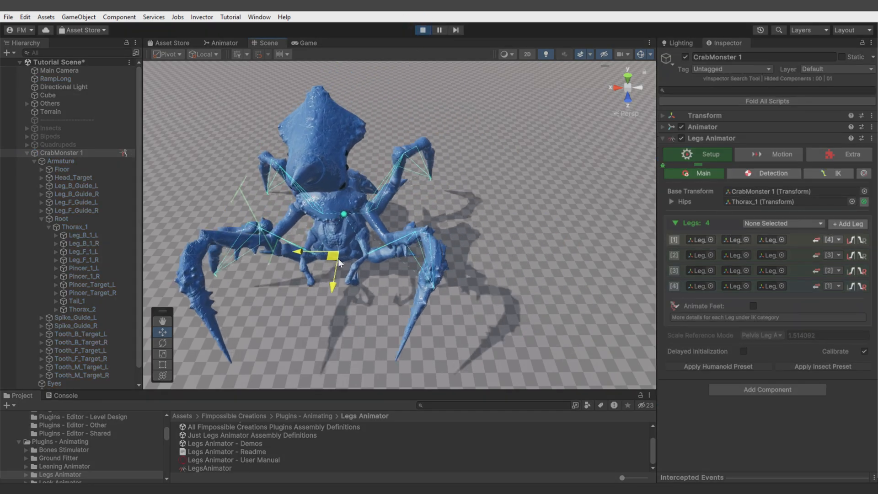
left_click(421, 29)
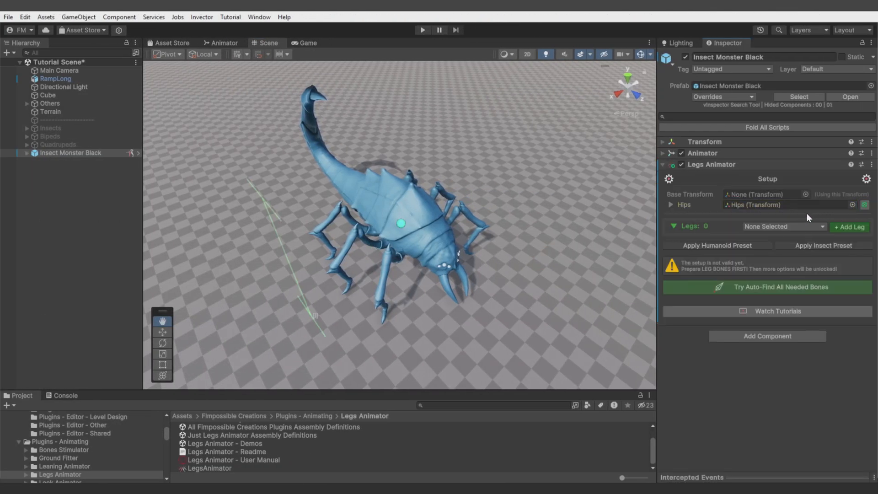
- Add six legs to Insect Monster Black using its Mid, Back and Front foot bones
left_click(849, 227)
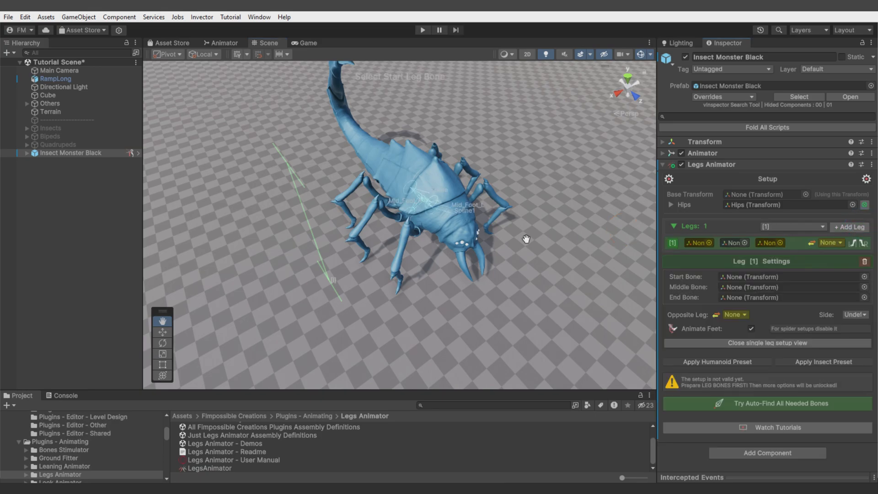
left_click_drag(525, 238, 407, 235)
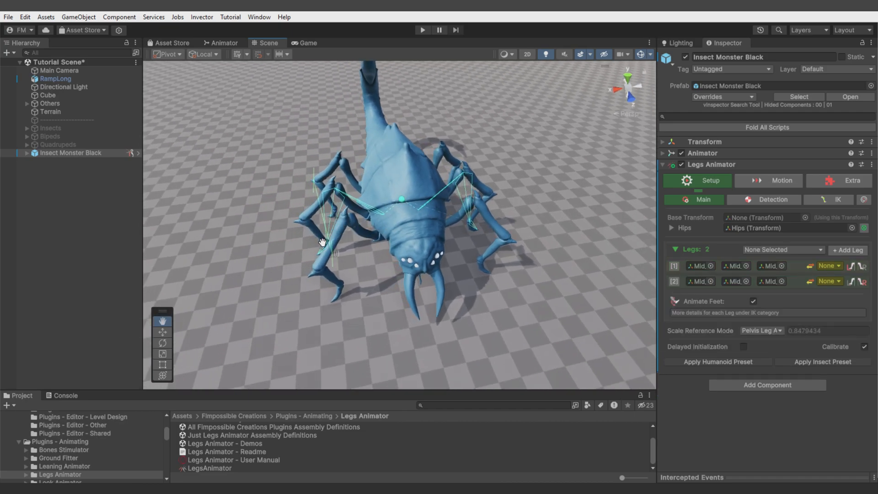
mouse_move(677, 279)
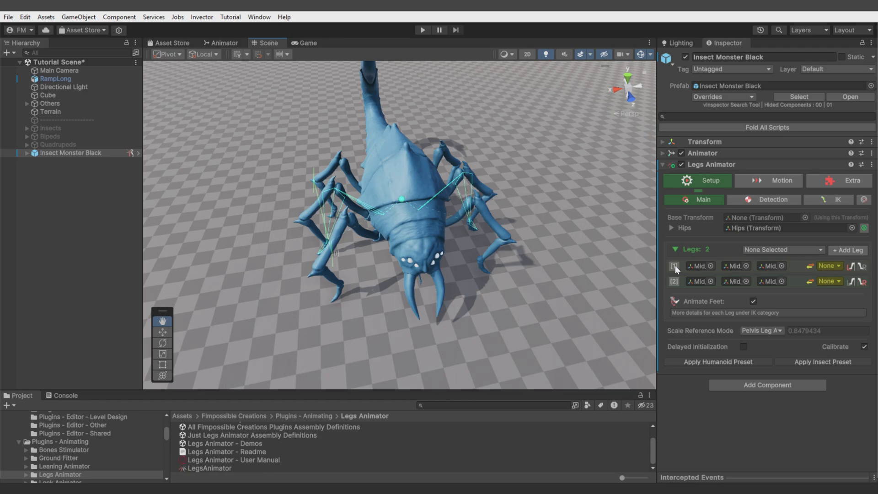
left_click(673, 266)
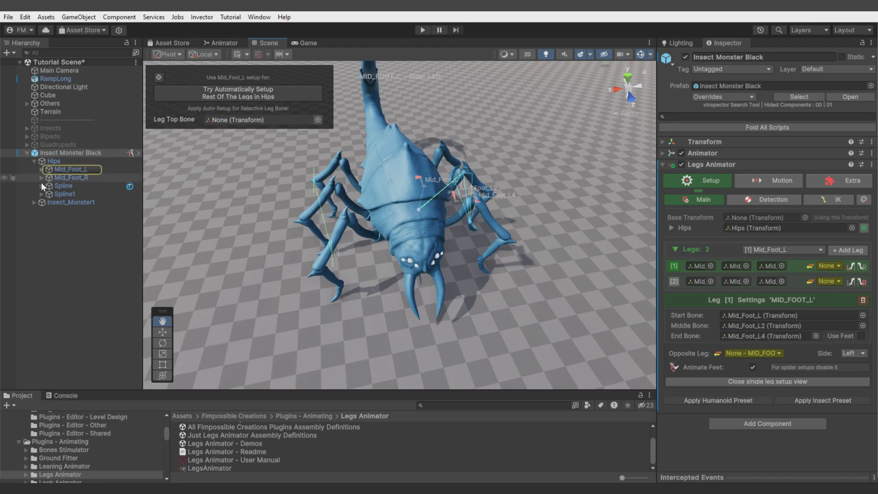
left_click(41, 185)
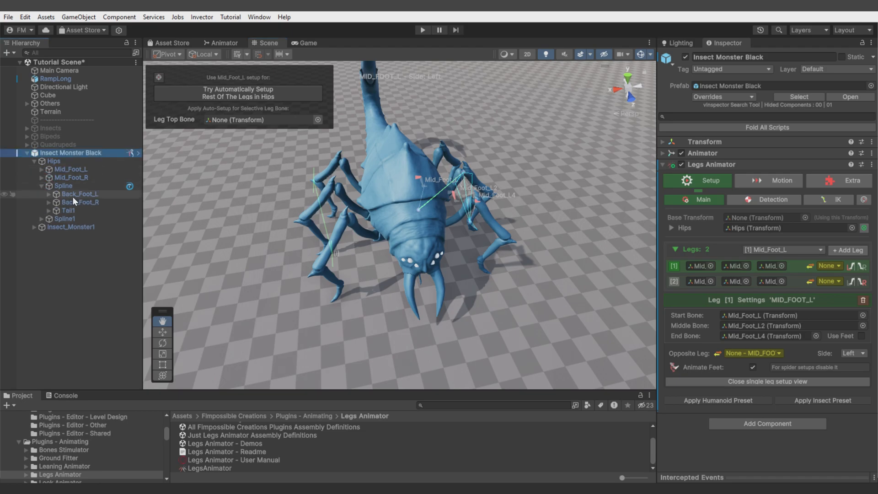
left_click(847, 250)
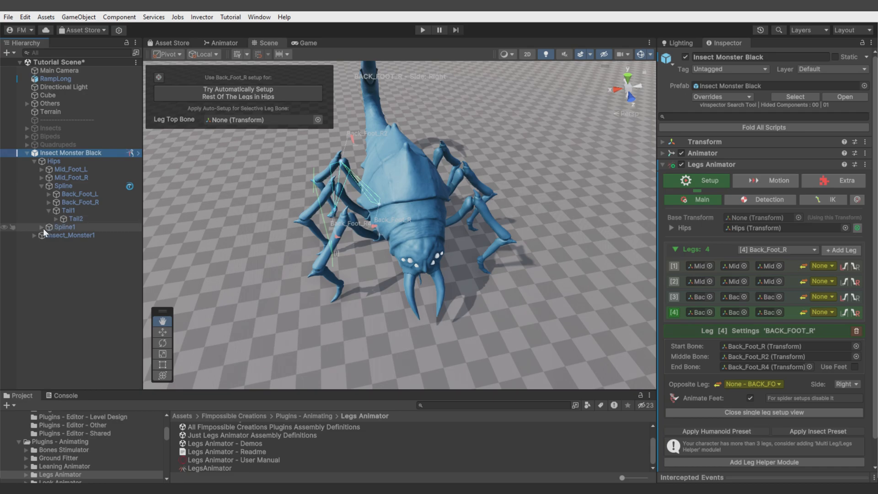
left_click(840, 250)
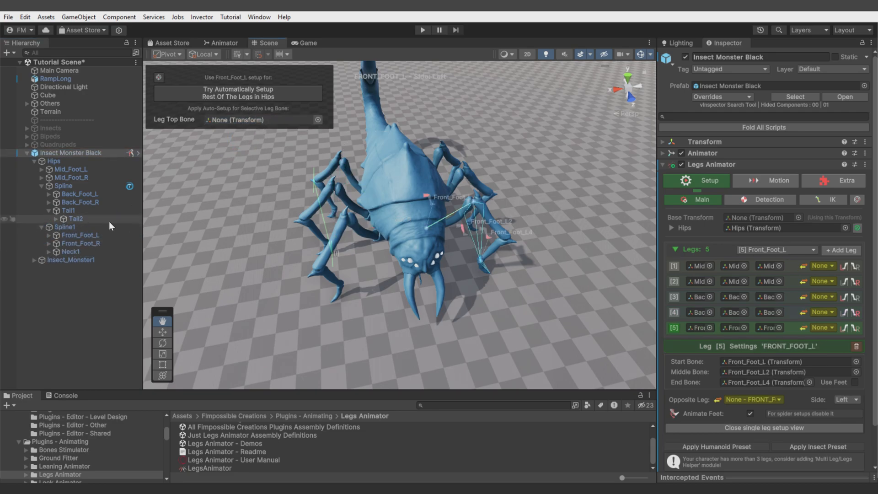
left_click(840, 249)
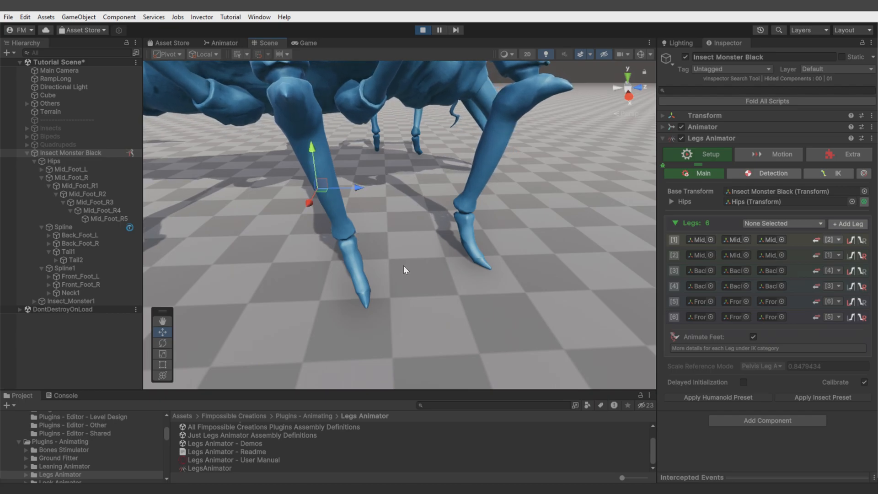
- Fold Spine Animator 2, play the insect, and set Step Points Overlap Radius to 0.25
left_click(422, 30)
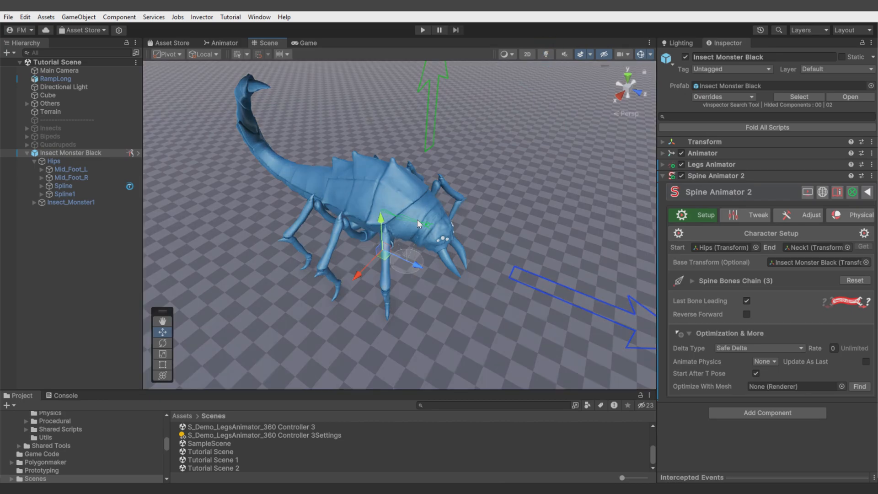
left_click(546, 54)
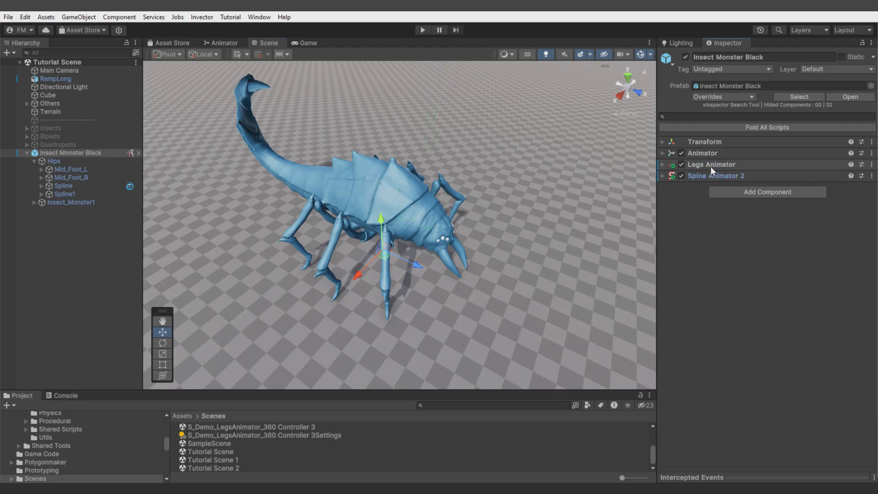
left_click(711, 165)
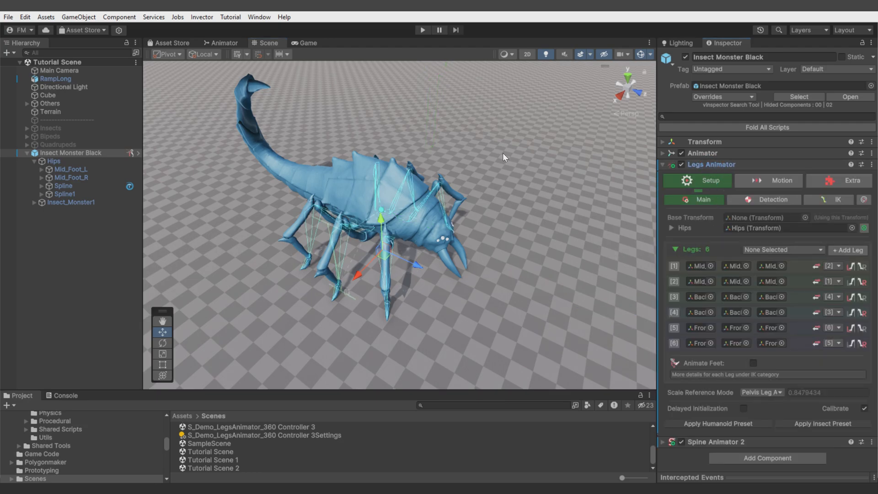
left_click(422, 30)
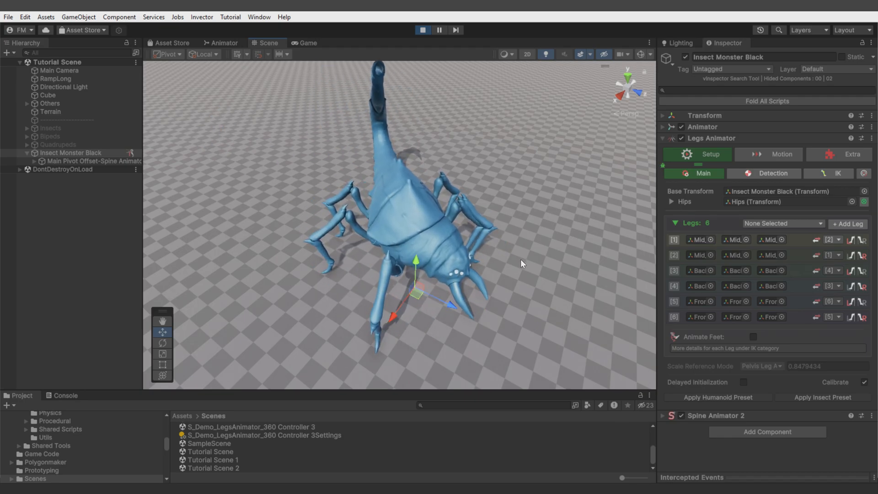
left_click(780, 154)
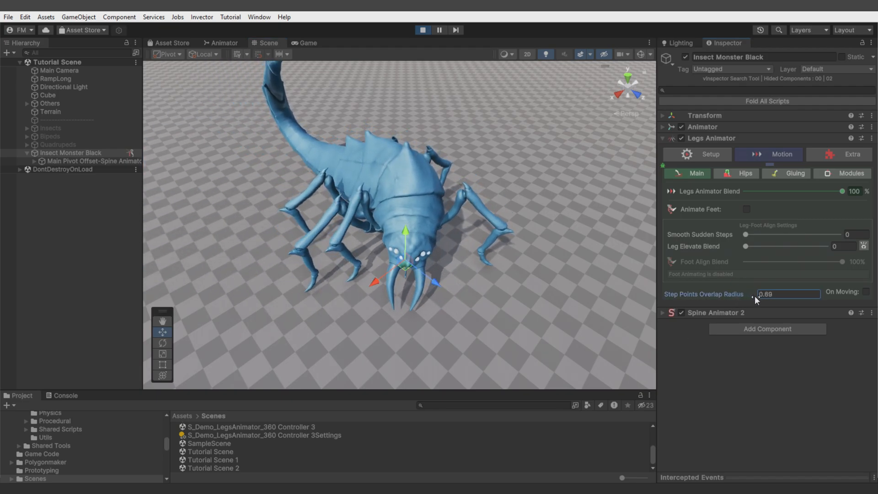
type("0.25")
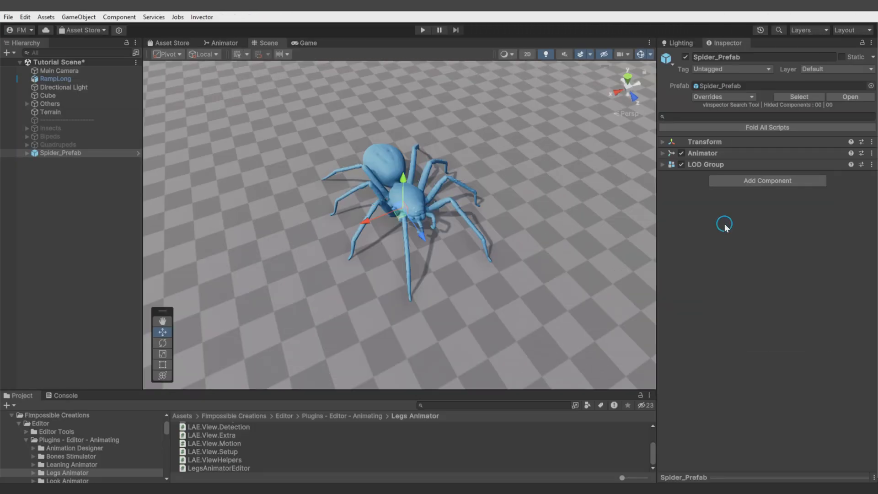
- Add a Legs Animator to Spider_Prefab and auto-set up and pair all eight legs
left_click(766, 180)
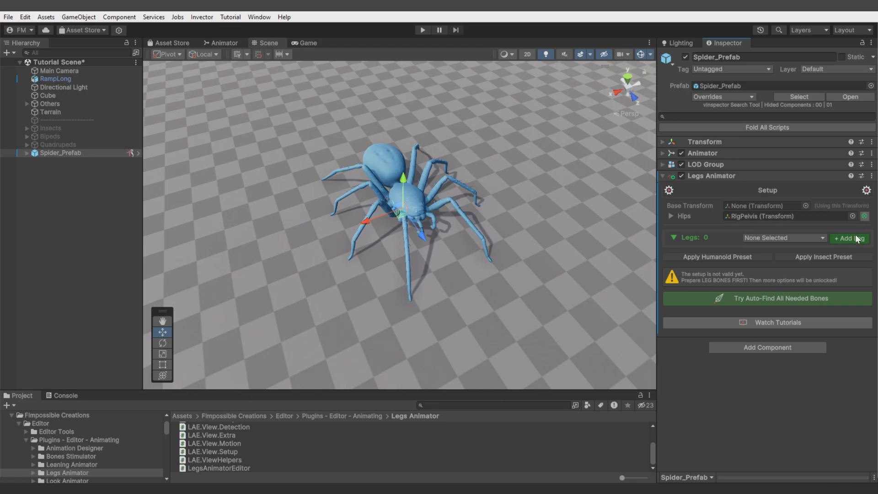
left_click(849, 237)
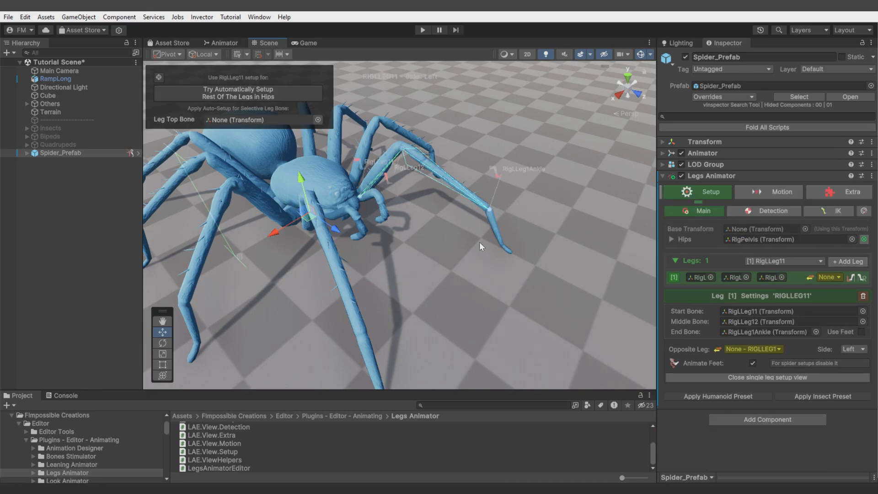
left_click(237, 93)
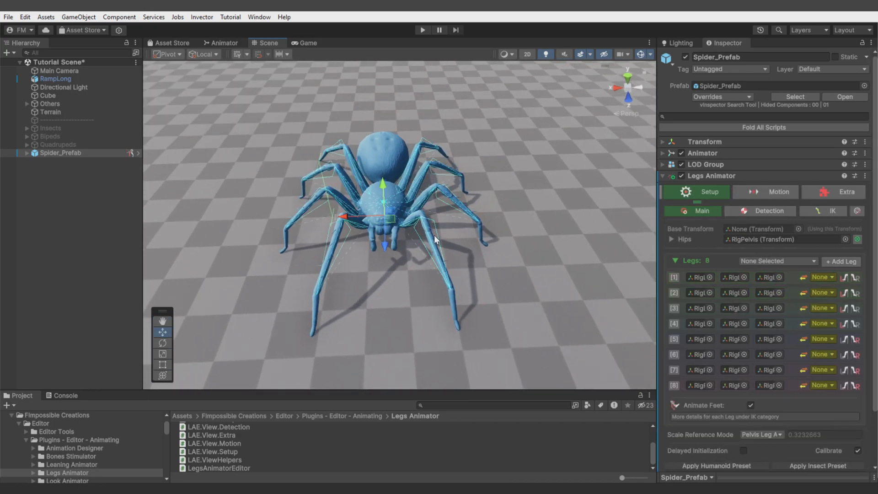
left_click(803, 323)
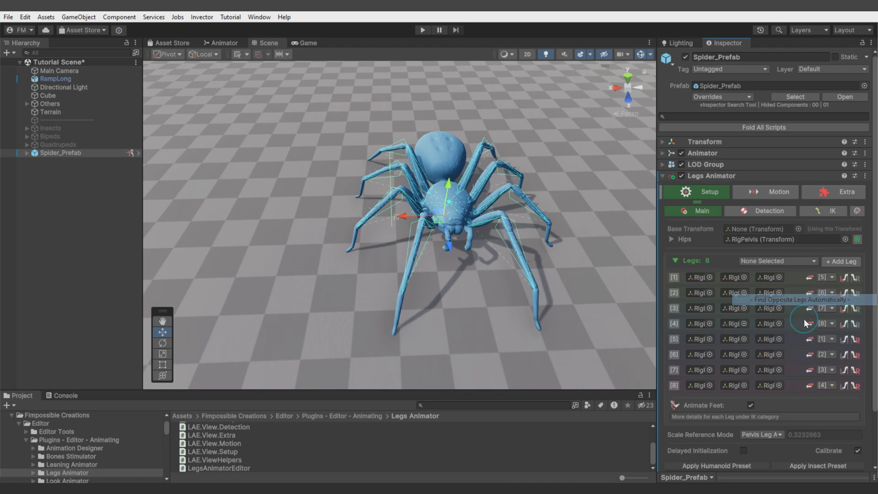
- Turn off Animate Feet and test the spider briefly in play mode
left_click(421, 29)
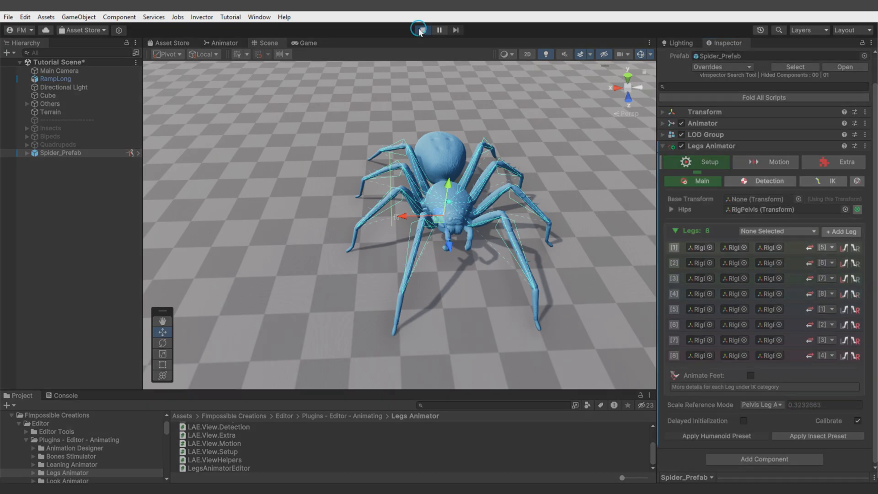
left_click(417, 30)
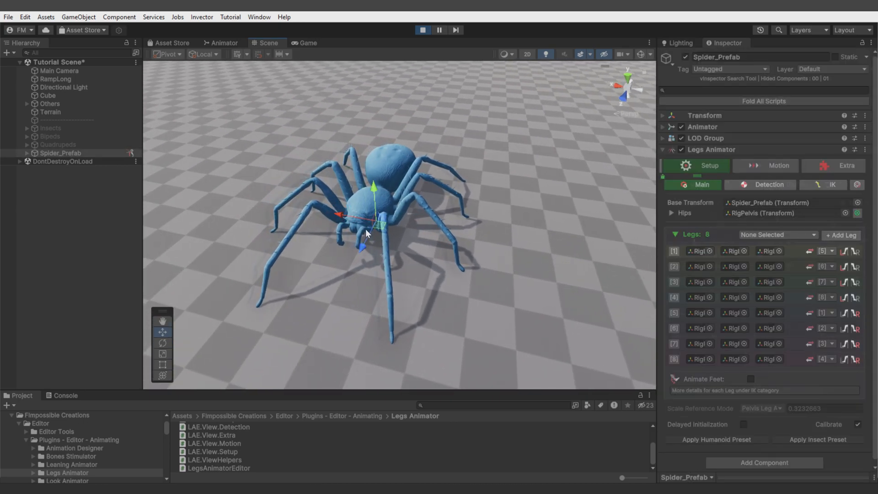
left_click(777, 165)
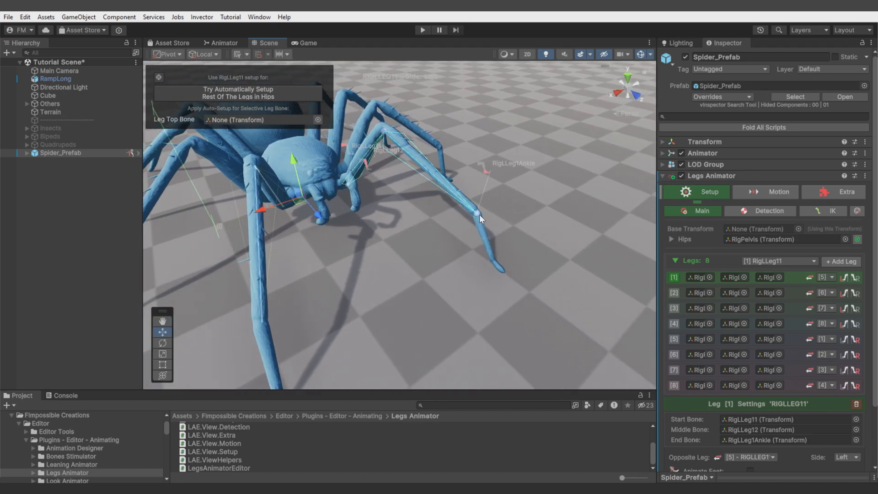
mouse_move(486, 253)
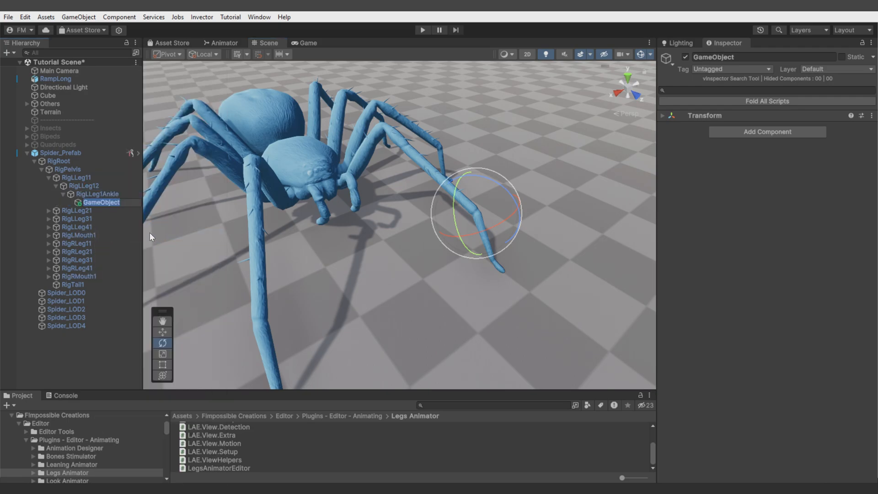
- Expand the second left leg's bones and create an empty child on the ankle bone
left_click(161, 331)
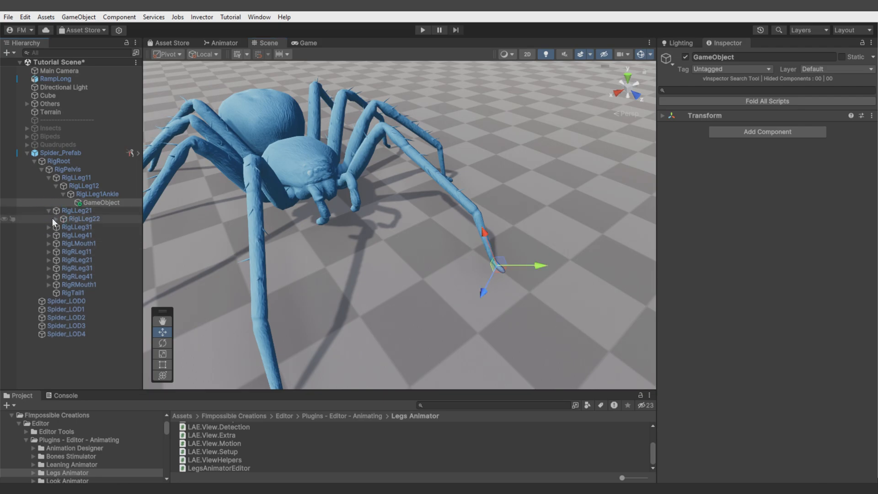
right_click(84, 227)
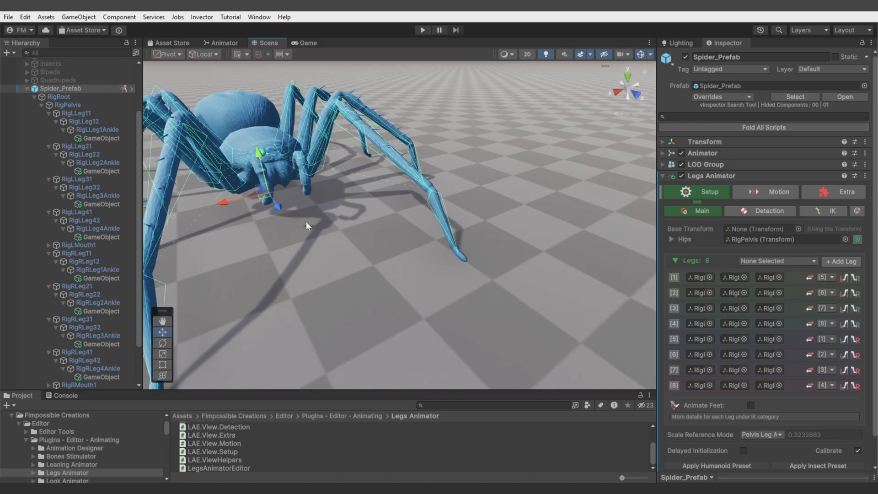
mouse_move(770, 277)
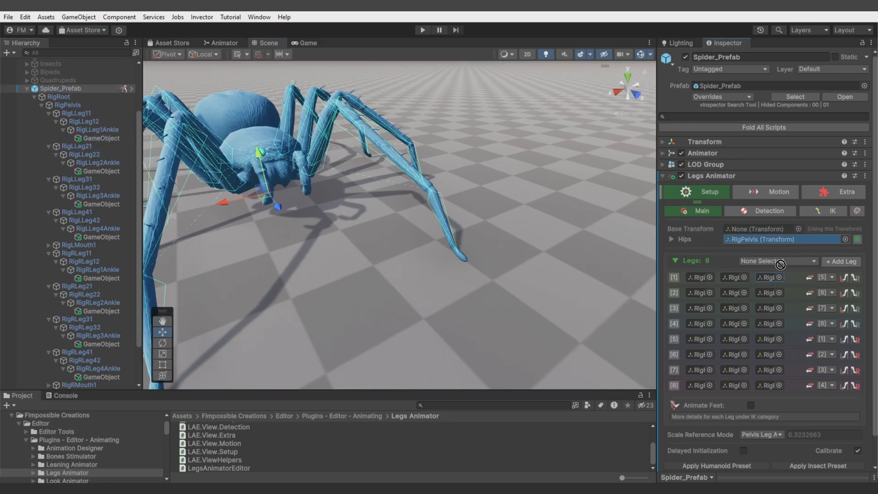
- Clear and re-find Hips, redo leg setup onto the foot-tip objects, then stop play
left_click(95, 162)
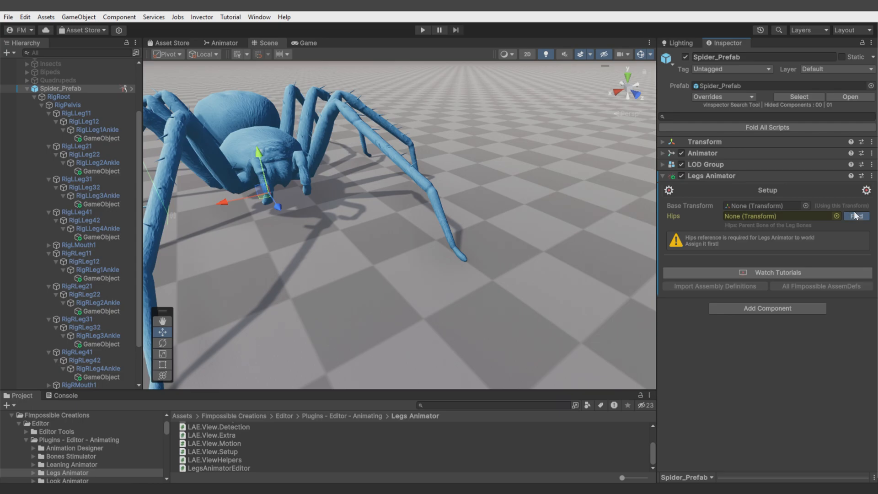
left_click(854, 216)
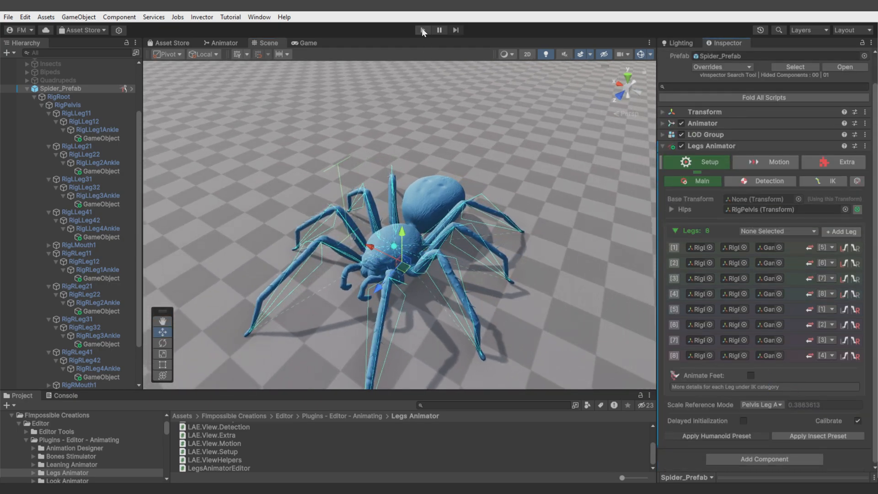
left_click(422, 29)
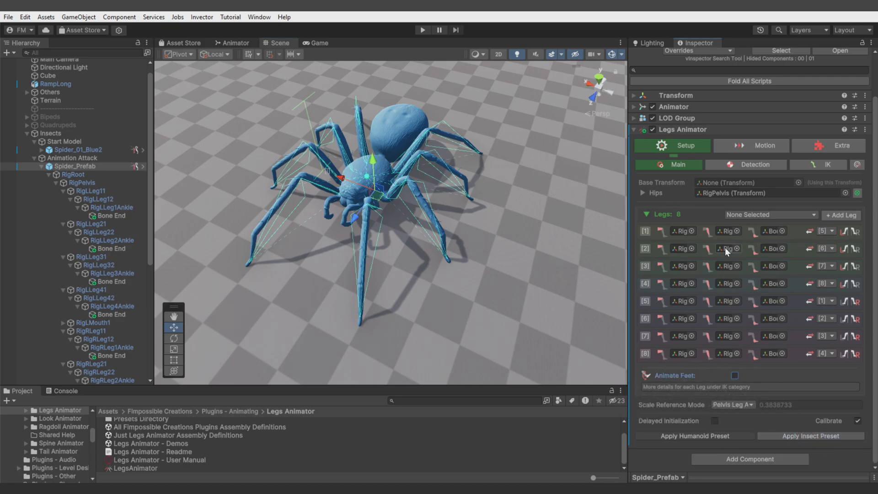
- Set ground detection to cast spheres along the leg bones
left_click(747, 165)
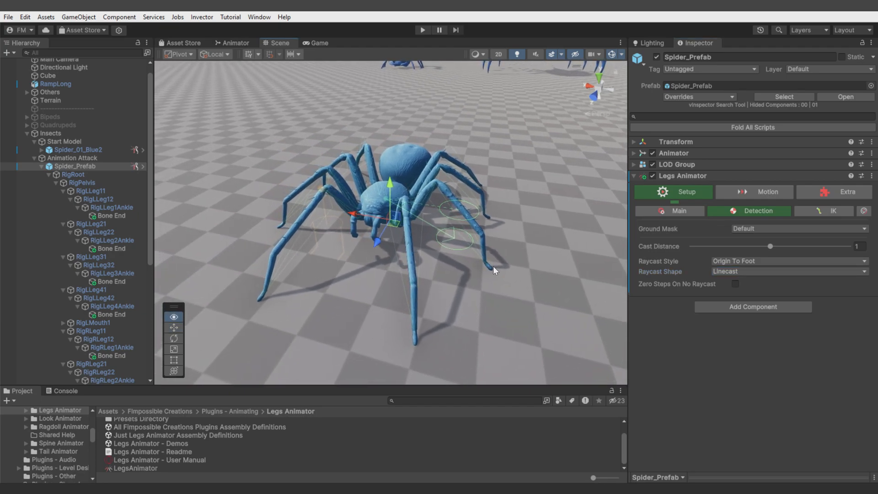
left_click(786, 260)
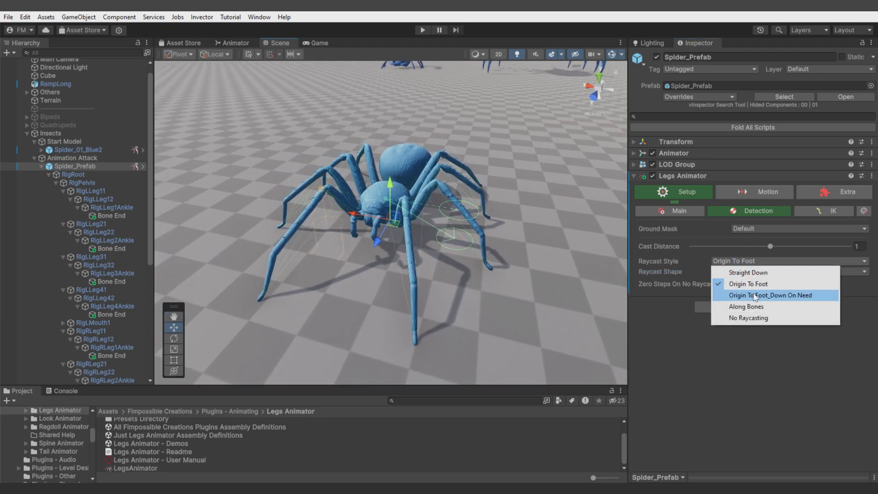
left_click(745, 306)
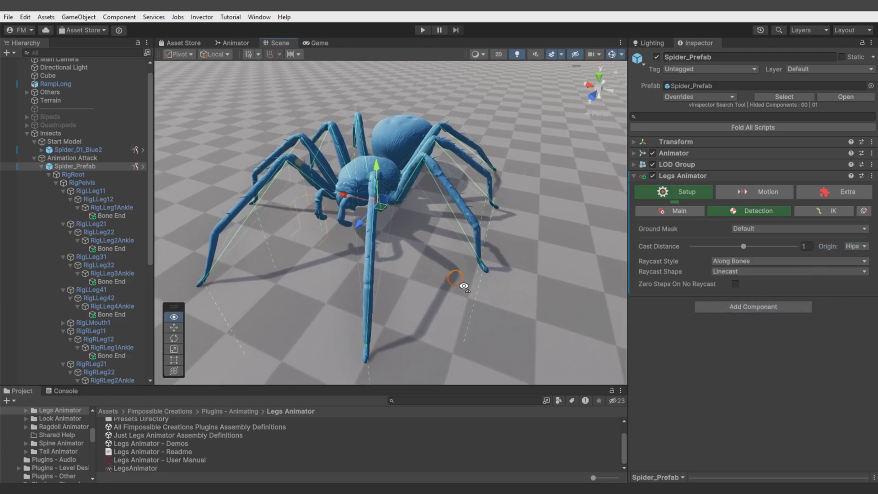
left_click(790, 271)
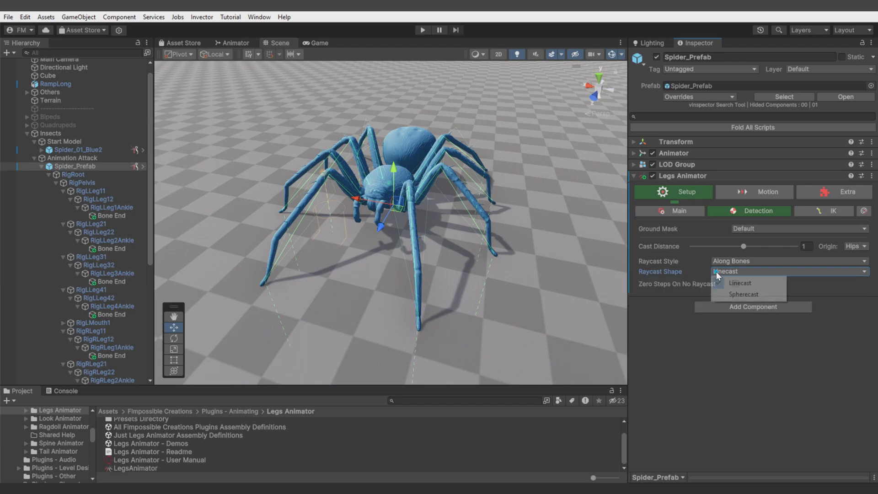
left_click(743, 294)
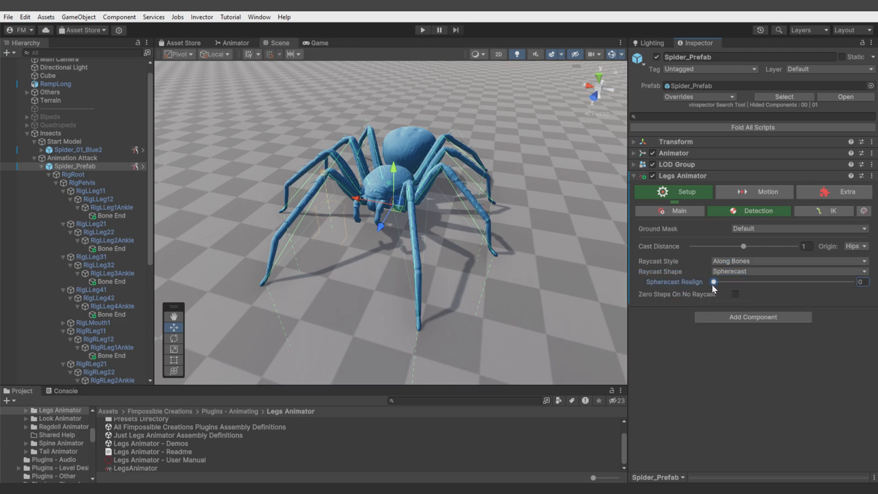
- Leave spherecast realign at zero, enable Zero Steps On No Raycast, and view IK settings
left_click_drag(713, 281, 850, 282)
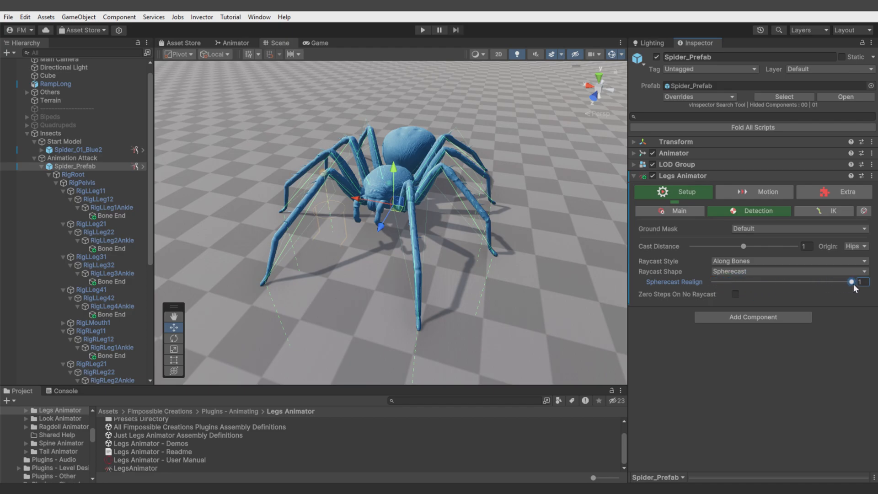
left_click_drag(851, 282, 714, 282)
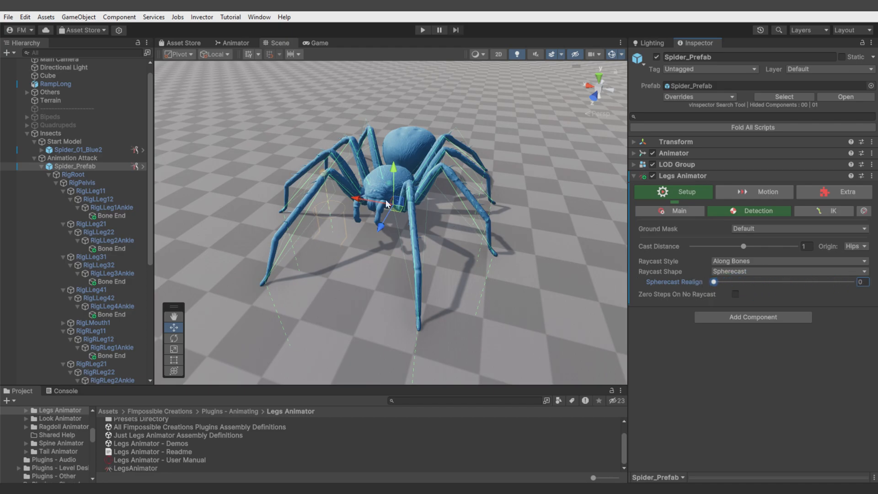
mouse_move(453, 214)
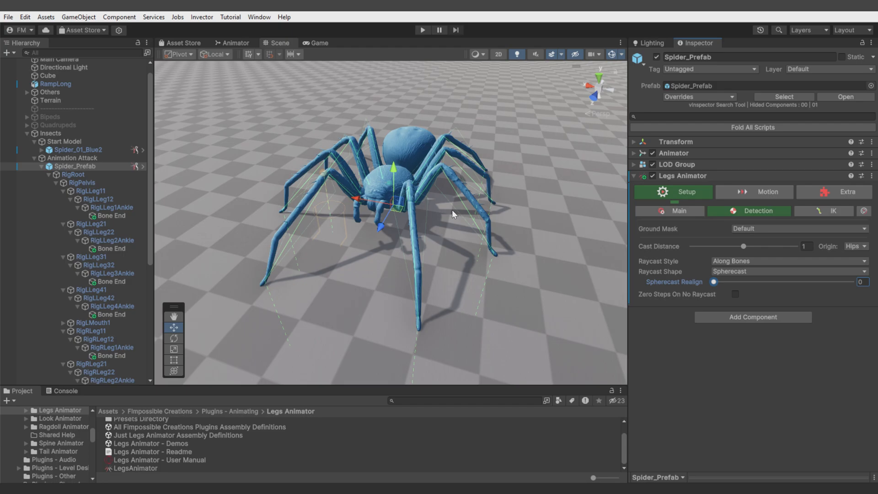
mouse_move(706, 302)
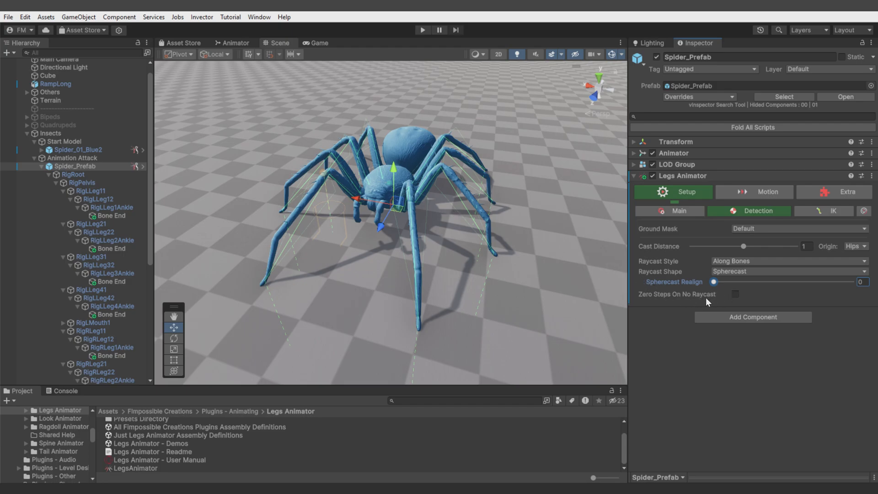
left_click(735, 295)
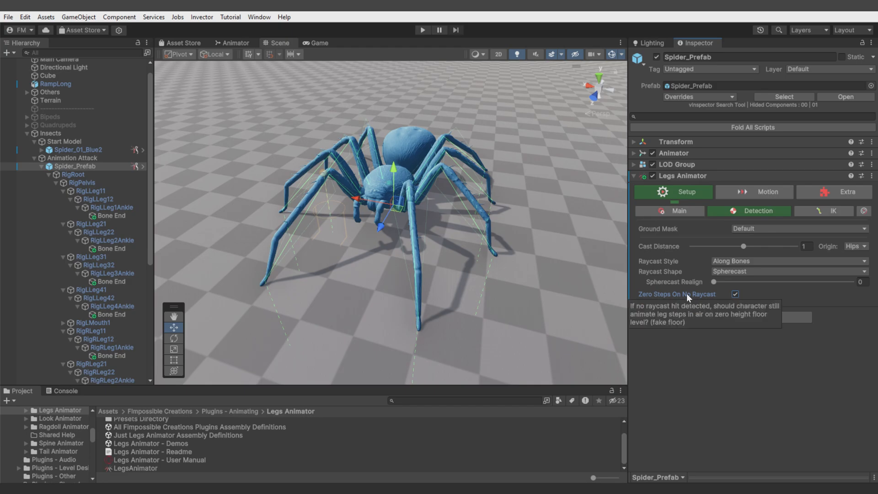
mouse_move(770, 235)
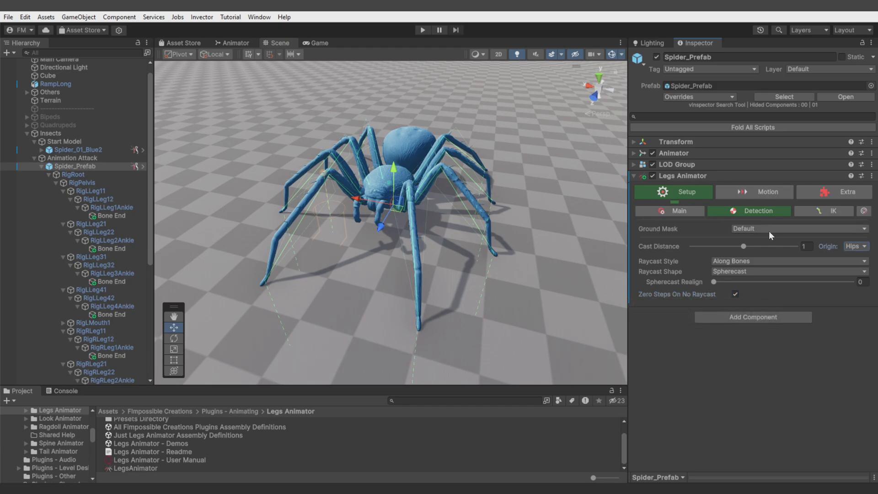
left_click(823, 211)
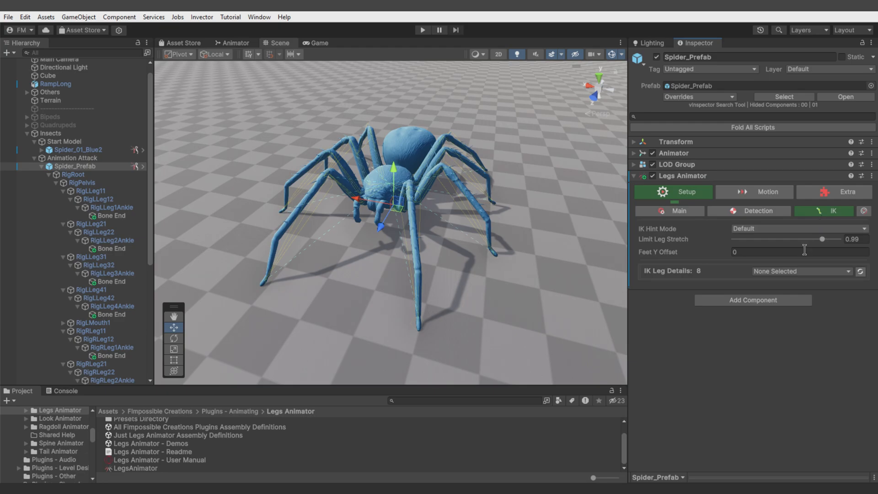
- Browse the first leg's IK parameters and idle gluing settings, then select ant_03
left_click(797, 271)
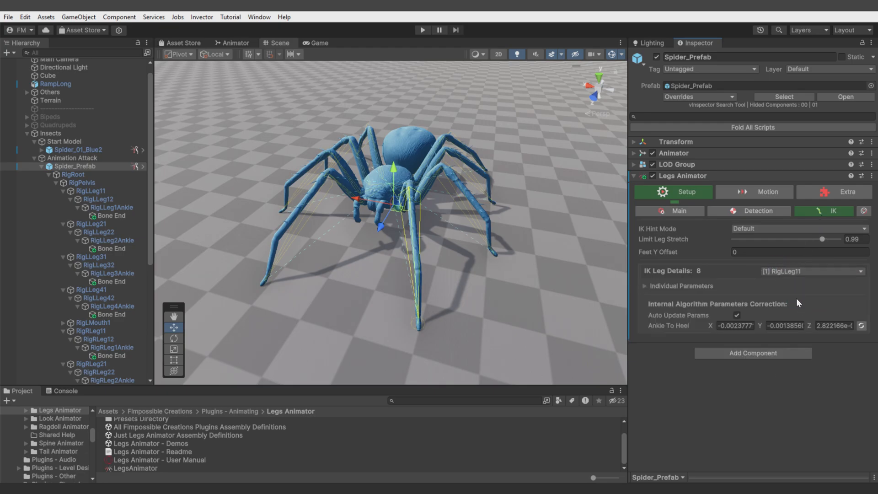
left_click(644, 285)
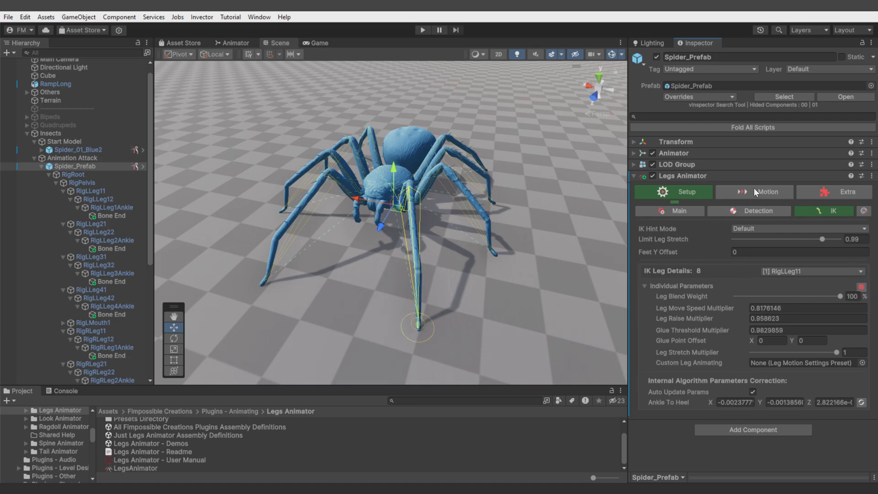
left_click(753, 192)
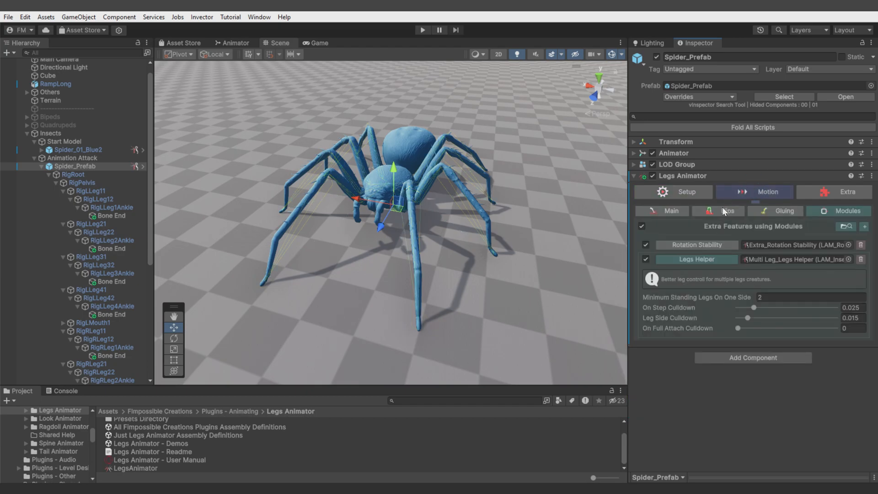
left_click(782, 212)
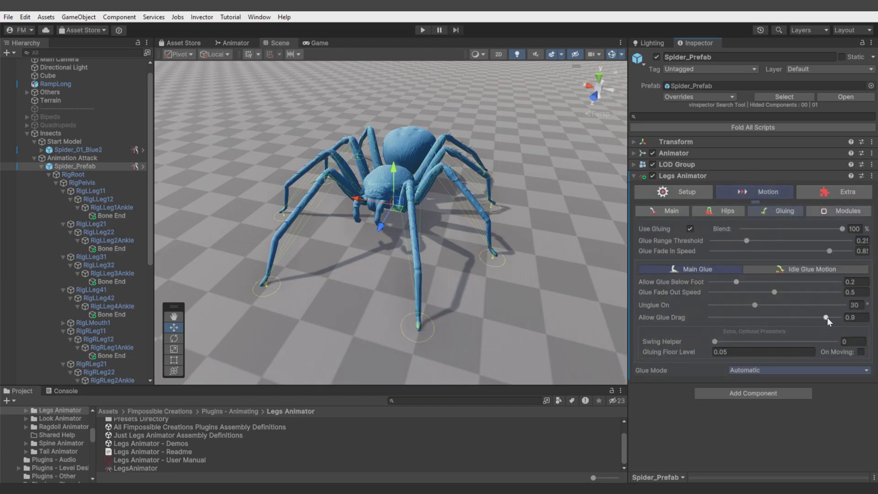
left_click(804, 269)
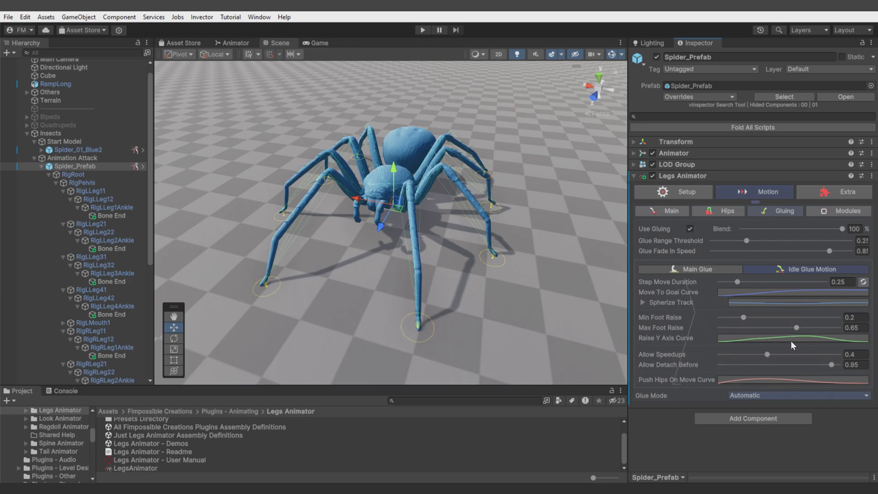
mouse_move(833, 365)
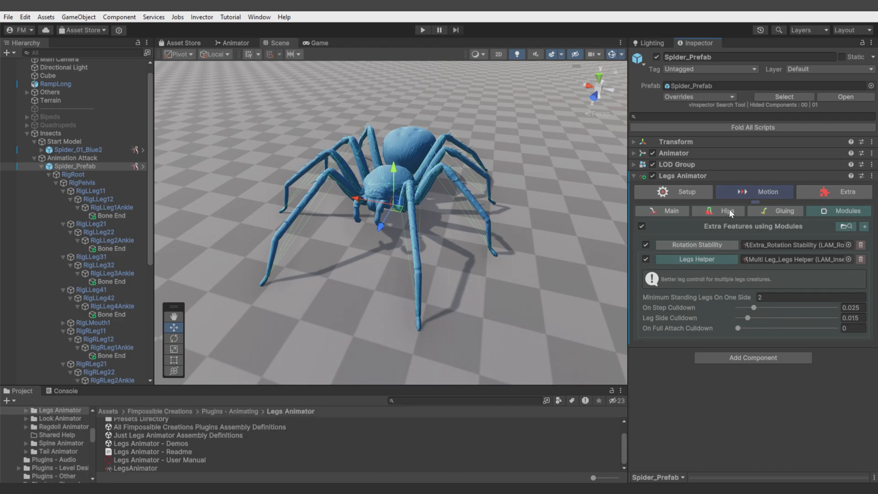
left_click(718, 211)
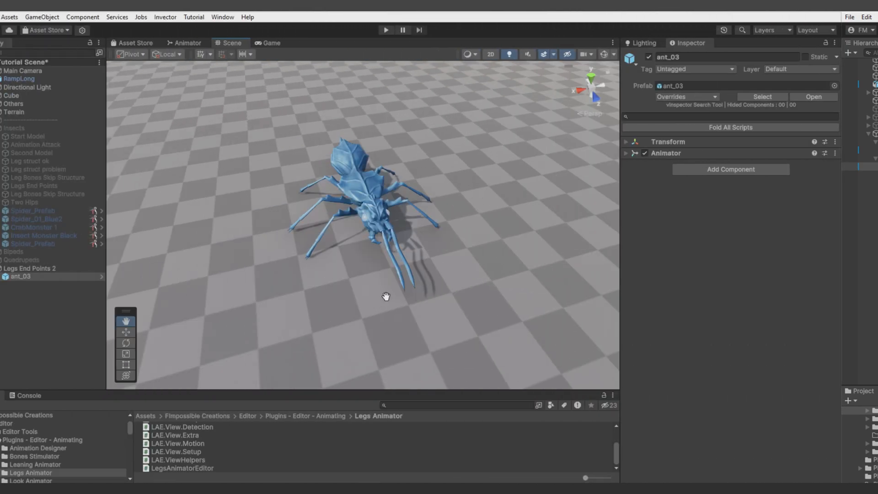
- Add a Legs Animator to ant_03 and create empty children under its foot bones
left_click(730, 169)
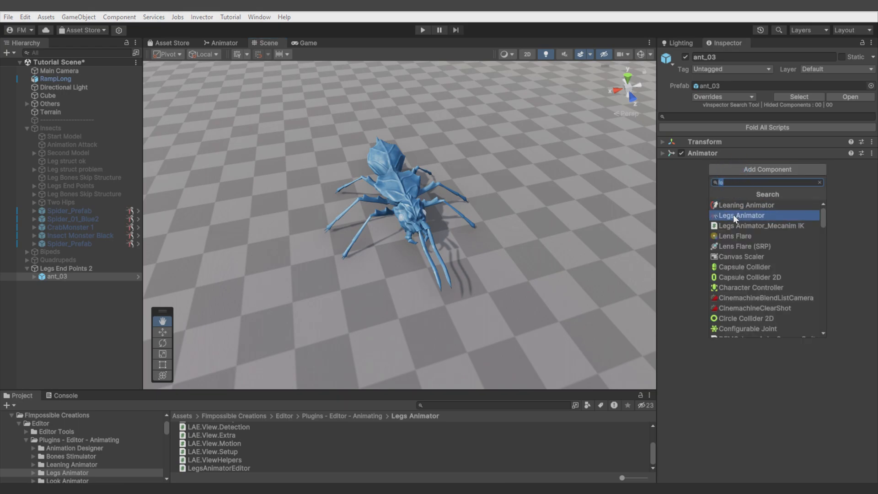
left_click(741, 215)
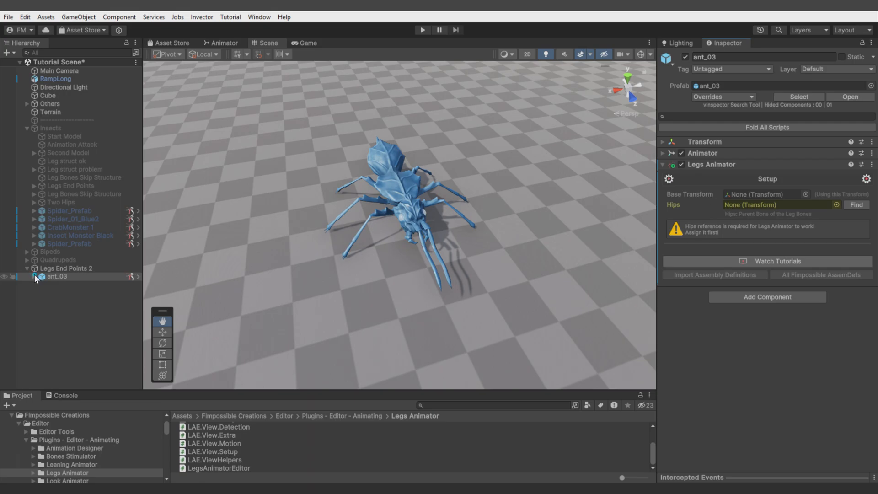
left_click(33, 277)
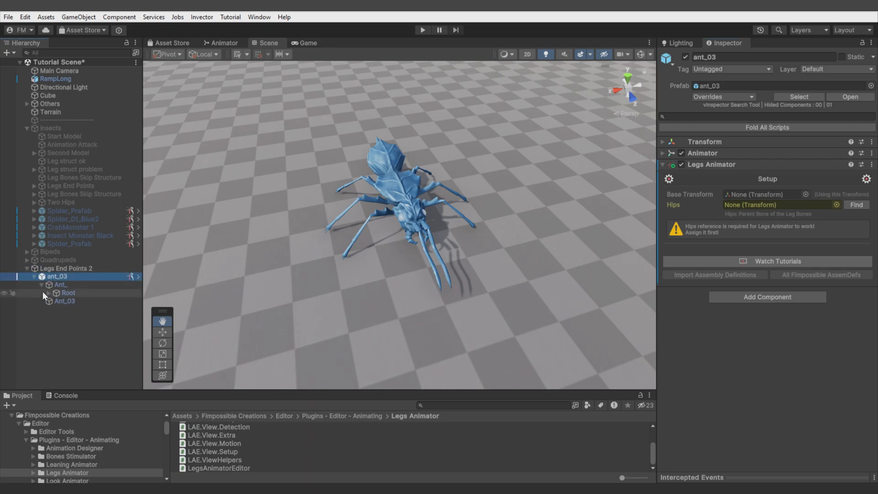
left_click(56, 292)
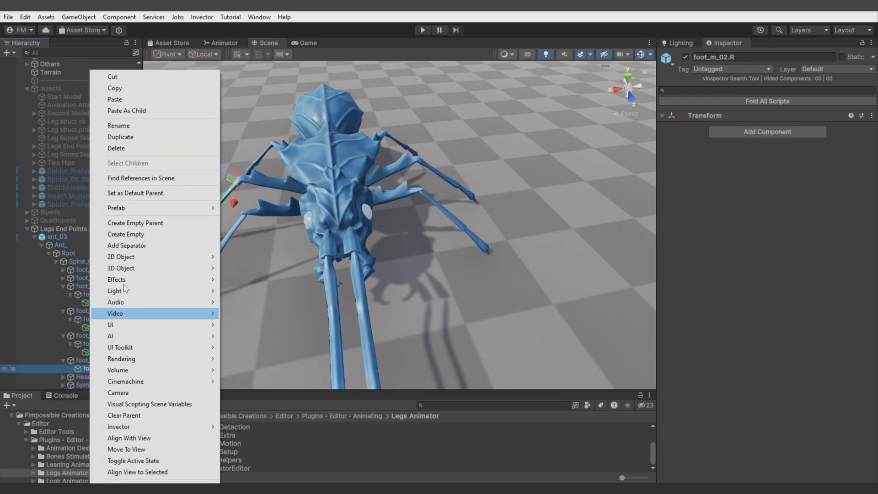
left_click(125, 234)
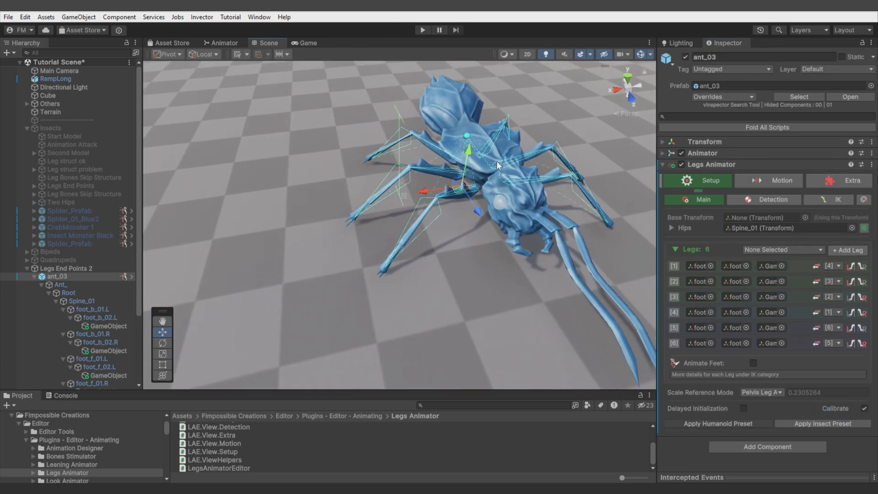
left_click(422, 30)
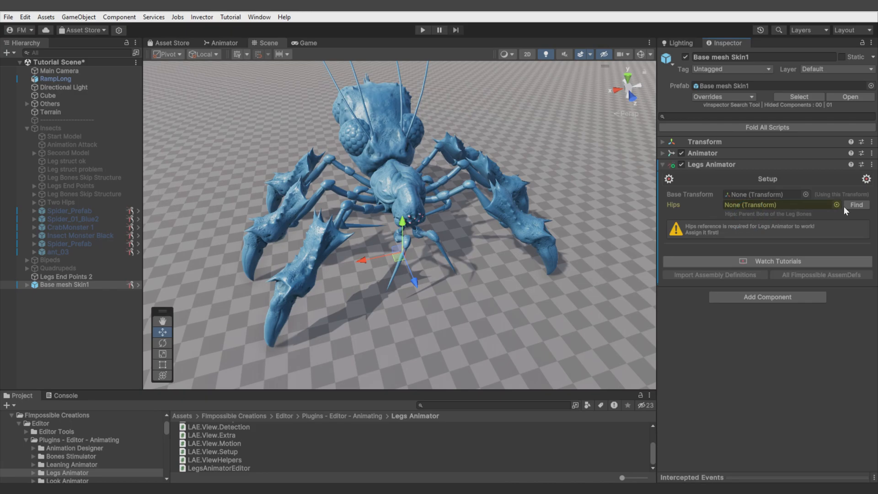
- Auto-find the hips on Base mesh Skin1's Legs Animator and test the leg in Play mode
left_click(855, 204)
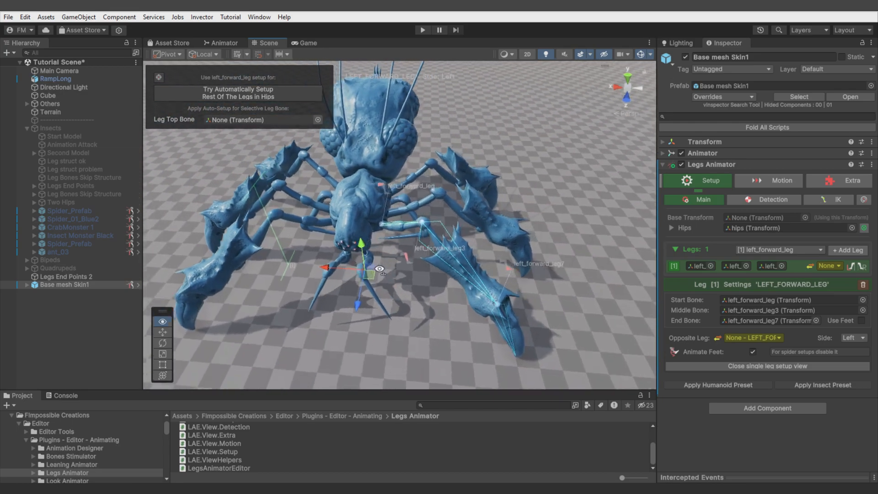
left_click(421, 29)
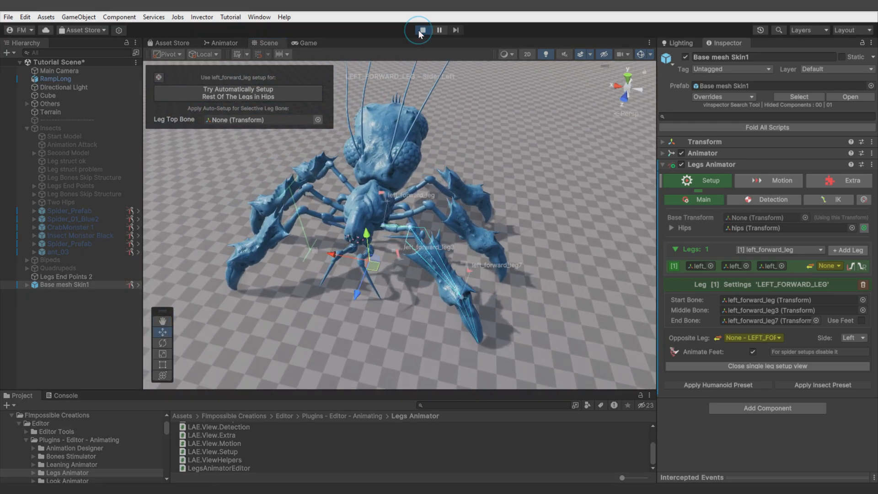
left_click(422, 30)
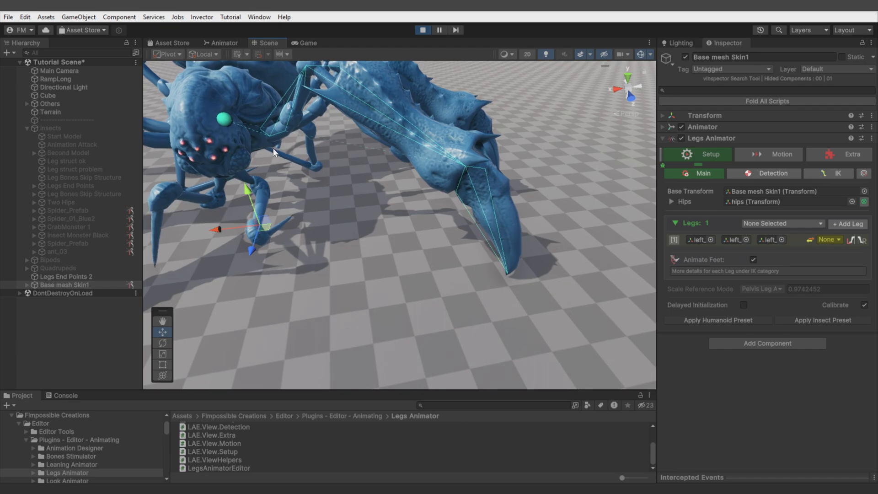
left_click(422, 30)
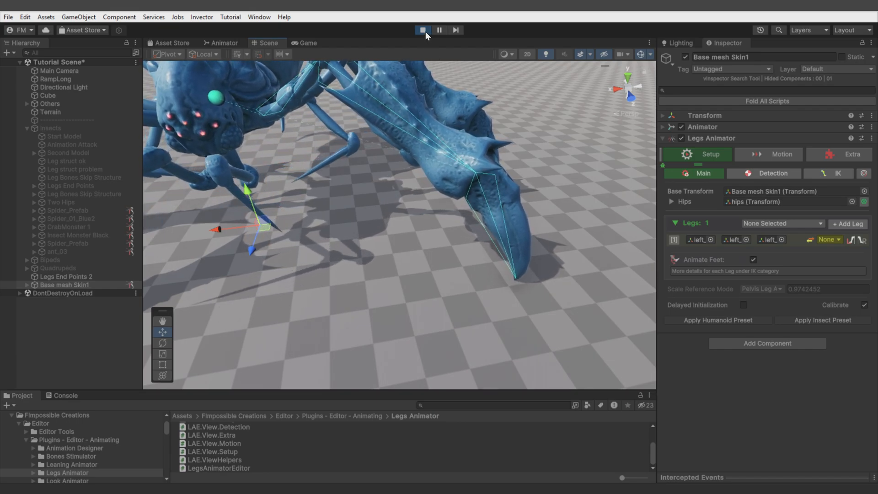
left_click(423, 30)
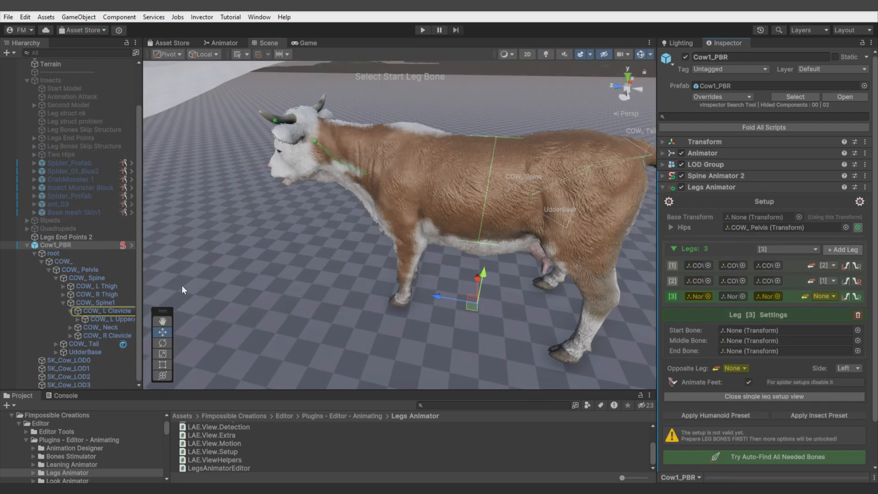
- Assign COW_L Clavicle as the cow's Leg 3 start bone
left_click(695, 295)
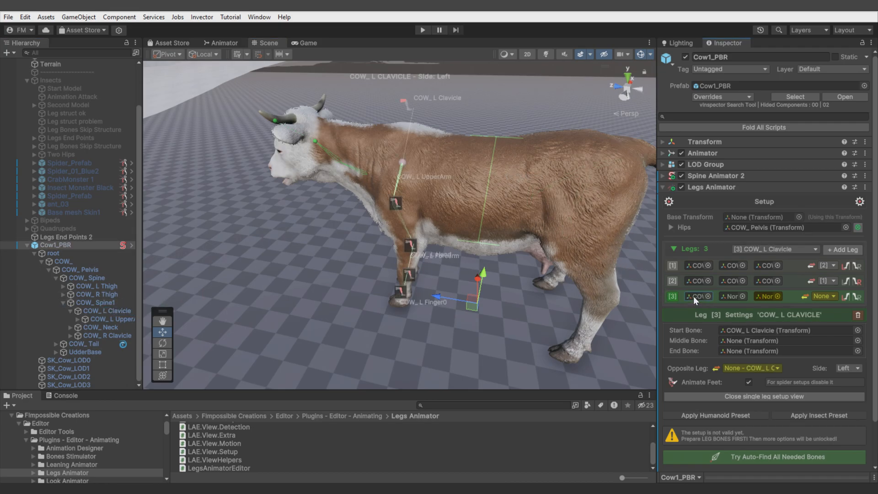
mouse_move(393, 204)
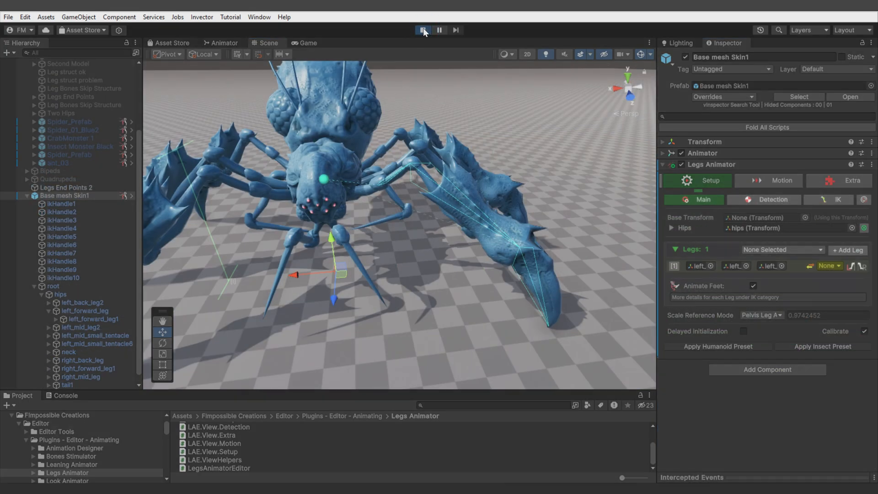
- Stop Play, add Base mesh Skin1's remaining legs, apply the Insect preset, and run Play
left_click(422, 29)
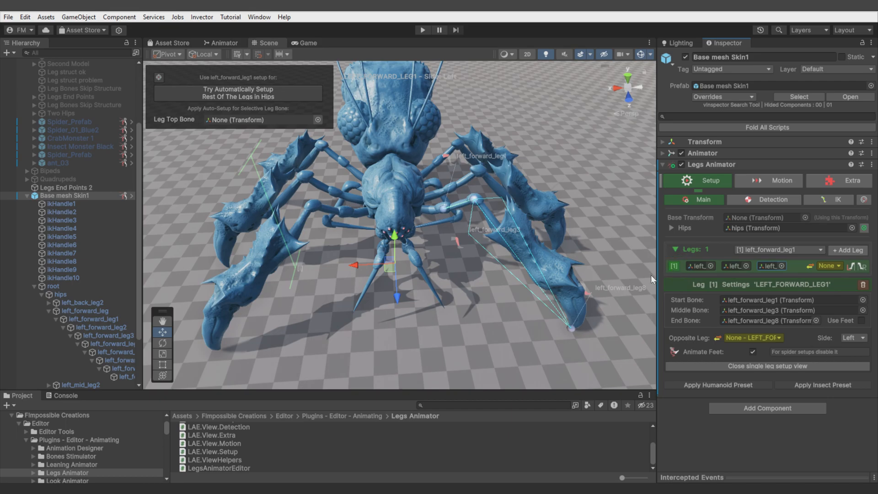
left_click(98, 318)
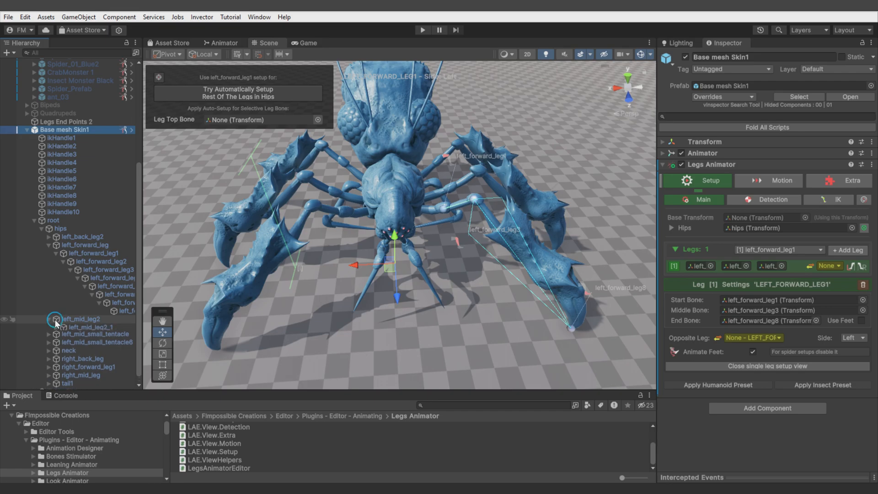
left_click(847, 250)
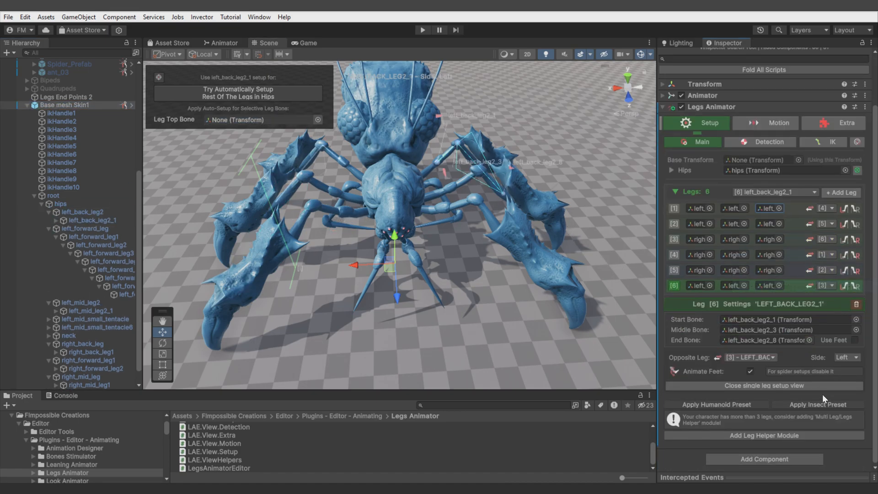
left_click(422, 30)
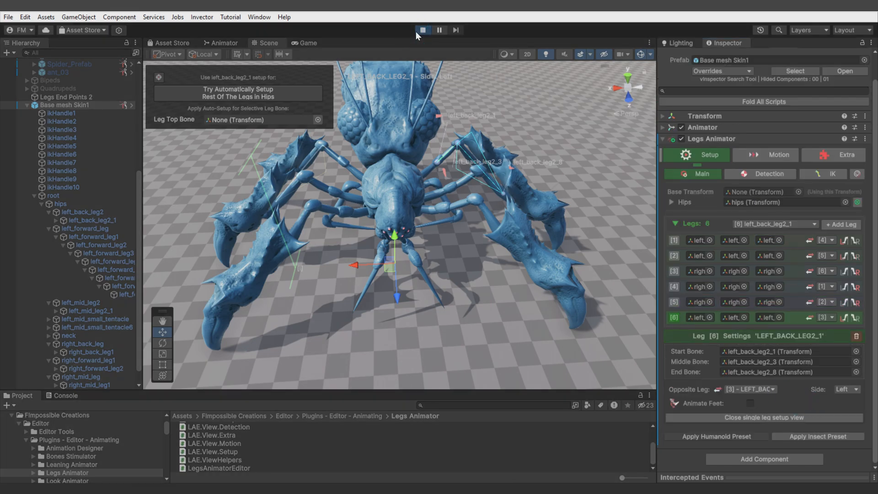
left_click(762, 417)
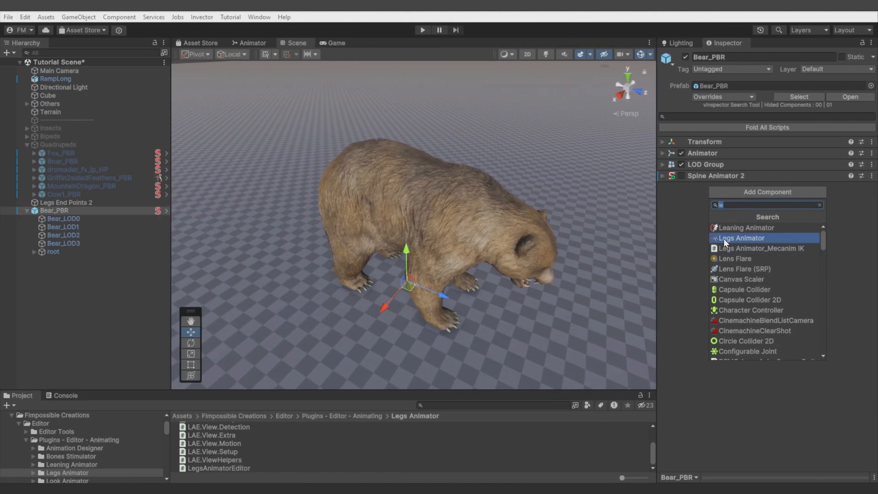
- Add a Legs Animator to Bear_PBR with BEAR_Spine as hips and an empty third leg
left_click(741, 237)
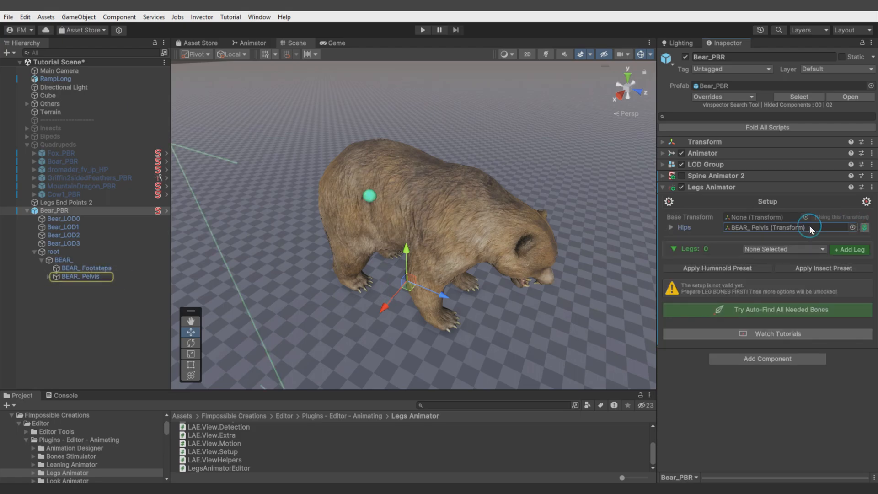
left_click(849, 249)
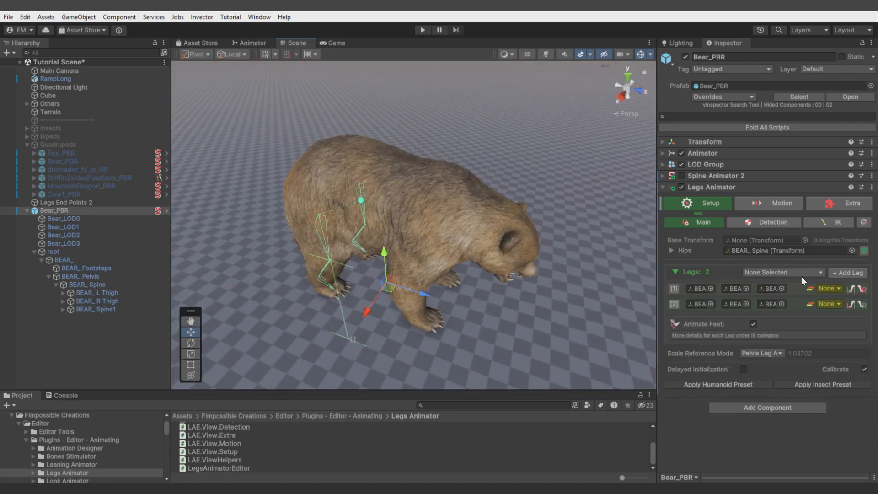
mouse_move(846, 279)
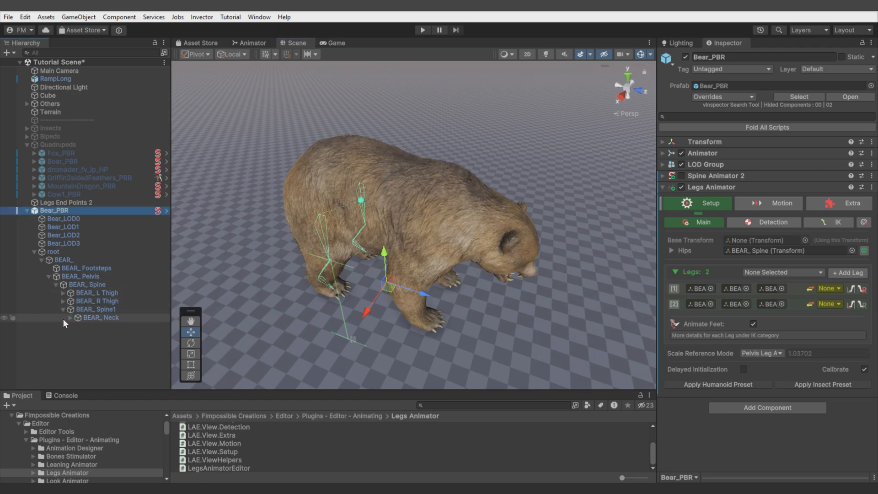
left_click(69, 317)
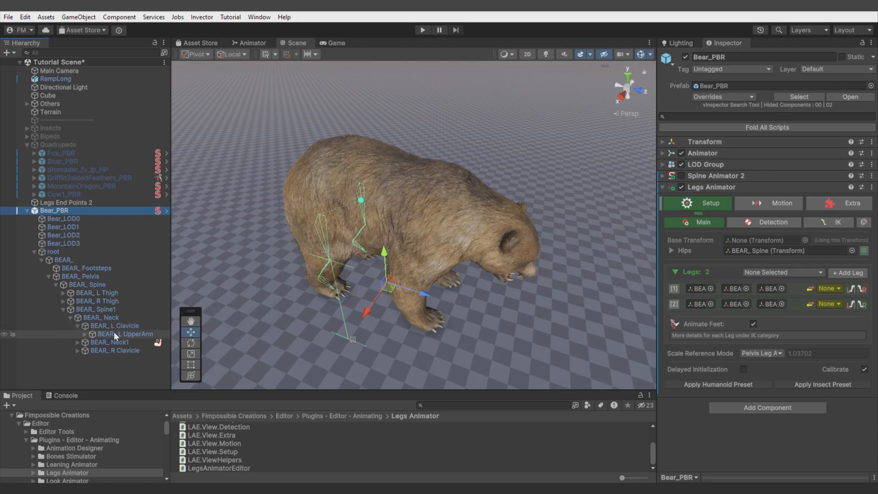
left_click(848, 273)
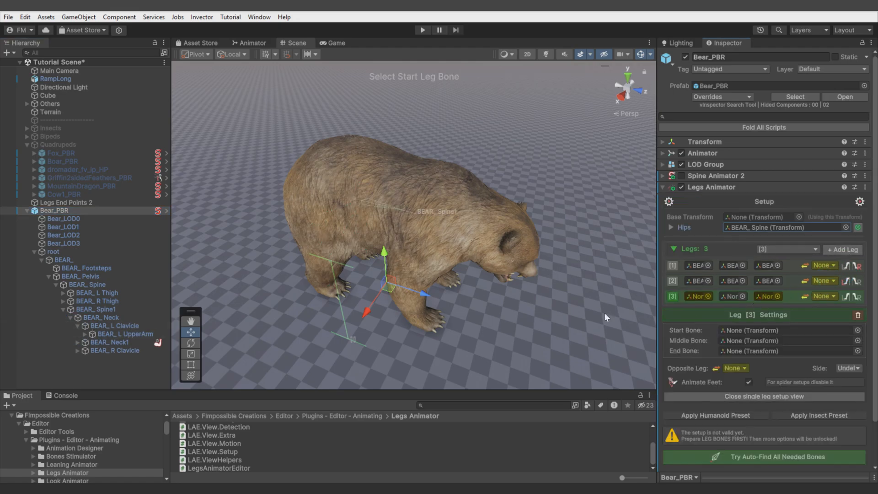
- Give leg 3 the L UpperArm, Forearm and Hand bones, then begin the right front leg
left_click(696, 296)
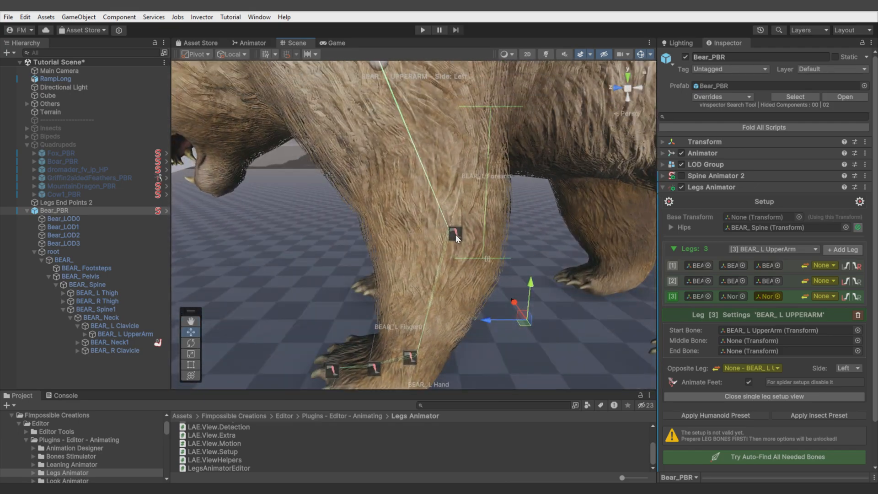
left_click(763, 457)
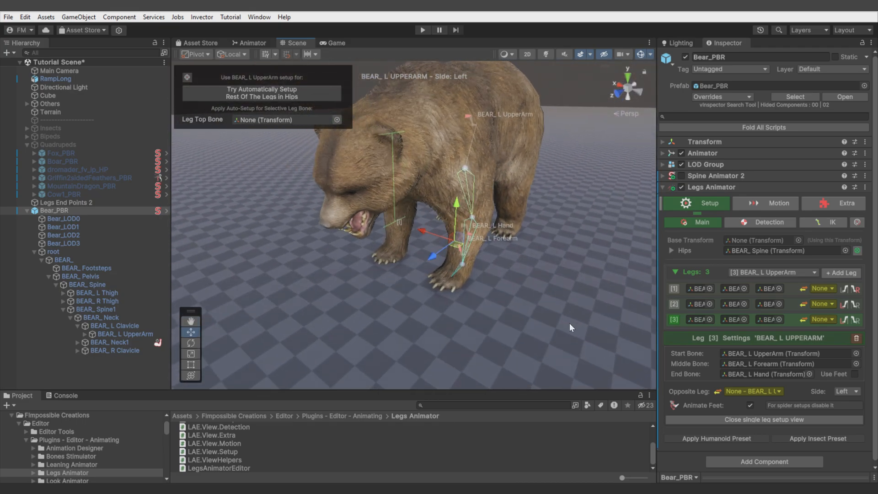
left_click(123, 334)
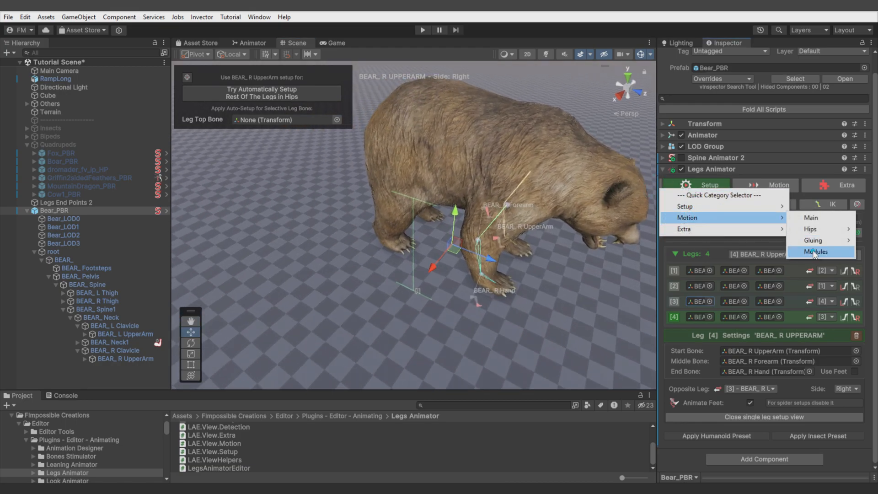
- Set BEAR_Pelvis as hips and briefly test the four-legged bear in Play mode
left_click(815, 251)
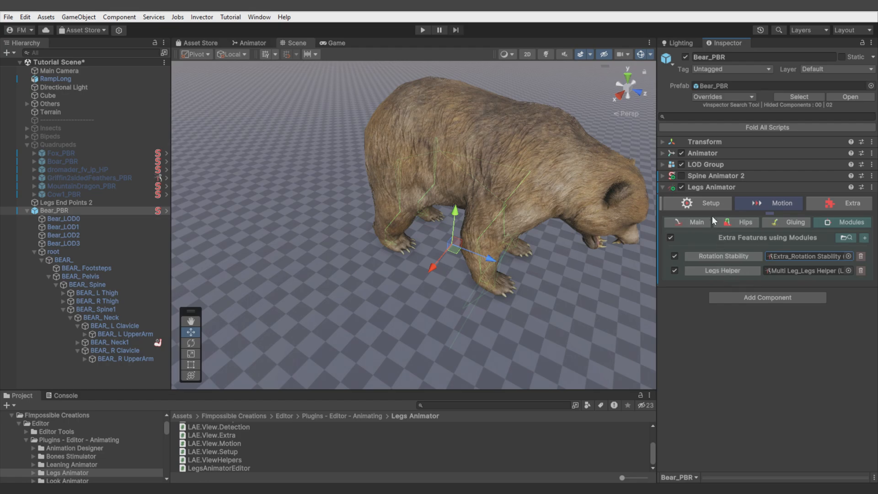
left_click(421, 29)
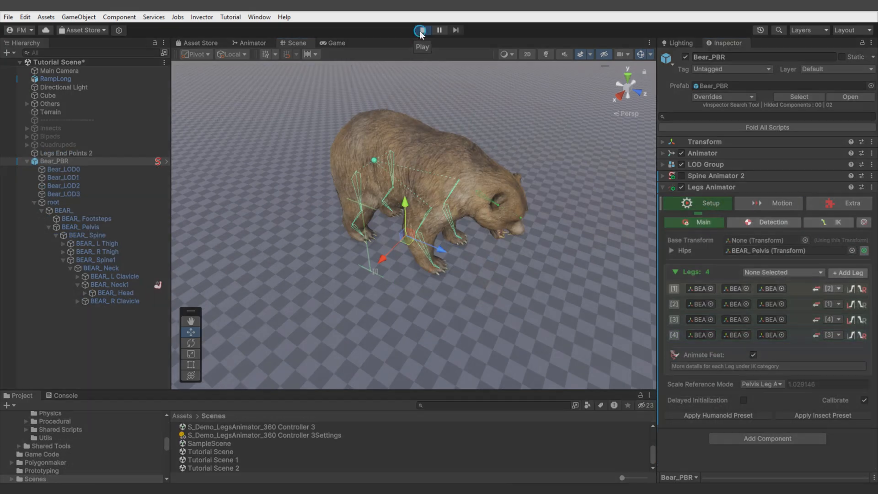
left_click(421, 30)
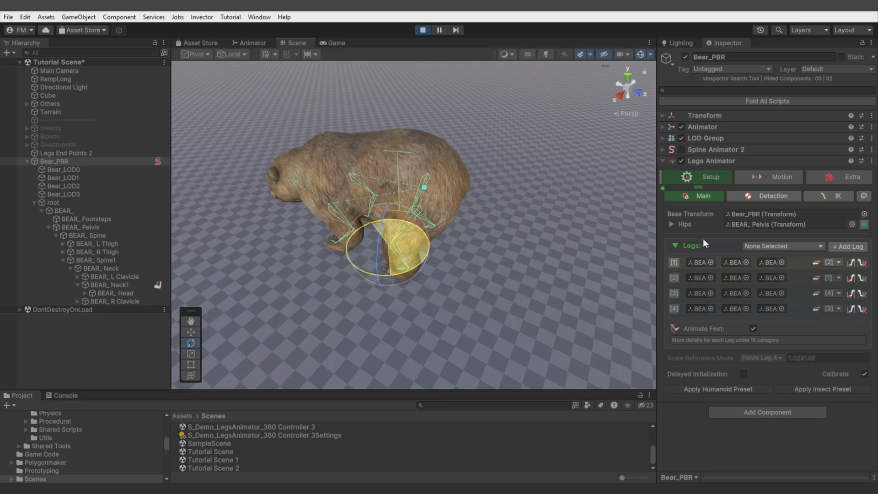
left_click(422, 30)
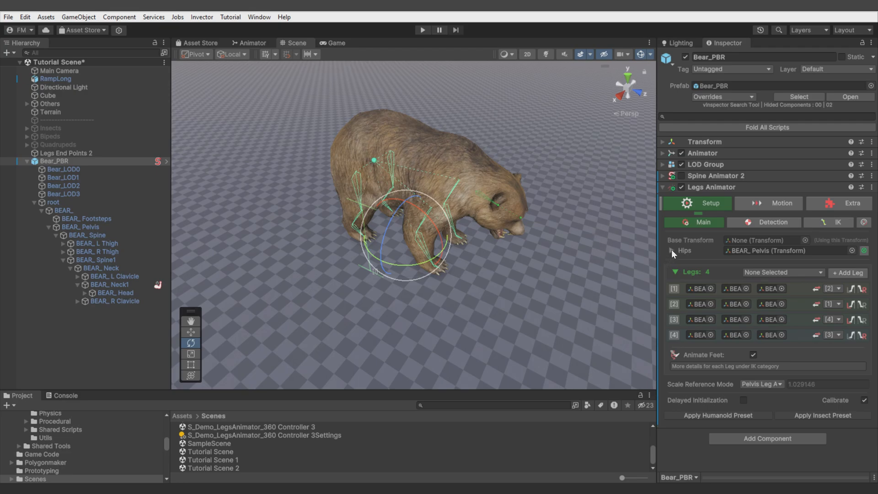
- Add BEAR_Neck as an Extra Hips Hubs element on the bear's Legs Animator
left_click(674, 250)
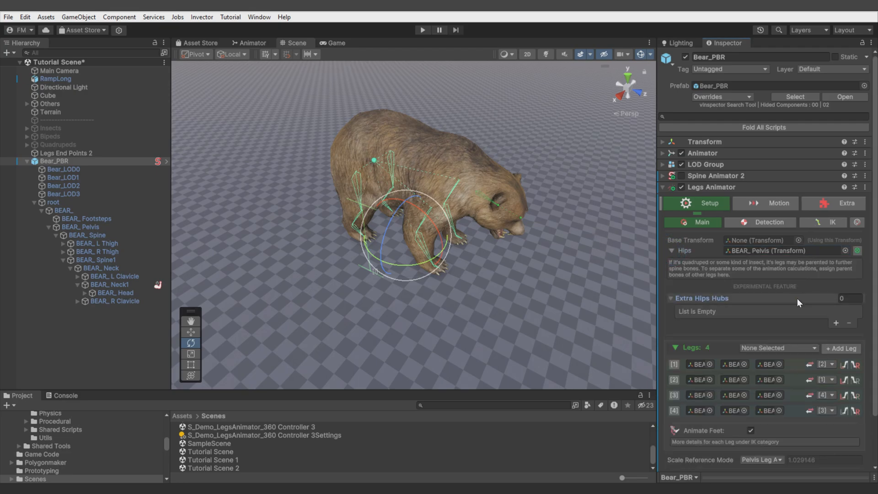
left_click(835, 322)
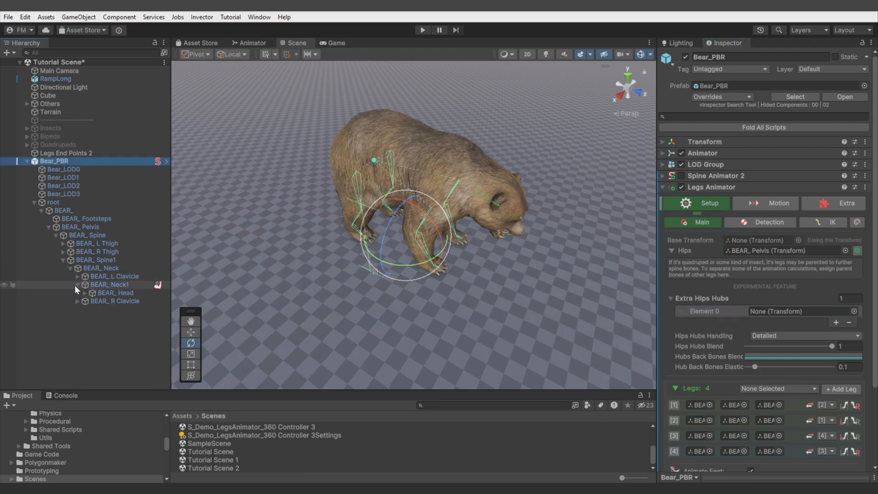
left_click(101, 267)
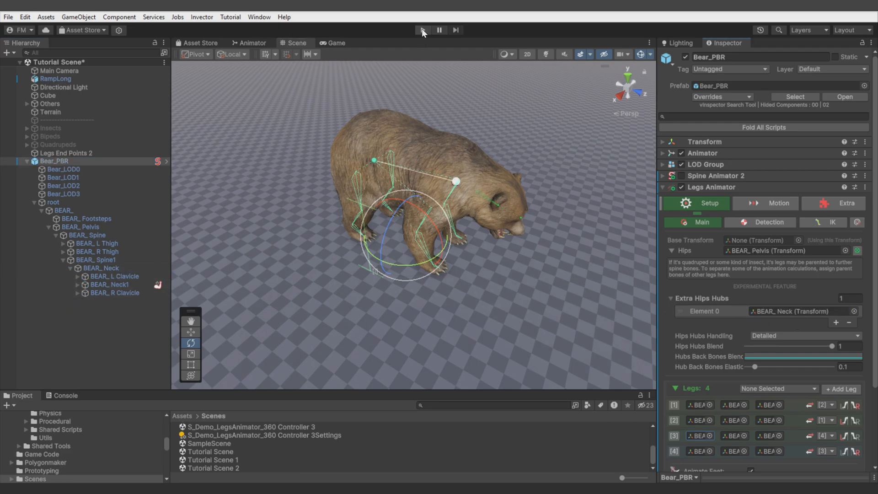
- Run Play mode and move the bear across the ground onto the sloped ramp
left_click(422, 30)
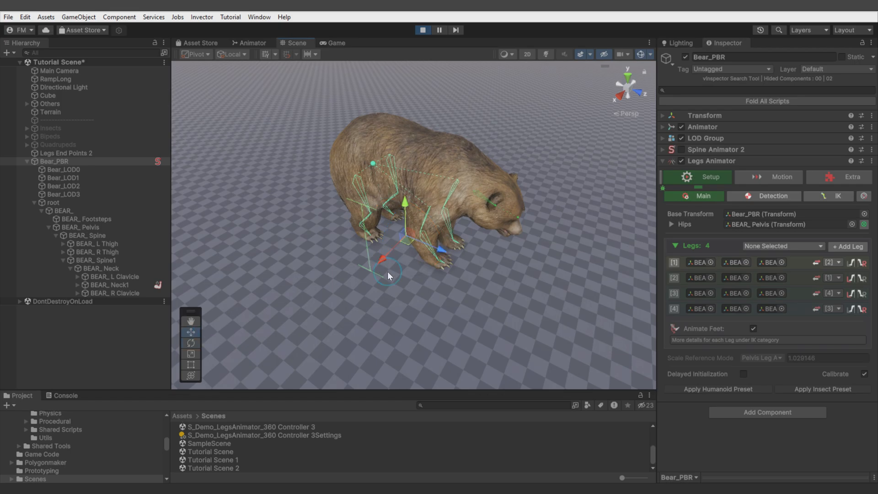
left_click_drag(389, 274, 393, 252)
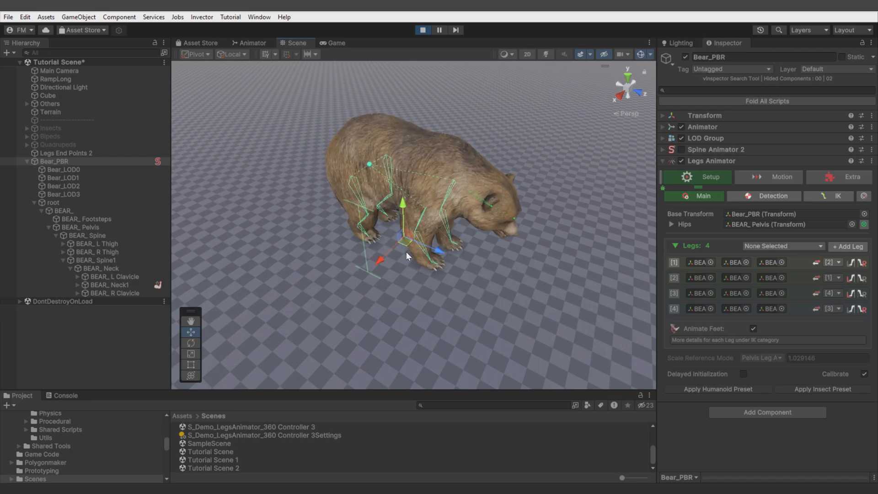
left_click_drag(408, 256, 431, 248)
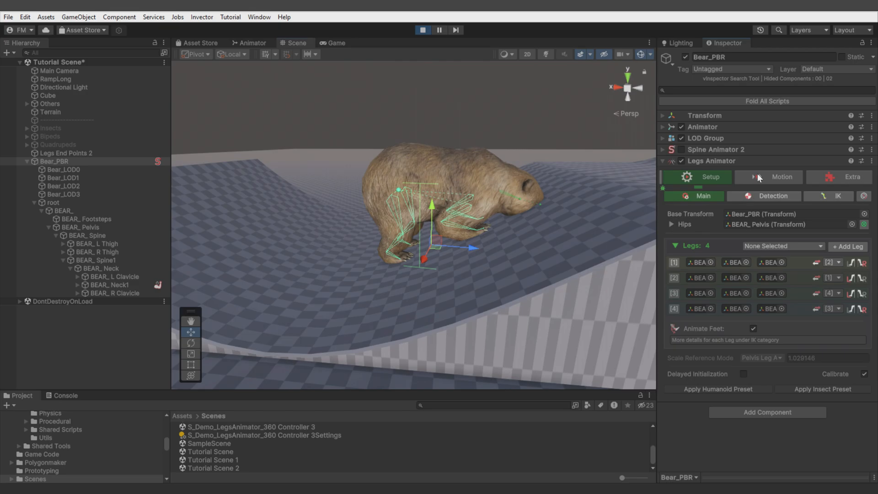
- Set Max Body Step Up to 1, tweak glue fade-in, and lower Hips Hubs Blend to 0.082
left_click(775, 177)
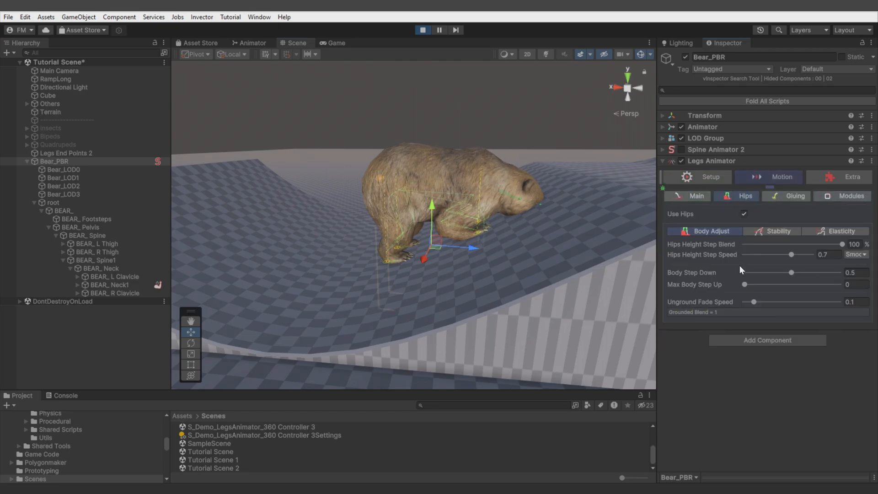
left_click_drag(745, 284, 837, 283)
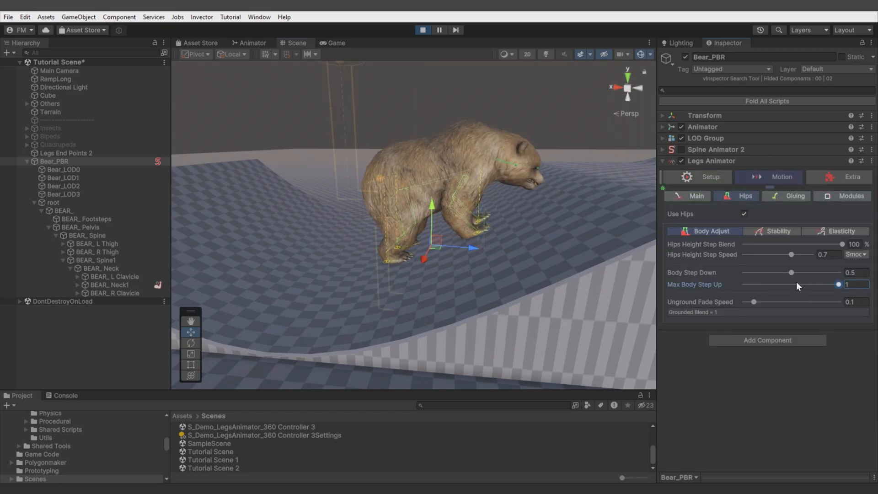
left_click(796, 196)
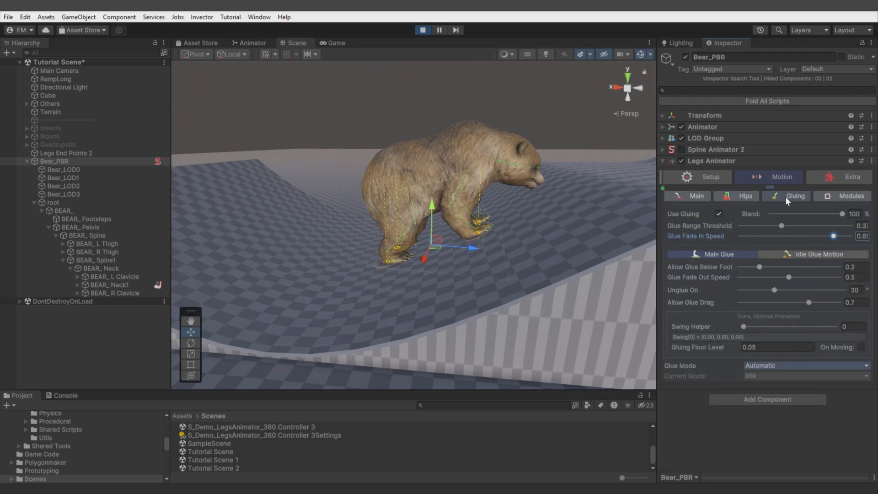
left_click_drag(775, 289, 804, 289)
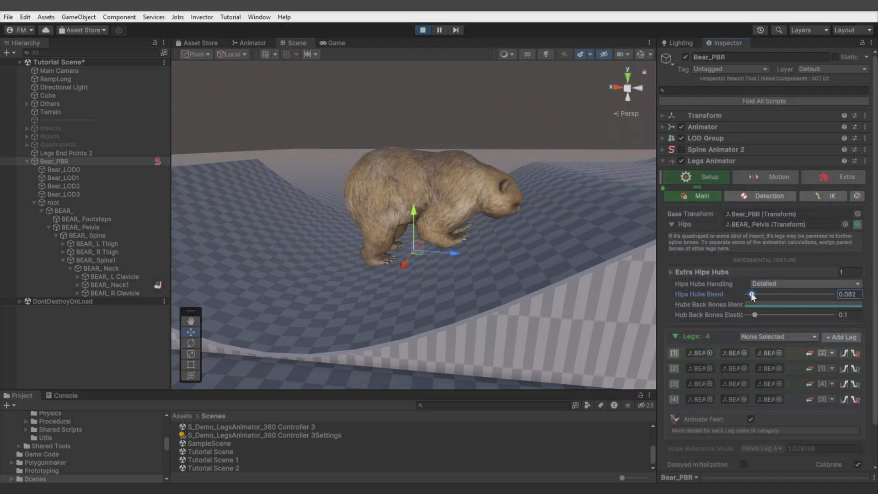
left_click_drag(752, 295, 831, 295)
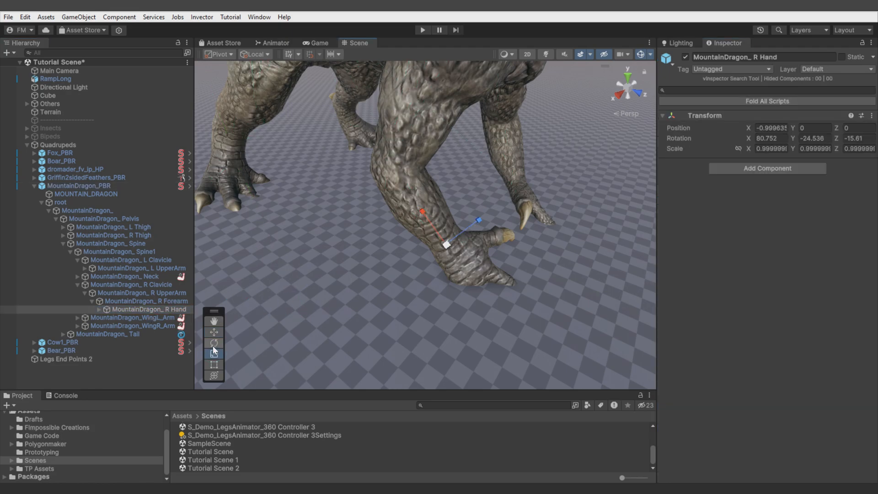
- Switch to the Rotate tool and select the dragon's right leg horse link bone
left_click(213, 342)
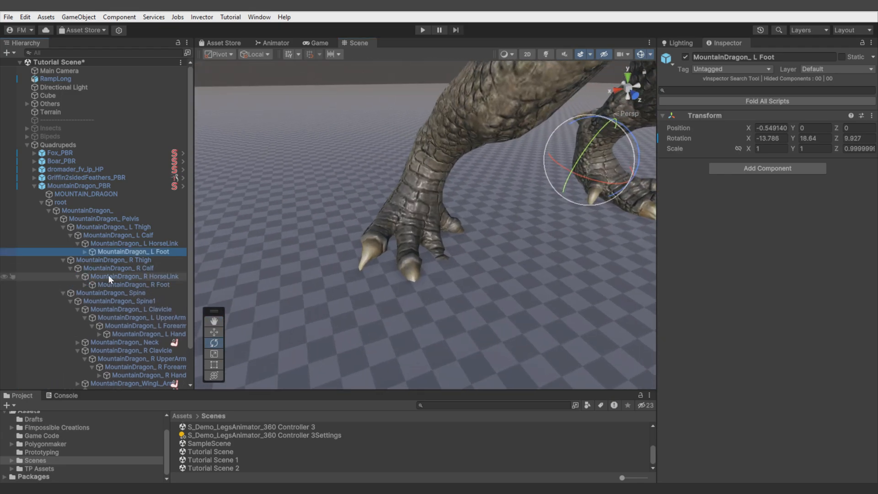
left_click(133, 284)
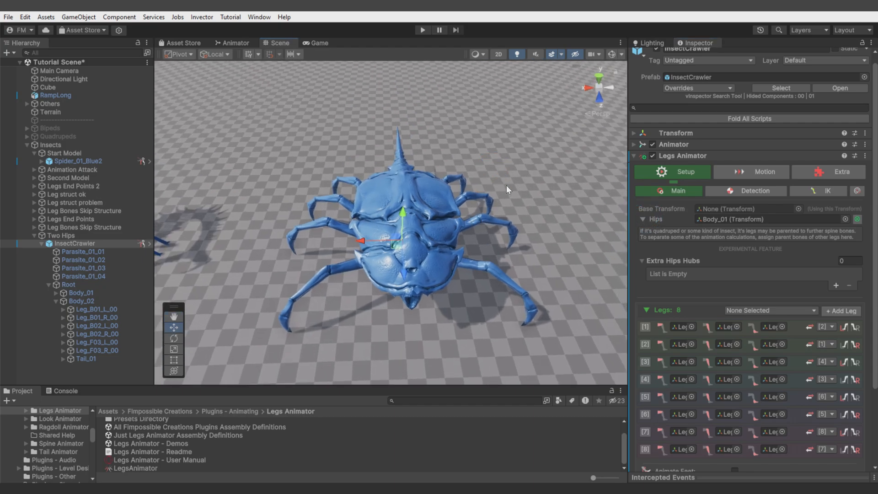
- Add Body_02 as the InsectCrawler's extra hips hub, then start and stop a Play-mode preview
left_click(835, 285)
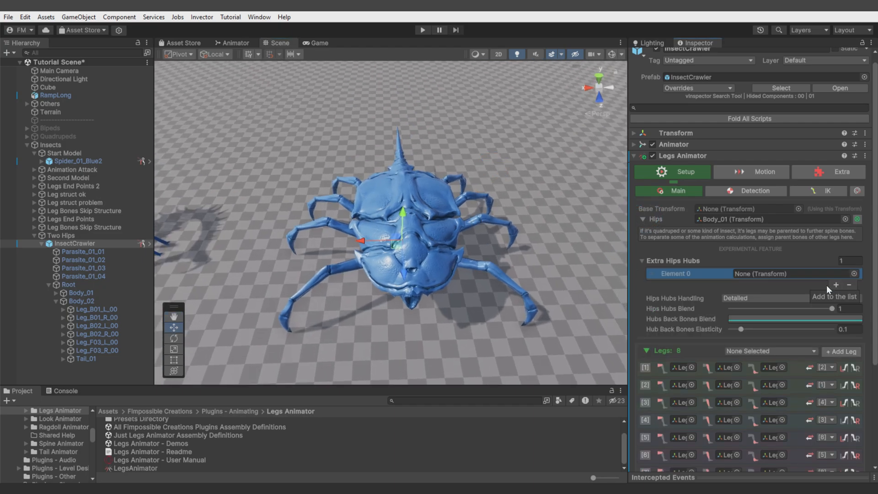
left_click(80, 292)
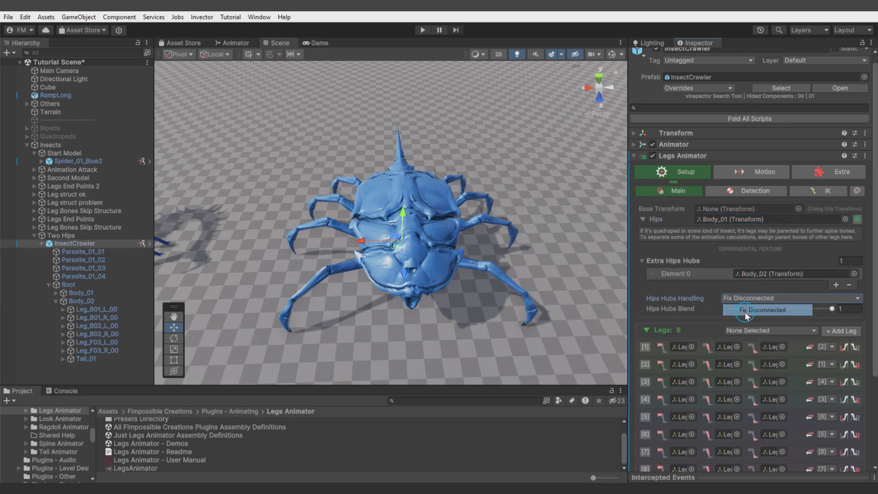
left_click(422, 30)
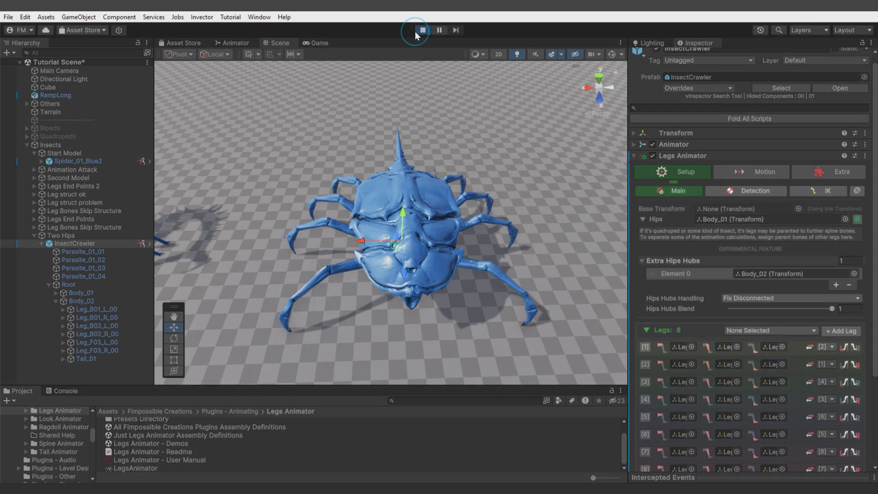
left_click(422, 29)
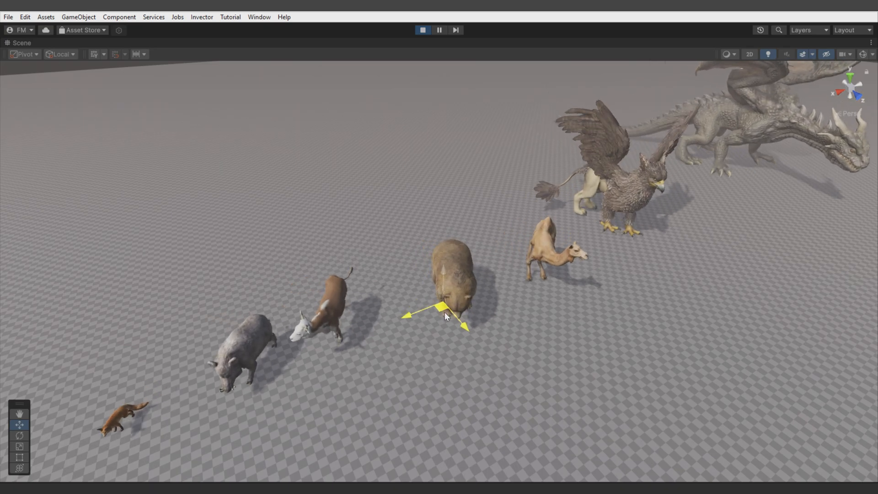
- Exit Play mode so Spider_Prefab returns with its Rotation Stability and Legs Helper modules
left_click(422, 30)
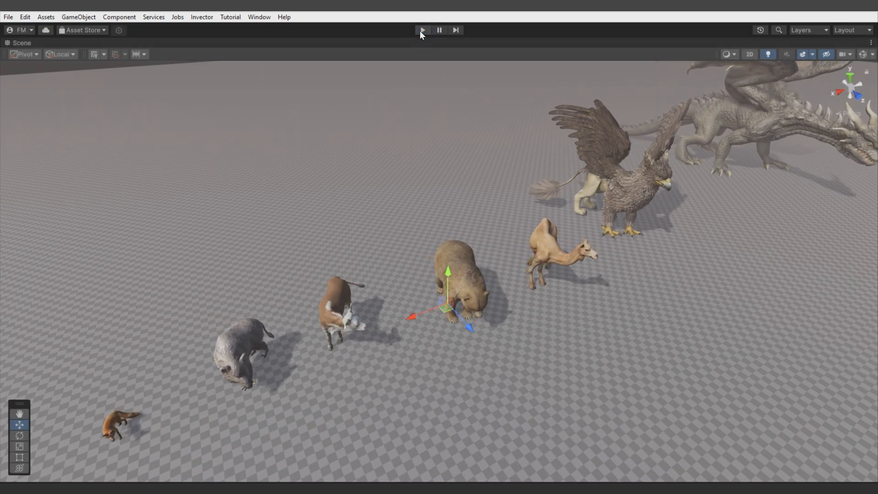
left_click(421, 30)
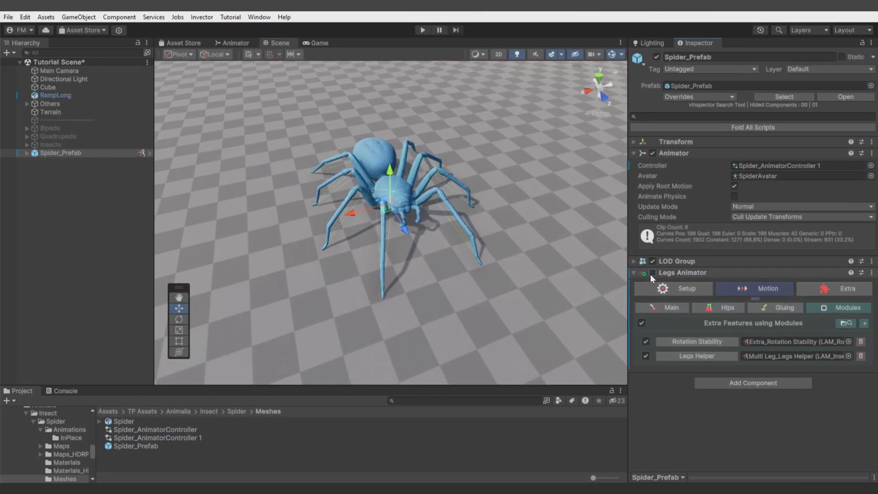
left_click(422, 29)
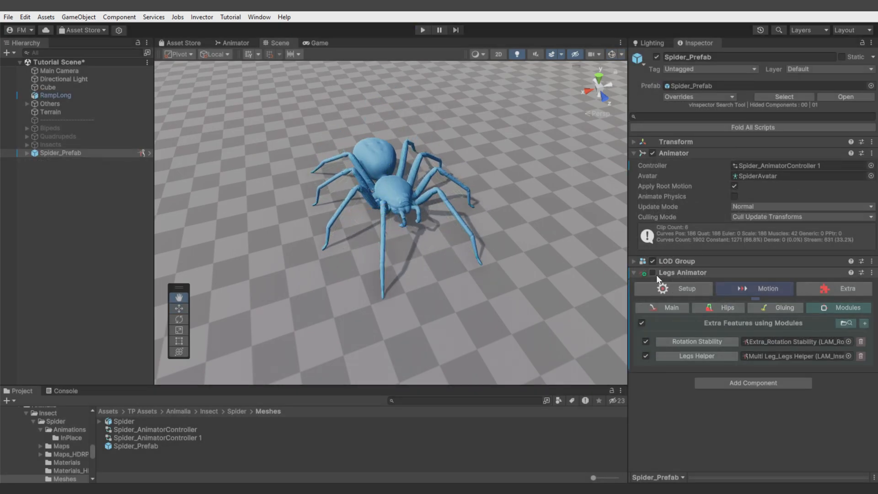
left_click(422, 30)
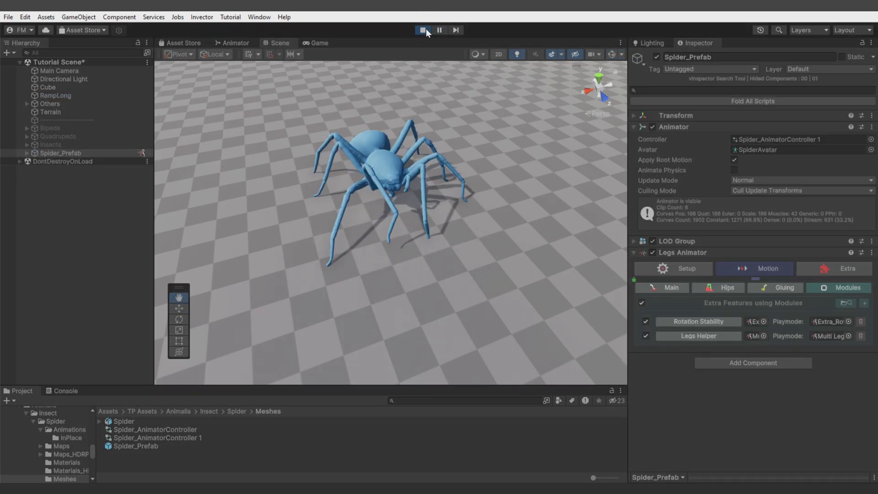
left_click(422, 30)
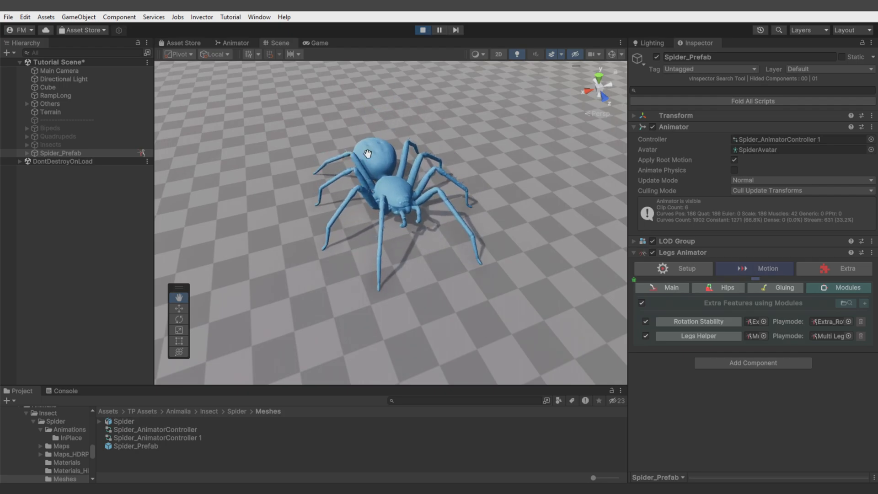
left_click(422, 30)
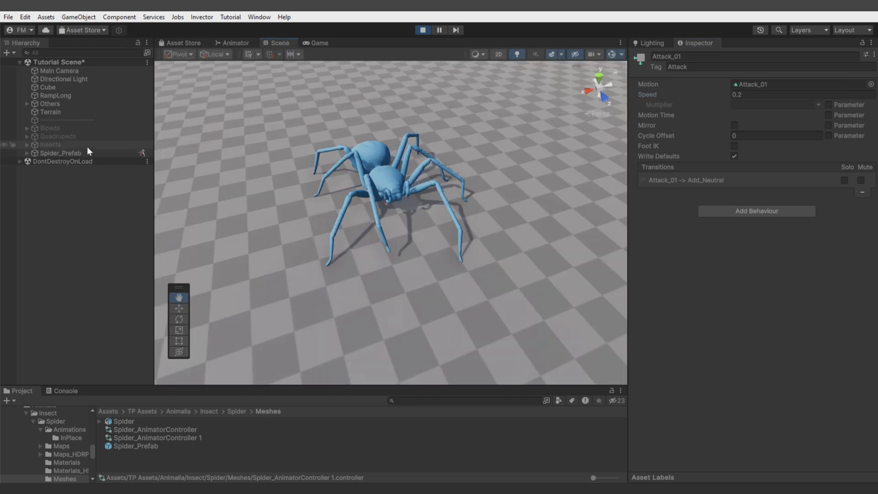
left_click(61, 155)
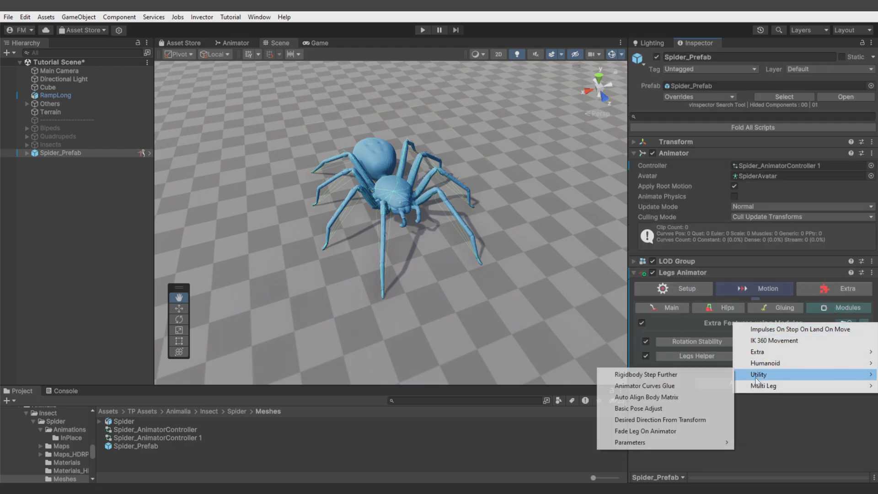
- Add a Fade Leg On Animator module and review the spider's leg order in Setup
left_click(645, 430)
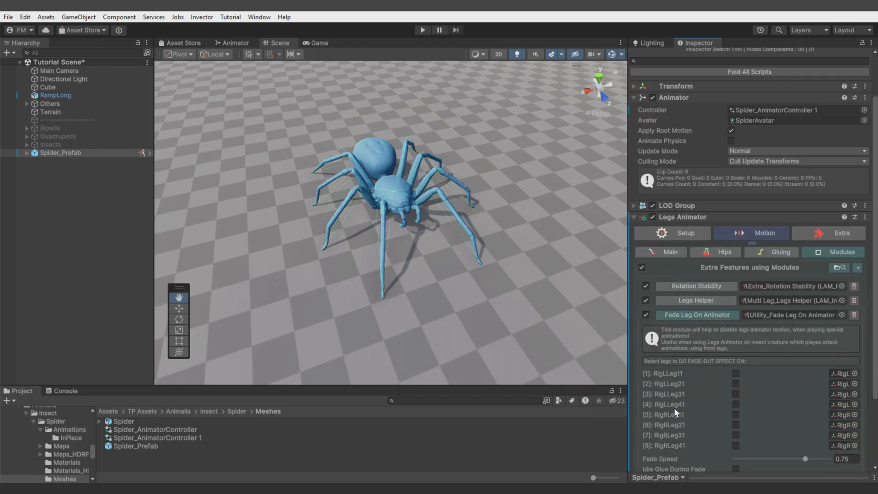
scroll("down", 3)
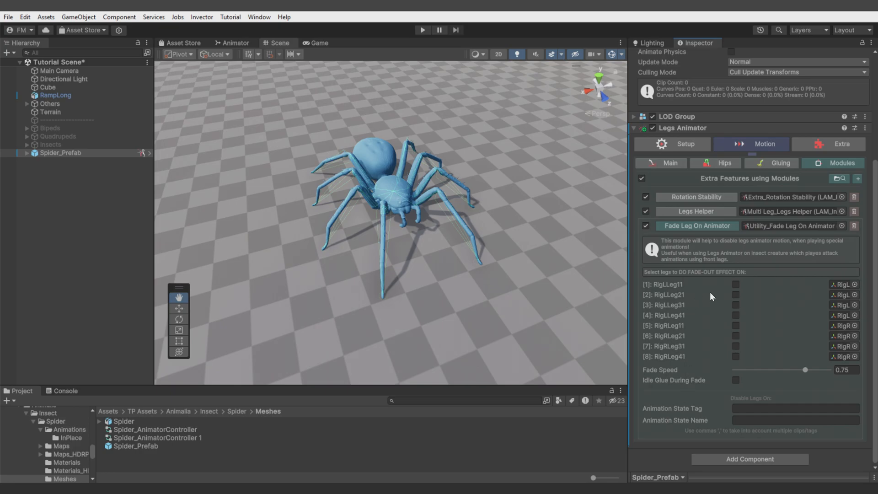
mouse_move(655, 298)
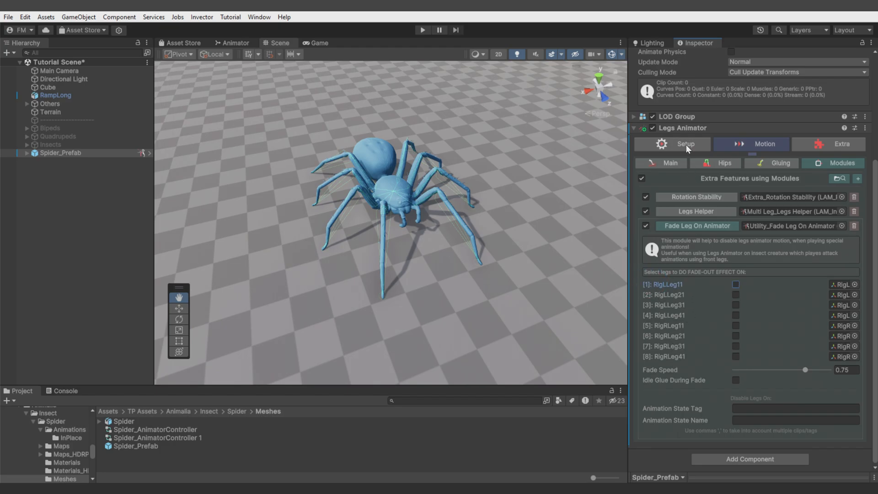
left_click(671, 144)
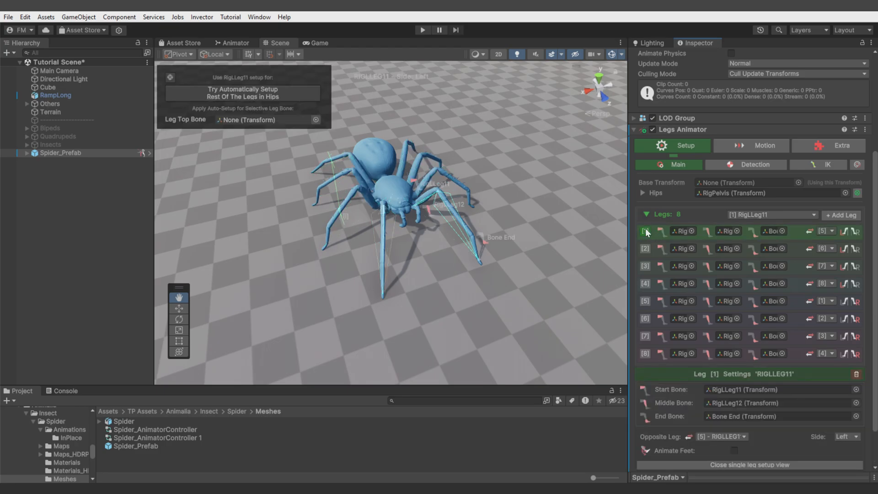
left_click(645, 247)
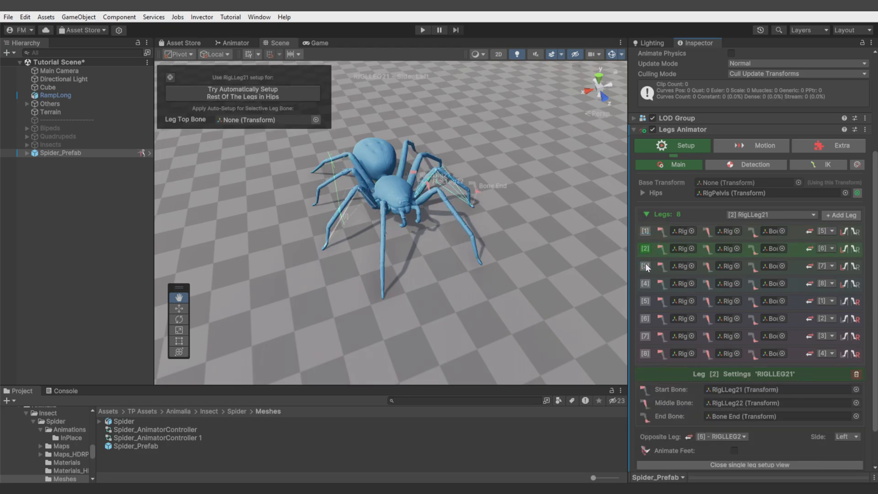
left_click(644, 266)
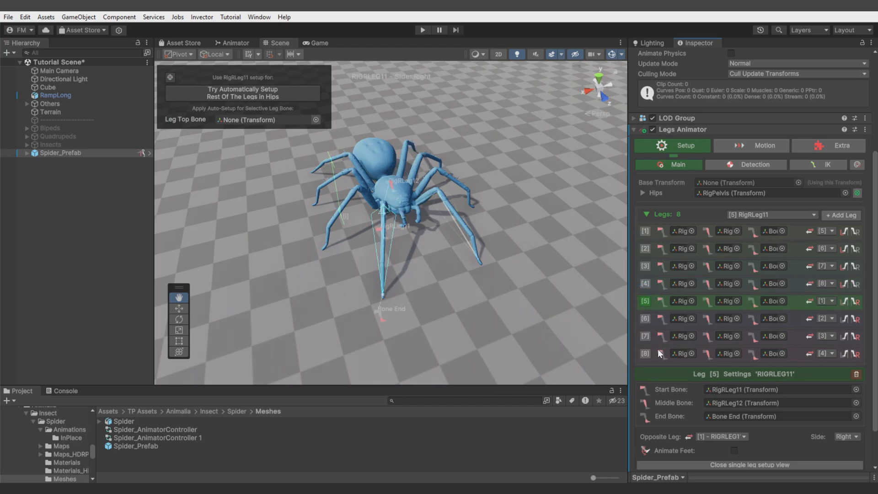
left_click(644, 353)
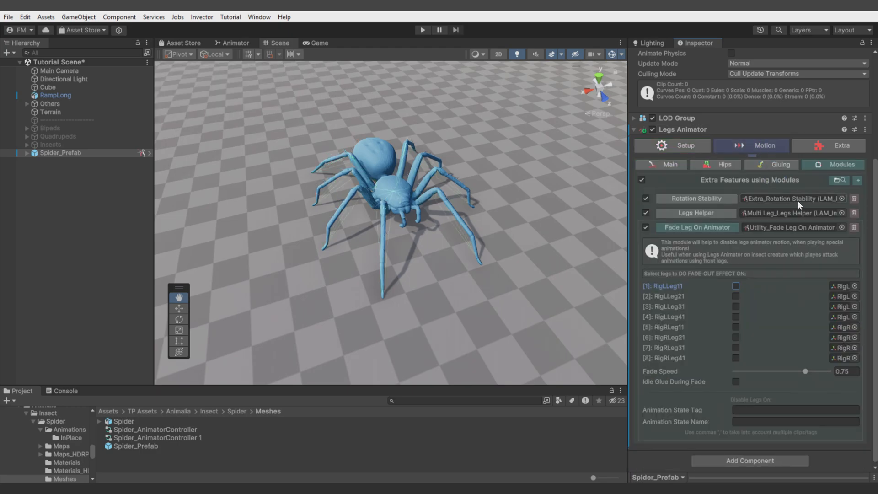
- Mark legs 1, 4, 5 and 8 to fade and set the Animation State Tag to Attack
left_click(735, 286)
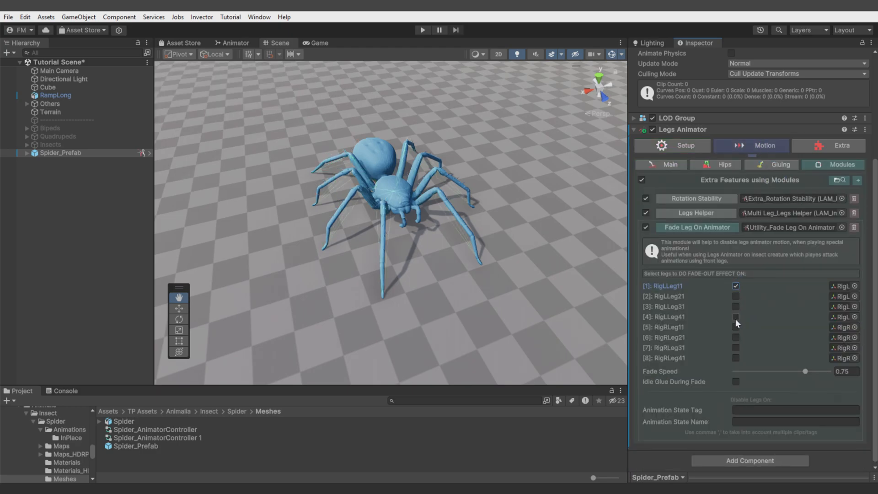
left_click(735, 316)
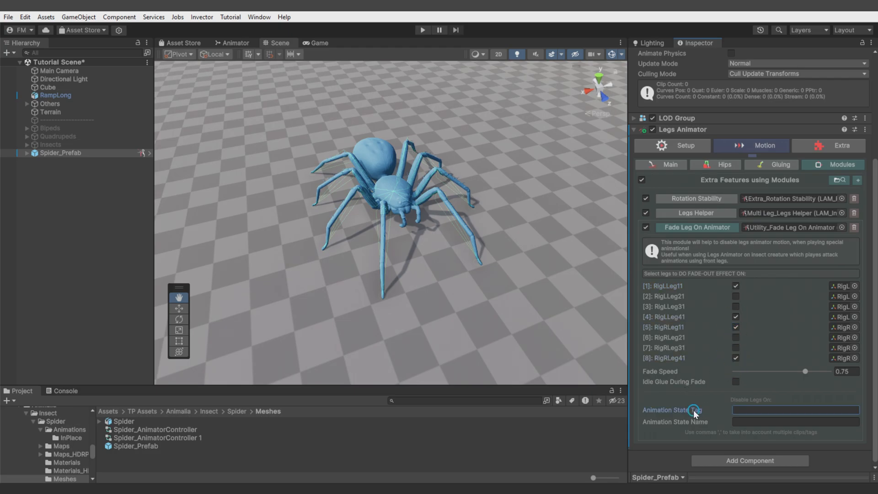
left_click(794, 422)
type("A")
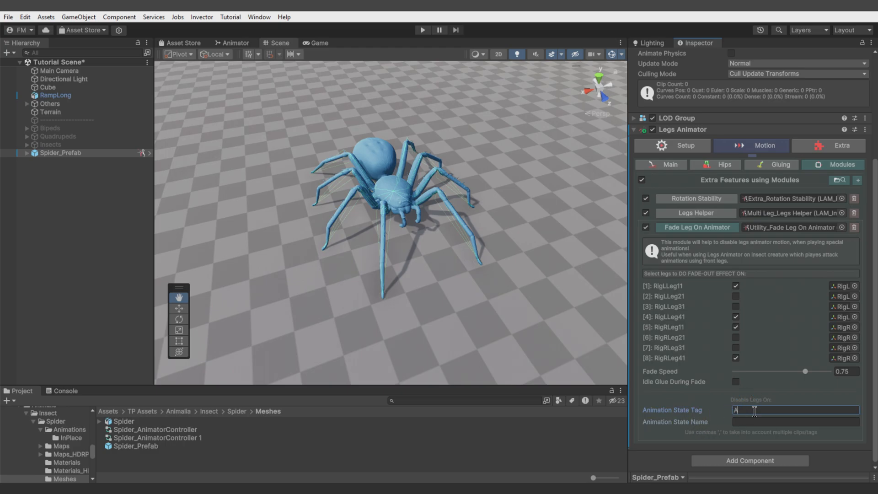
type("ttack")
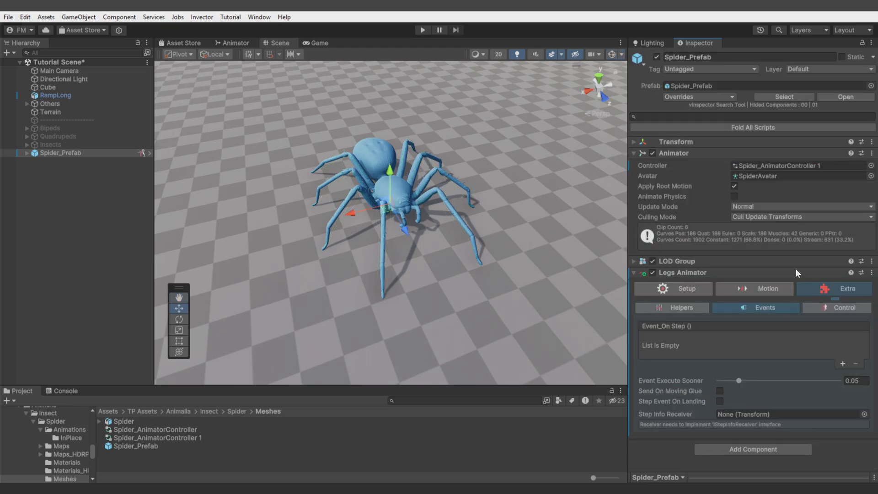
left_click(836, 307)
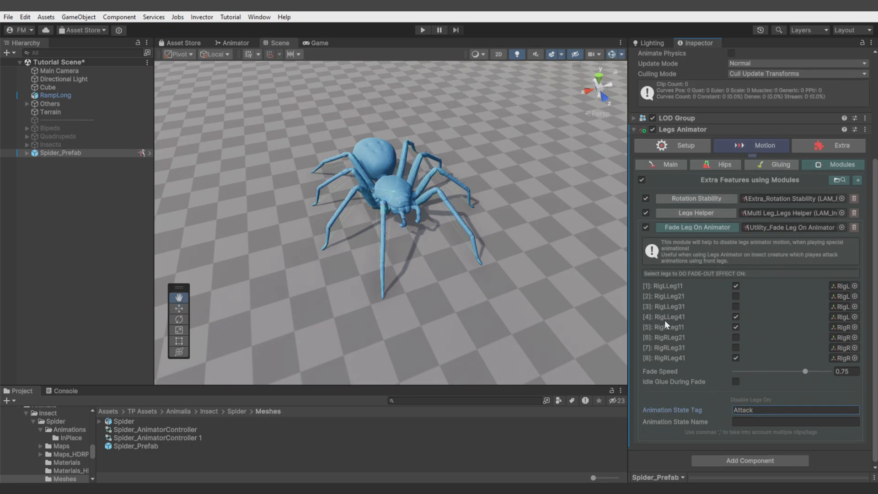
- Give the Attack_01 animator state the tag Attack
left_click(234, 43)
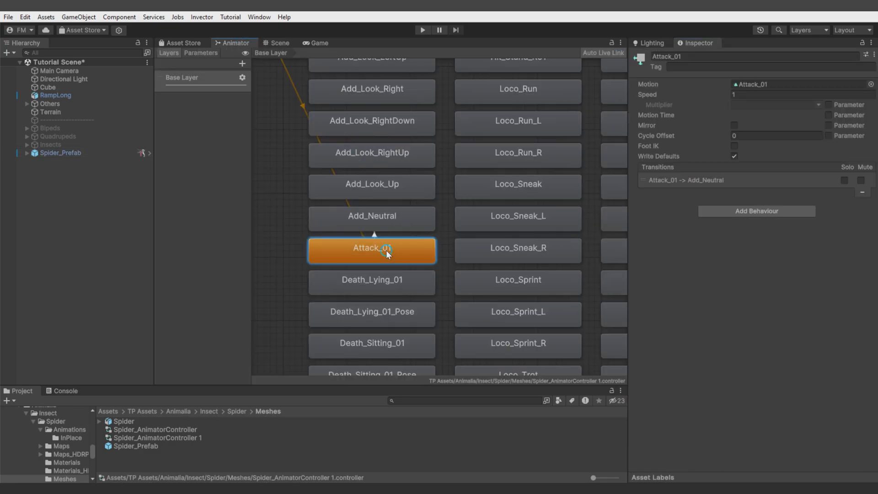
left_click(772, 67)
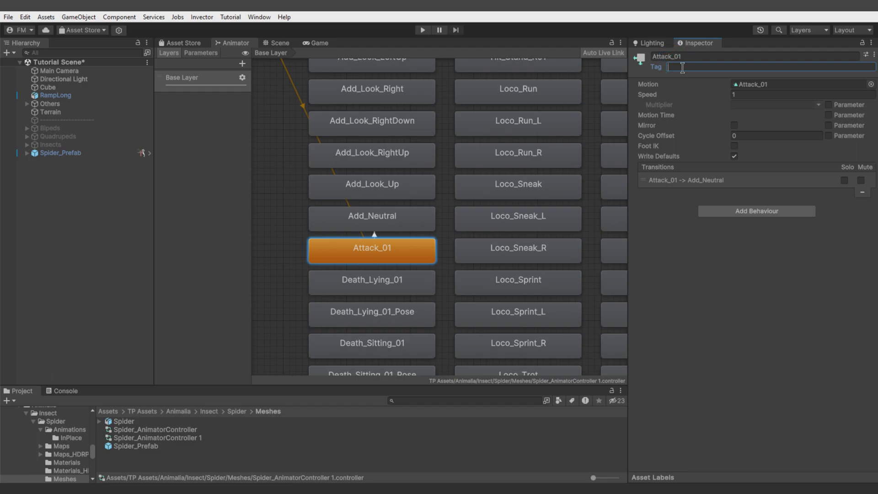
type("Attack")
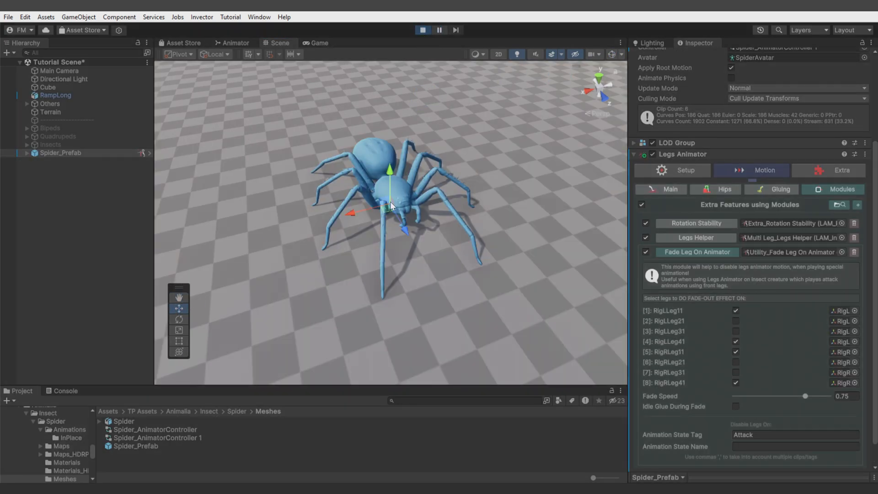
- Stop play, then rerun the scene to test the spider walking on the curved ramp
left_click(423, 29)
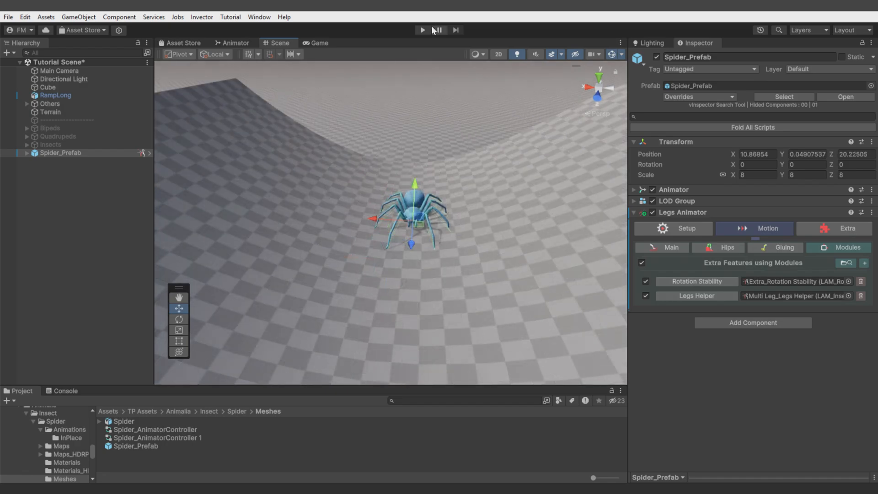
left_click(422, 30)
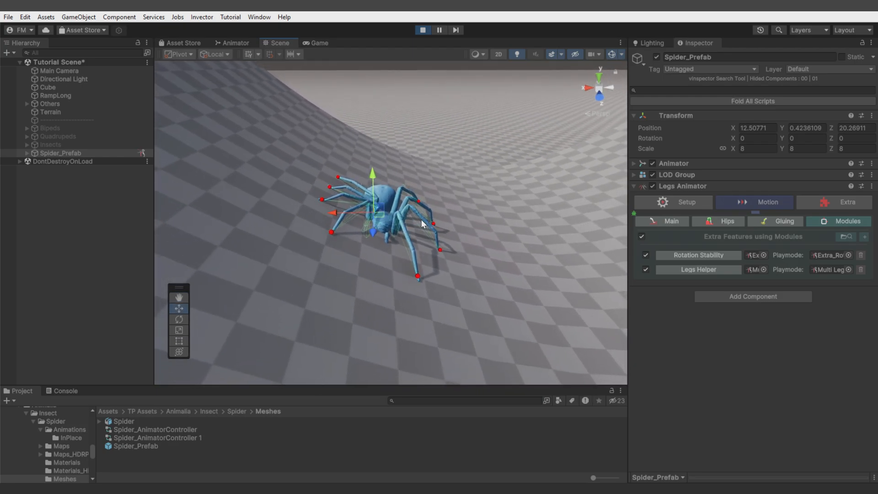
left_click(179, 319)
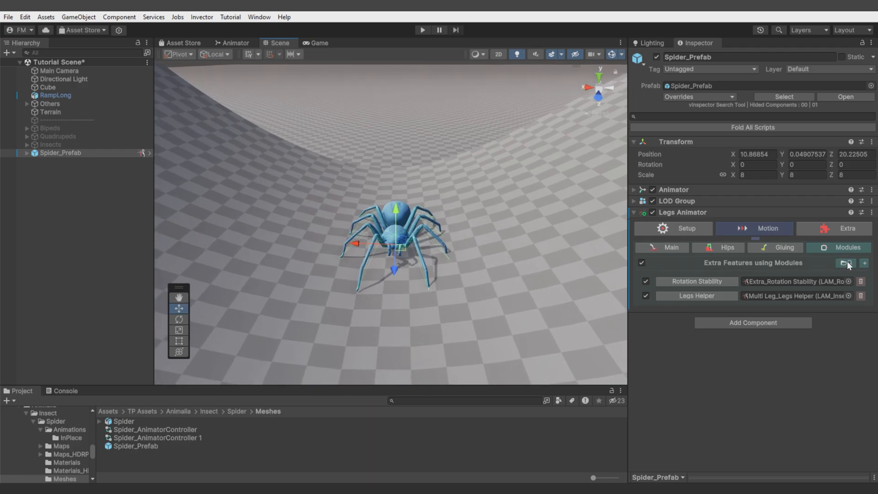
- Add Auto Align Body Matrix, then in Play mode set Matrix Blend and Rotate Hips to 1
left_click(863, 262)
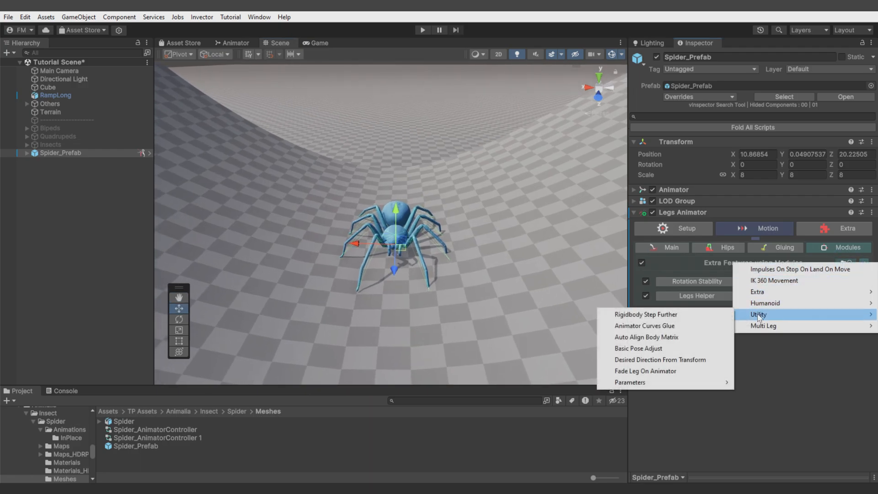
mouse_move(653, 336)
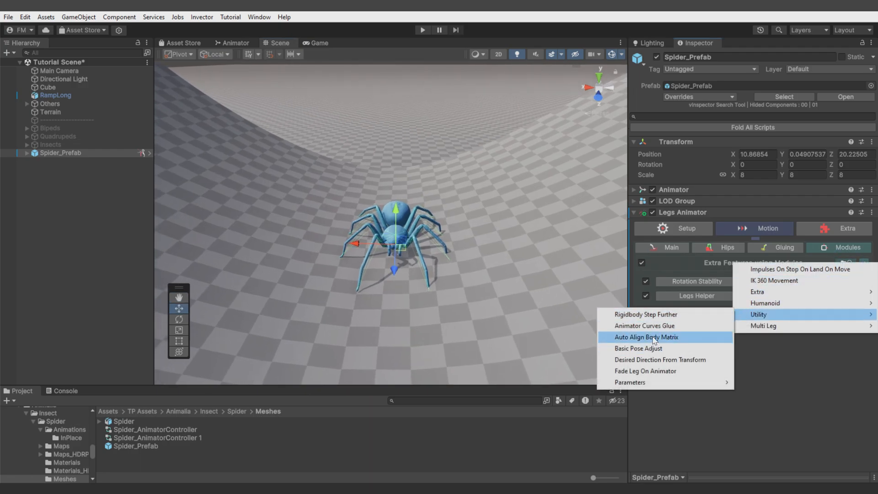
left_click(646, 336)
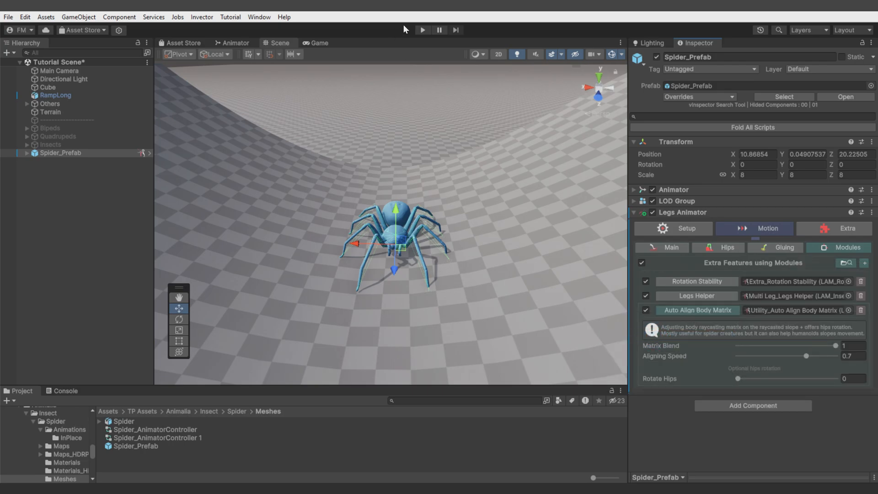
left_click(421, 30)
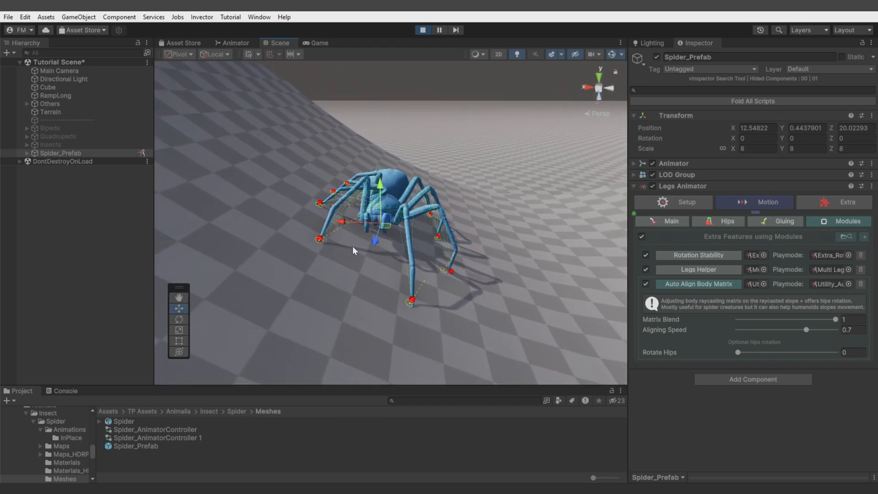
mouse_move(407, 313)
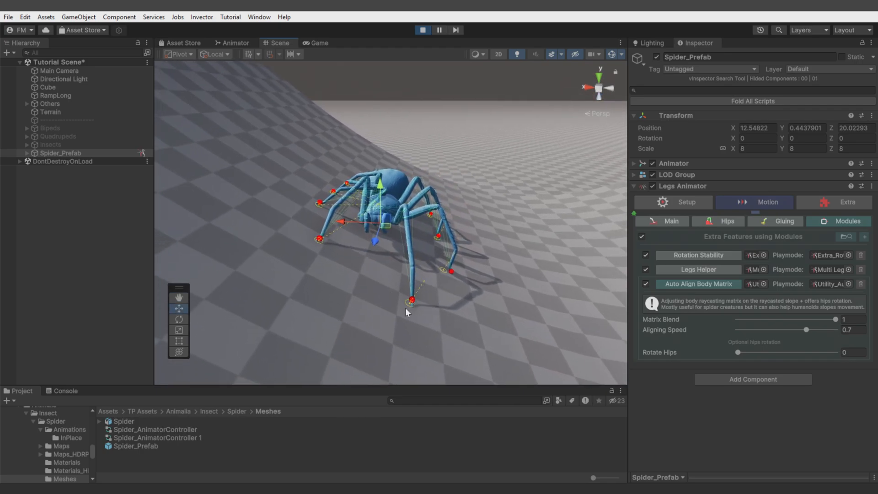
left_click_drag(822, 320, 737, 320)
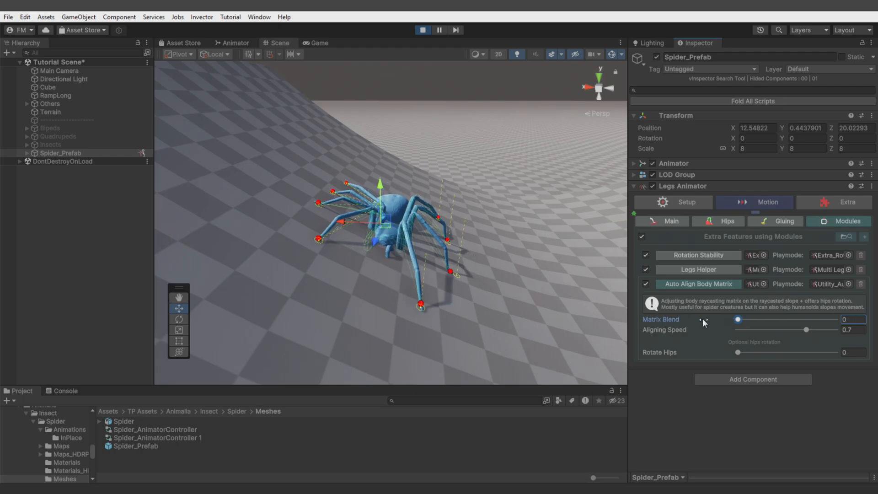
left_click_drag(738, 319, 836, 319)
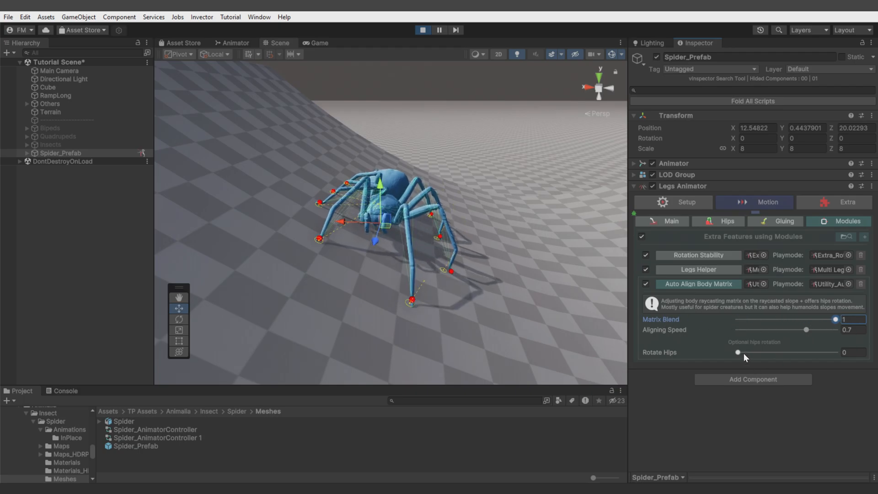
left_click_drag(738, 352, 833, 352)
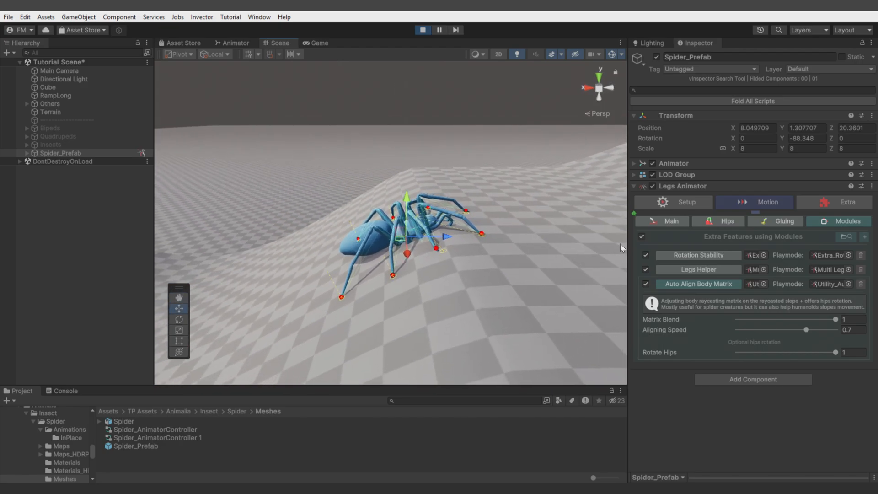
- Set Body Step Down to 0 in the spider's Hips settings
left_click(718, 220)
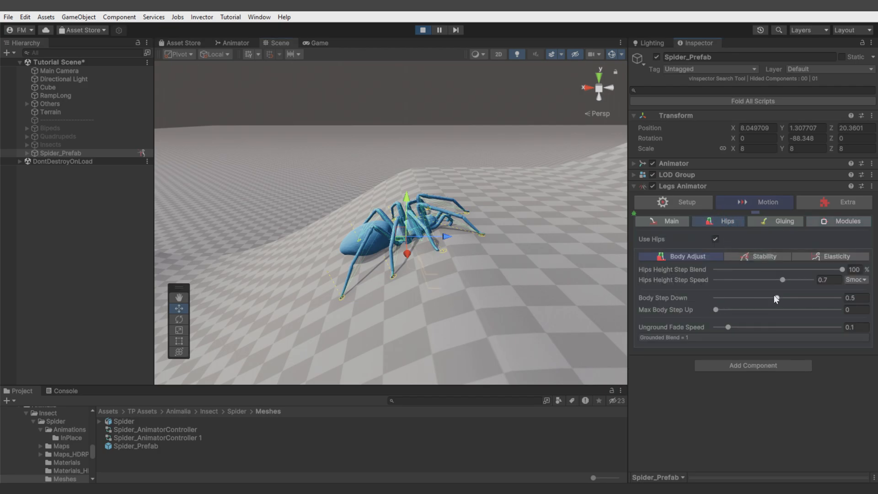
left_click_drag(775, 297, 715, 297)
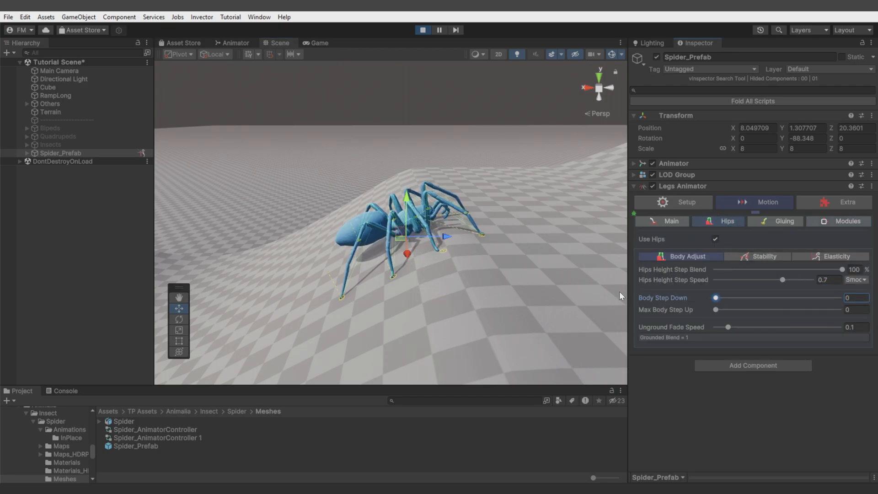
left_click_drag(716, 298, 838, 297)
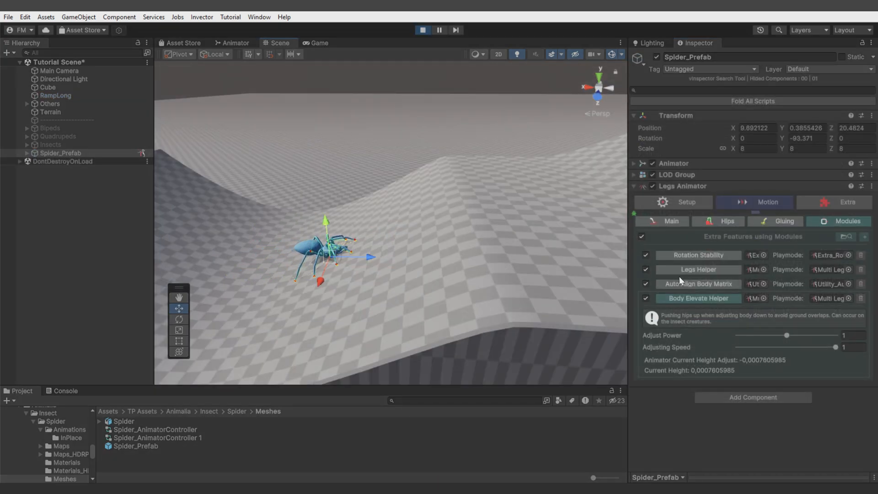
- Add a Body Elevate Helper module with Adjust Power around 1.66
left_click(698, 284)
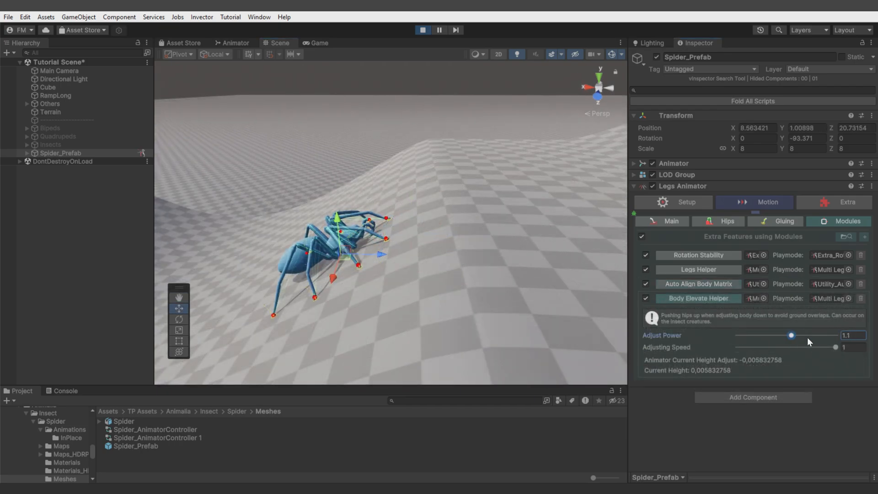
left_click_drag(791, 334, 819, 335)
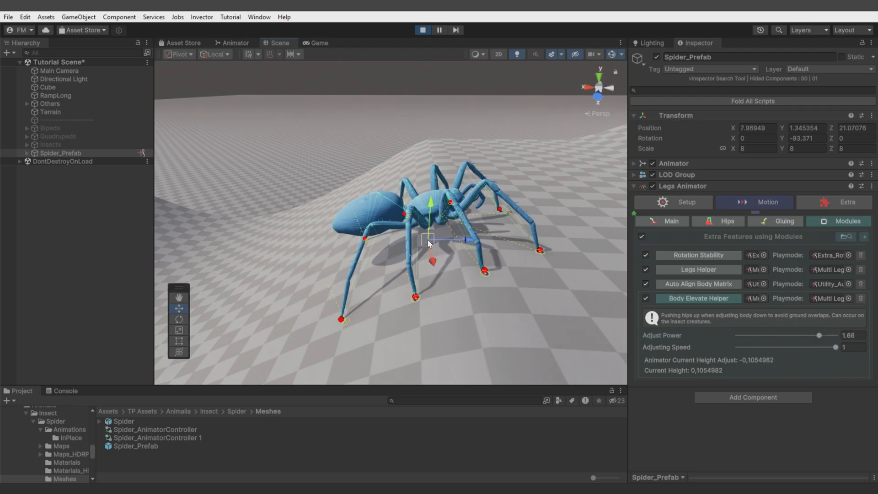
left_click_drag(820, 335, 783, 335)
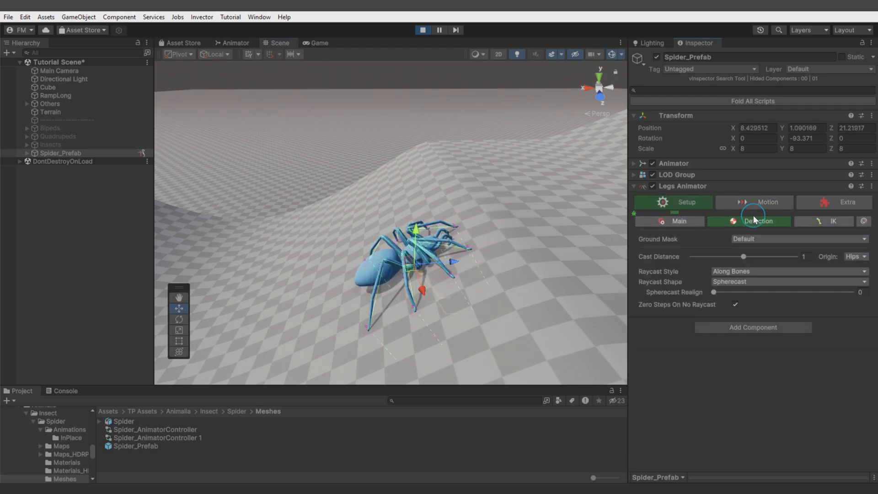
- Keep Raycast Shape as Spherecast and slide Spherecast Realign to 1, then back to 0
left_click(787, 281)
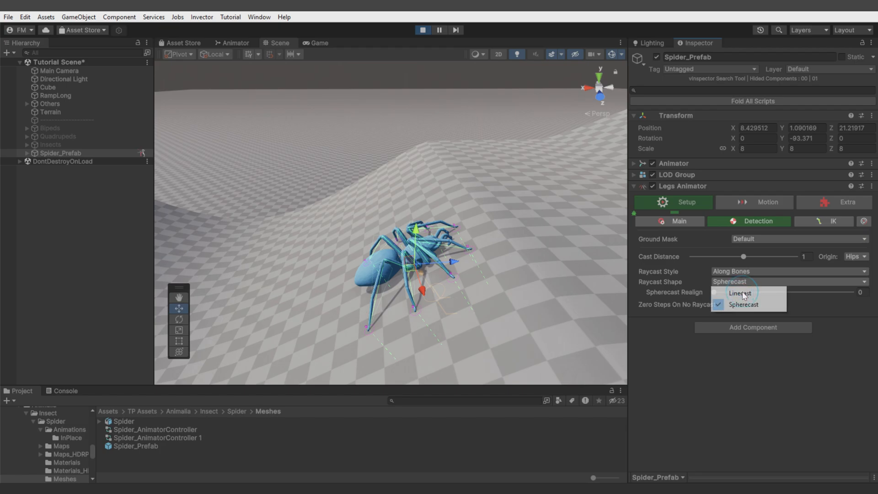
left_click(742, 304)
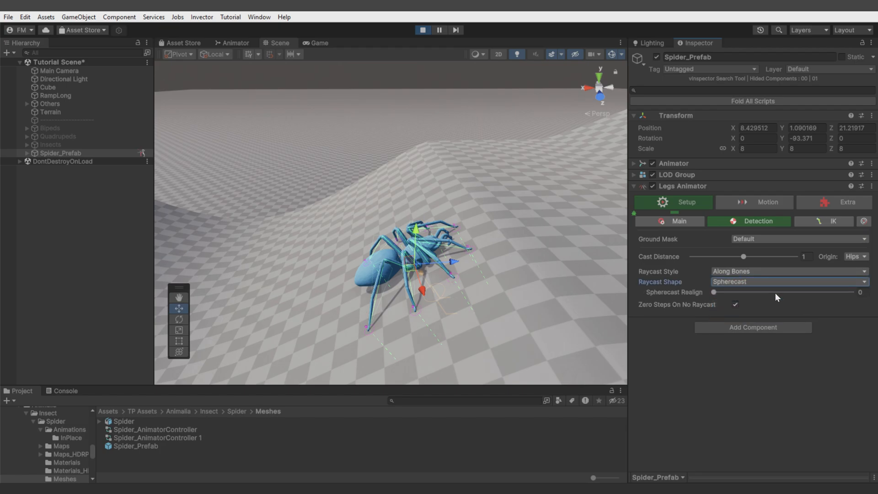
left_click_drag(714, 291, 859, 292)
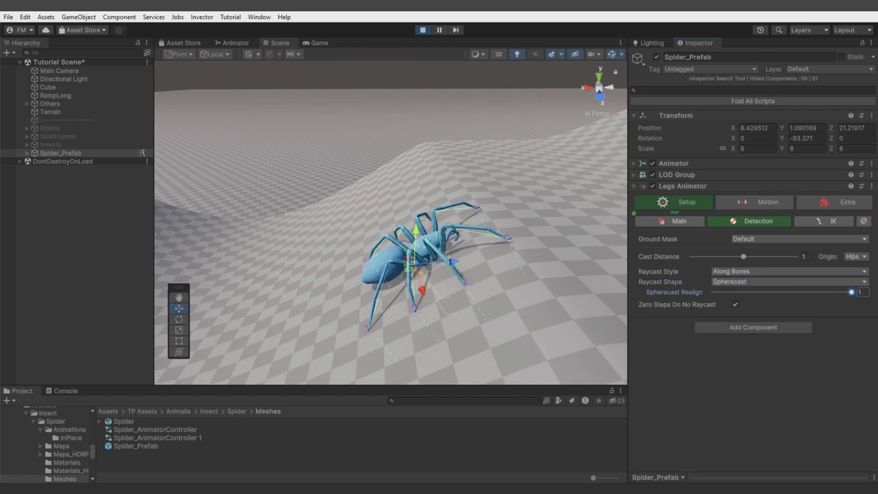
left_click_drag(860, 292, 714, 292)
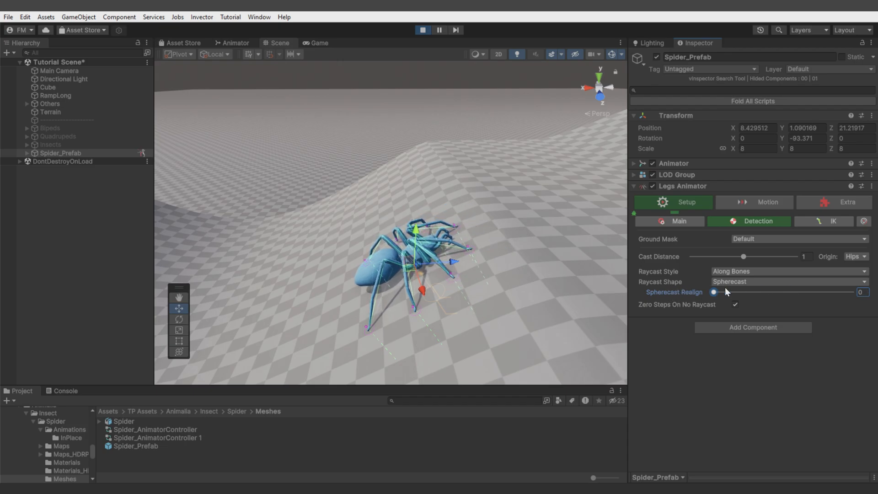
left_click_drag(714, 291, 863, 292)
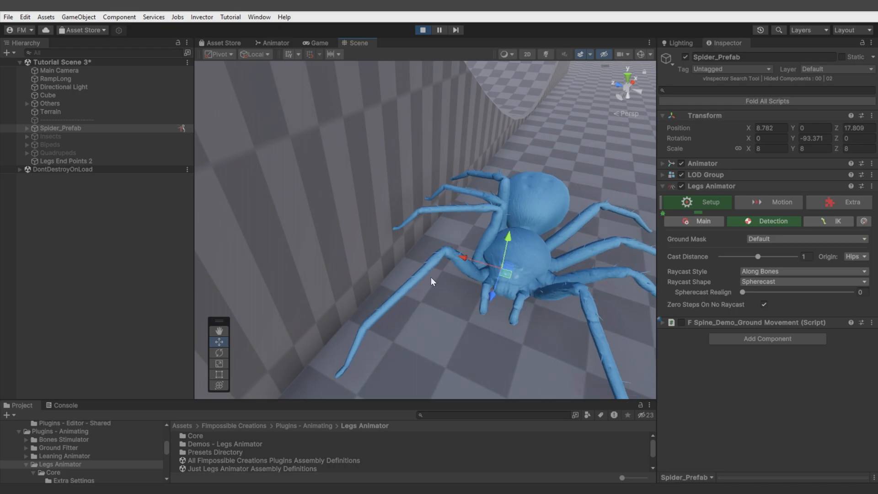
left_click_drag(757, 292, 856, 291)
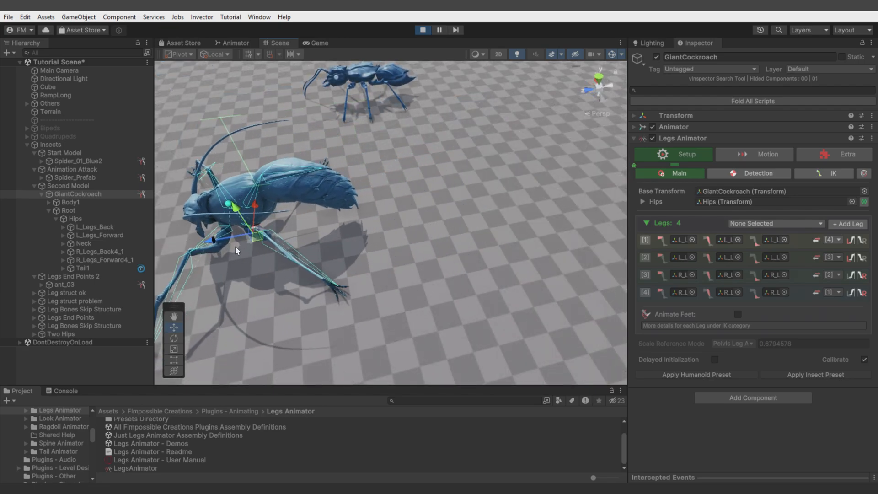
- Set Glue Point Offset Y to -0.5 for the cockroach's L_Legs_Back leg in IK Leg Details
left_click(422, 30)
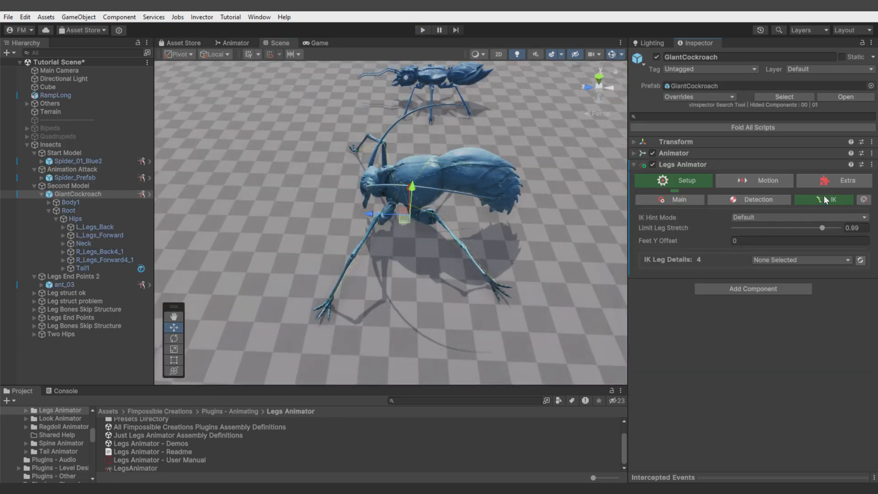
left_click(799, 259)
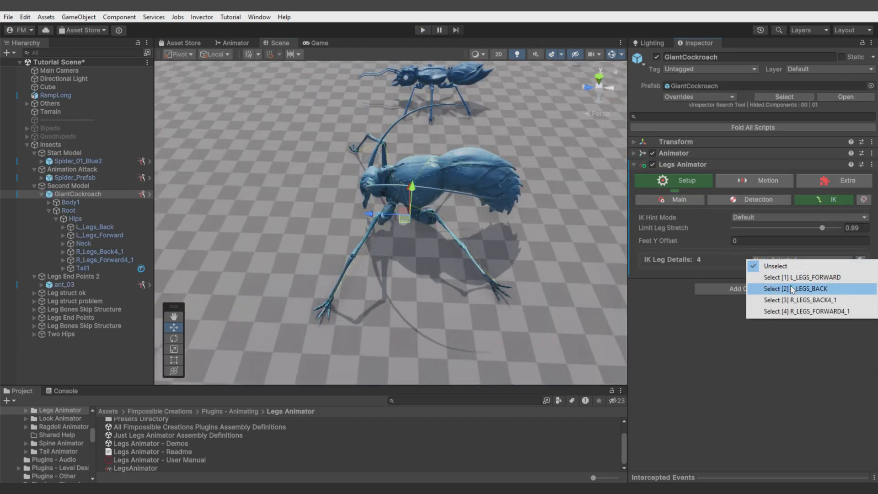
left_click(799, 288)
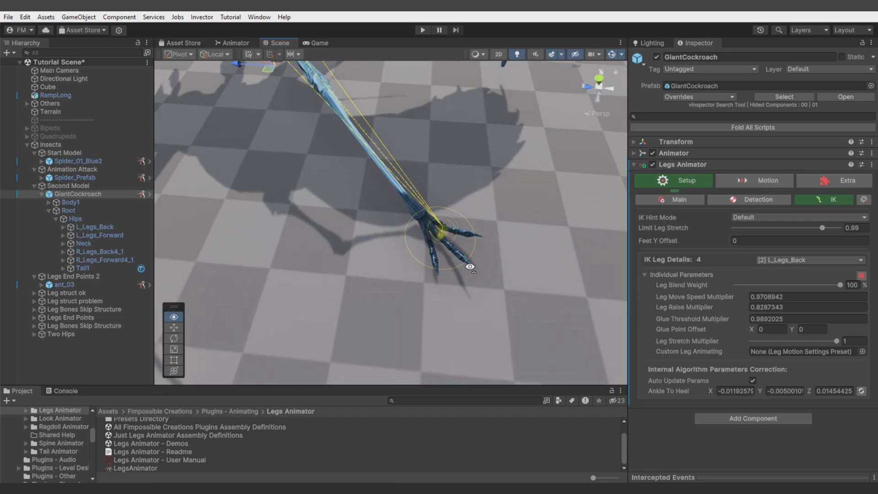
type("-0.5")
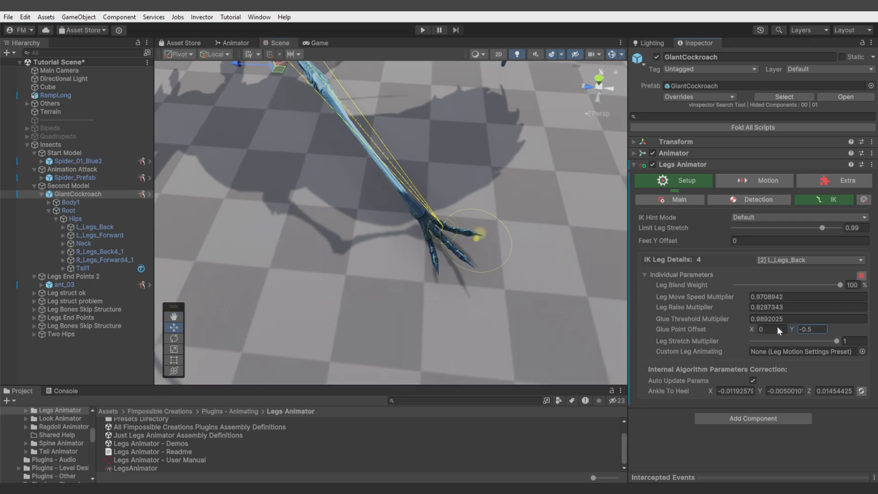
left_click(422, 30)
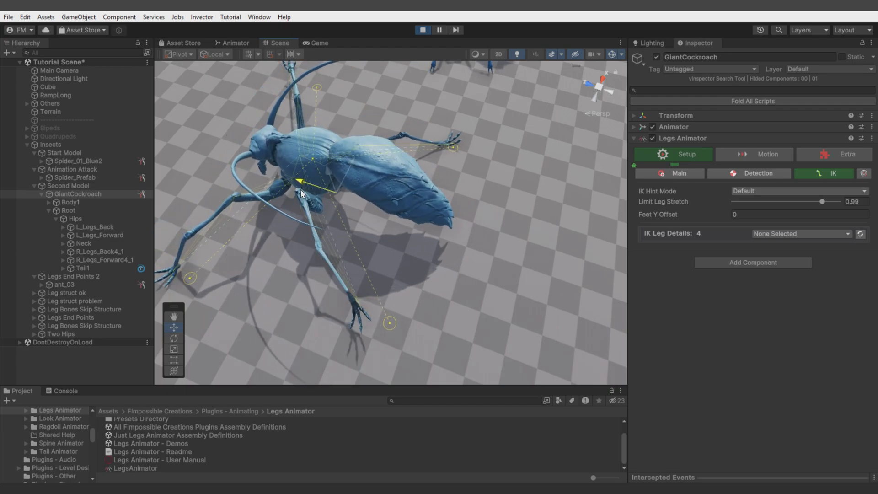
left_click(849, 235)
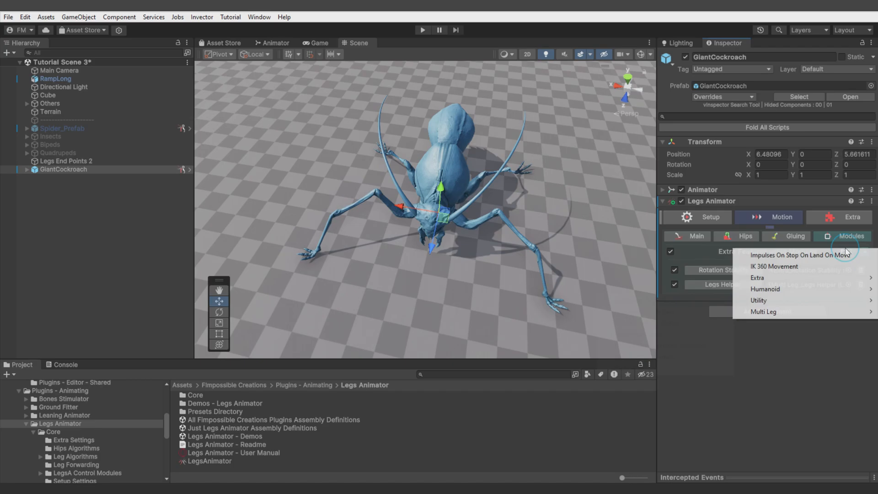